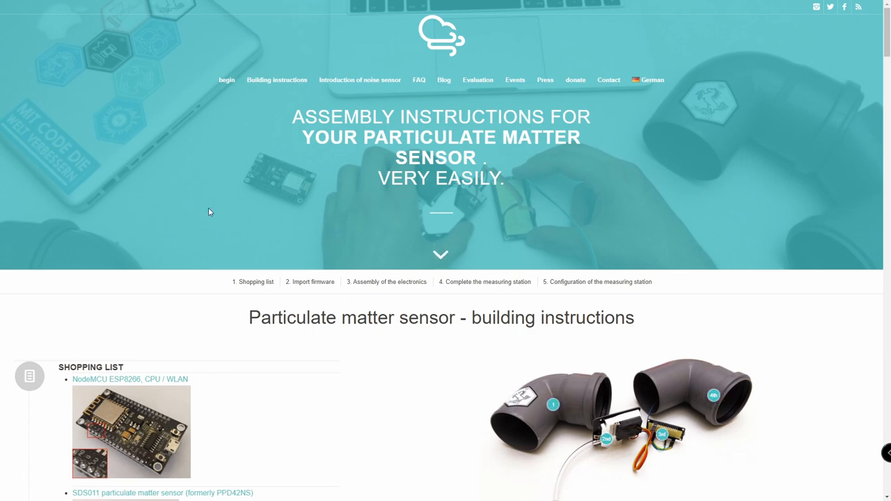
pyautogui.moveTo(303, 287)
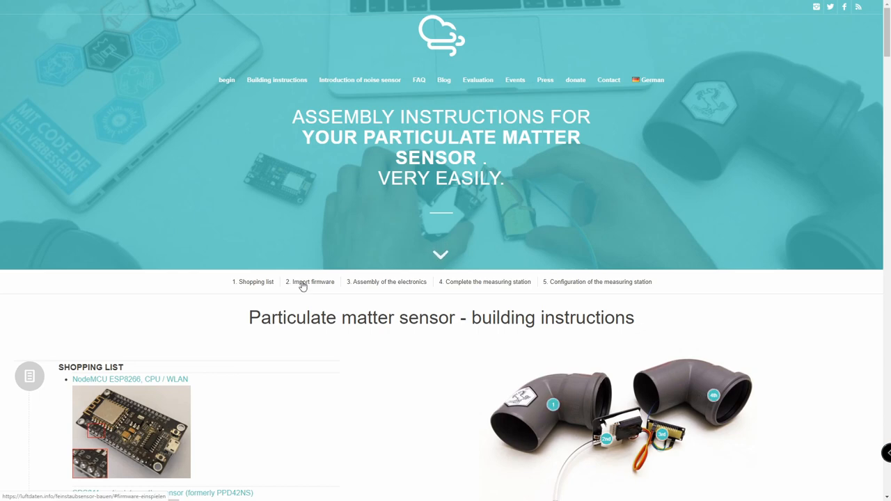
# Step: Scroll the luftdaten.info build guide down to STEP 1: Download and install drivers
pyautogui.scroll(-3)
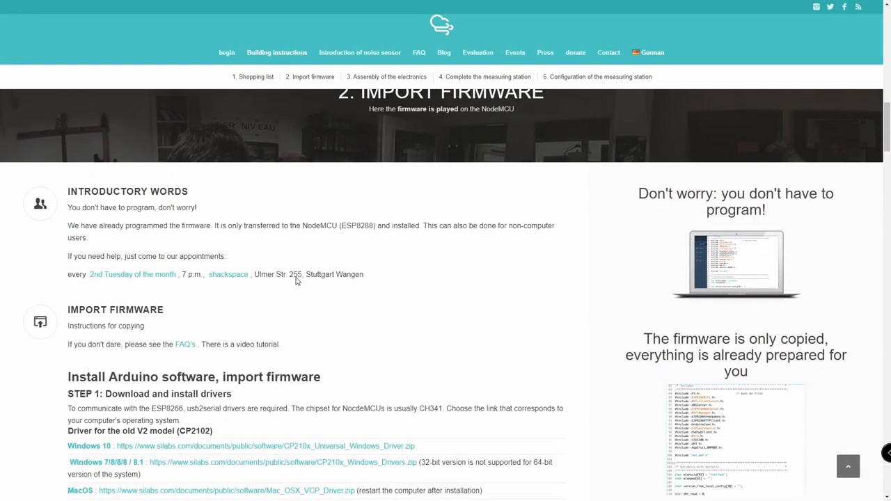
pyautogui.scroll(-3)
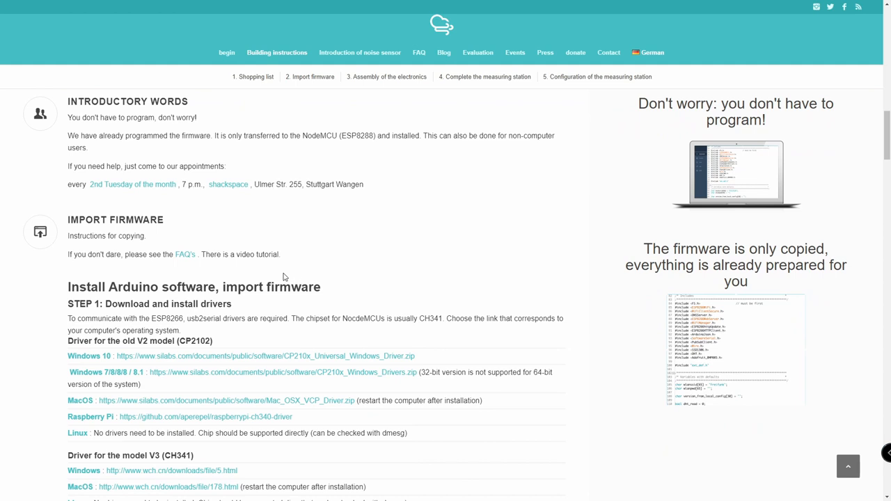
pyautogui.scroll(-3)
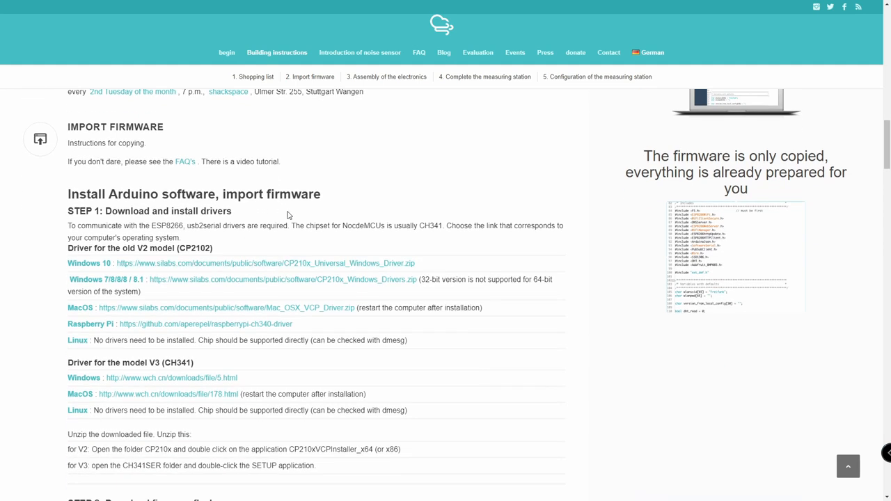
pyautogui.scroll(-3)
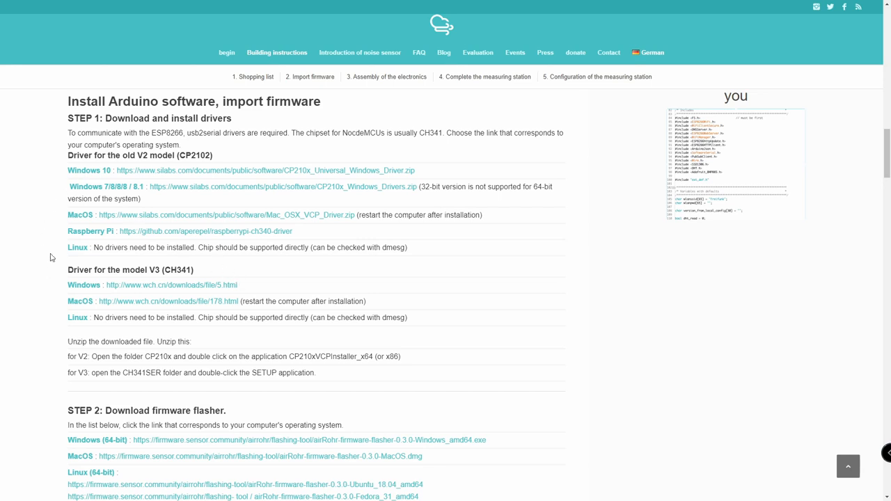
pyautogui.moveTo(40, 266)
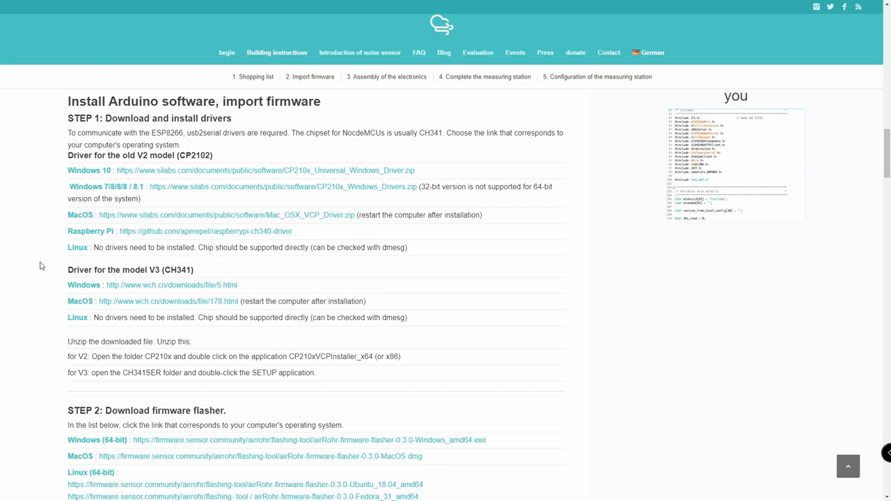
pyautogui.moveTo(102, 269)
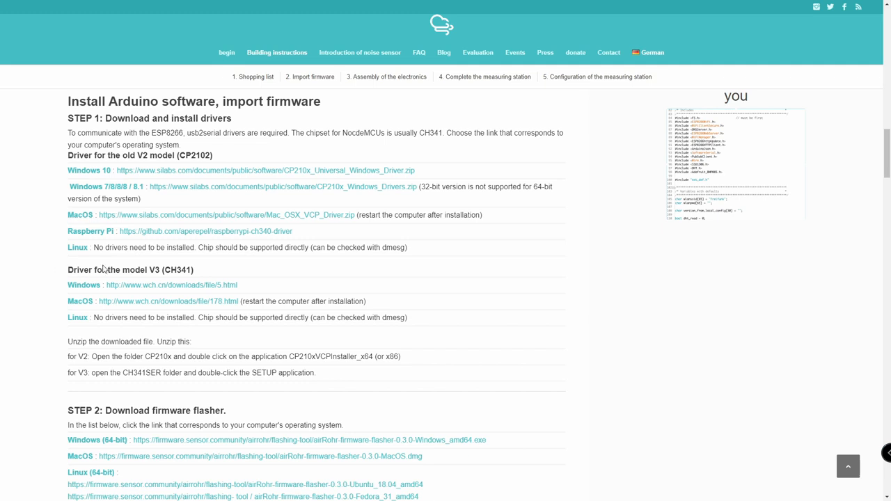
pyautogui.moveTo(186, 269)
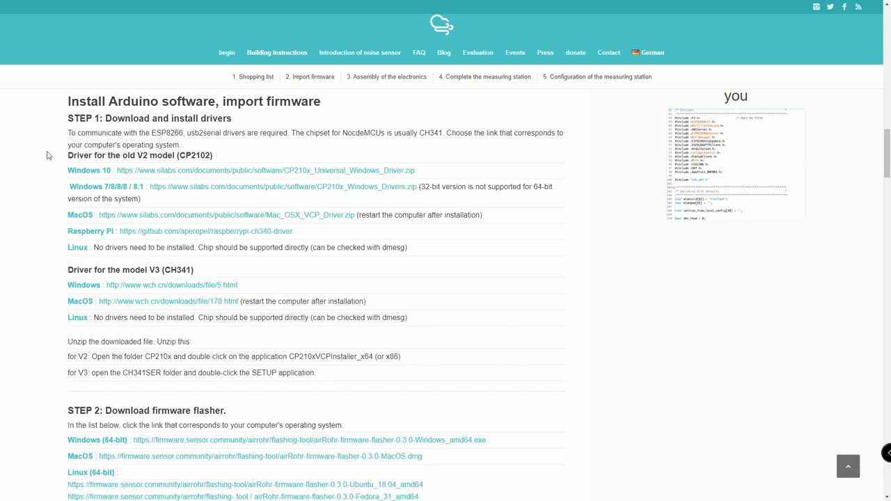
pyautogui.moveTo(199, 158)
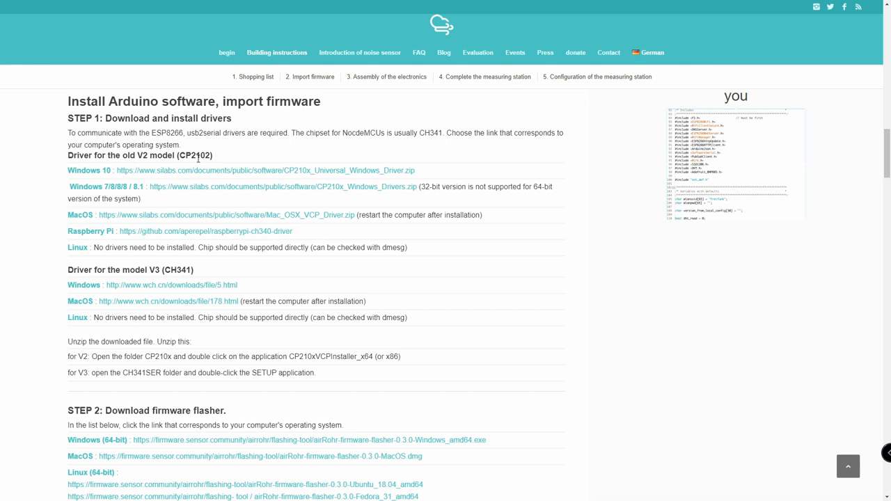
pyautogui.moveTo(198, 156)
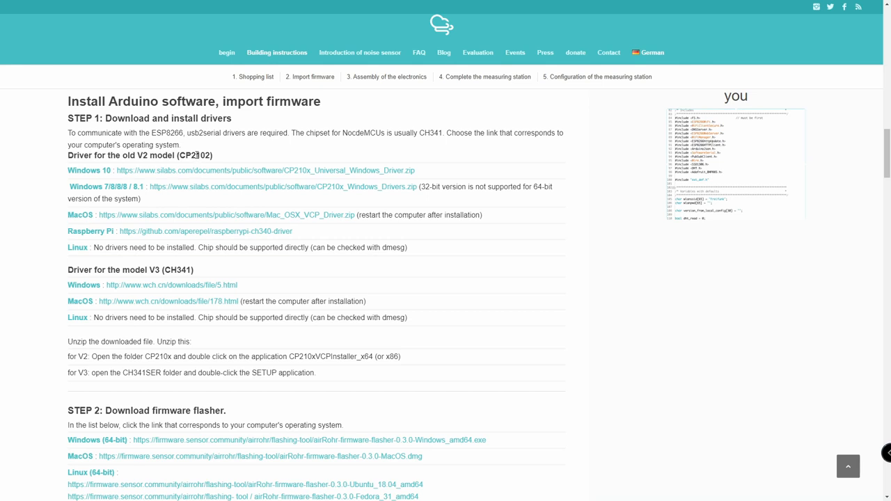
pyautogui.moveTo(319, 317)
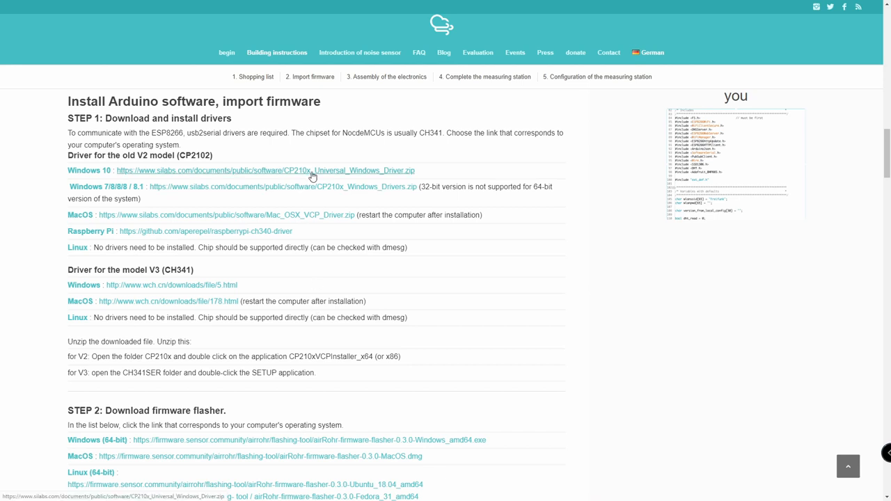
pyautogui.moveTo(311, 173)
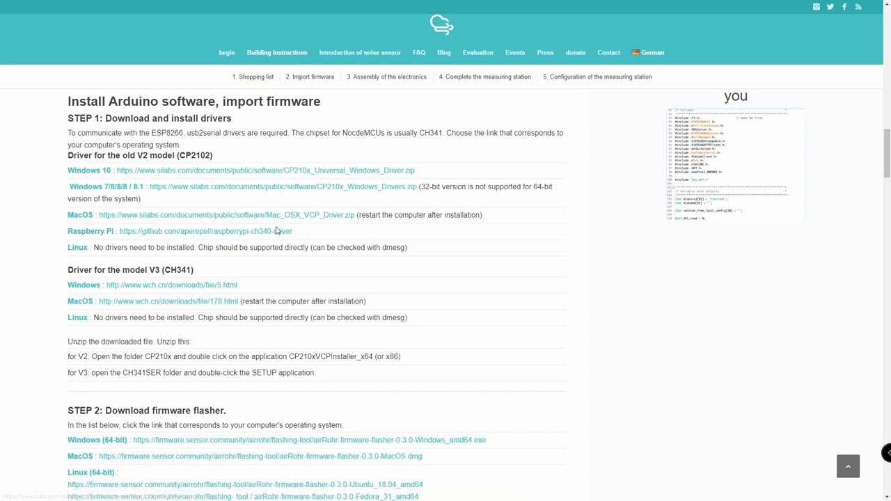
pyautogui.moveTo(285, 171)
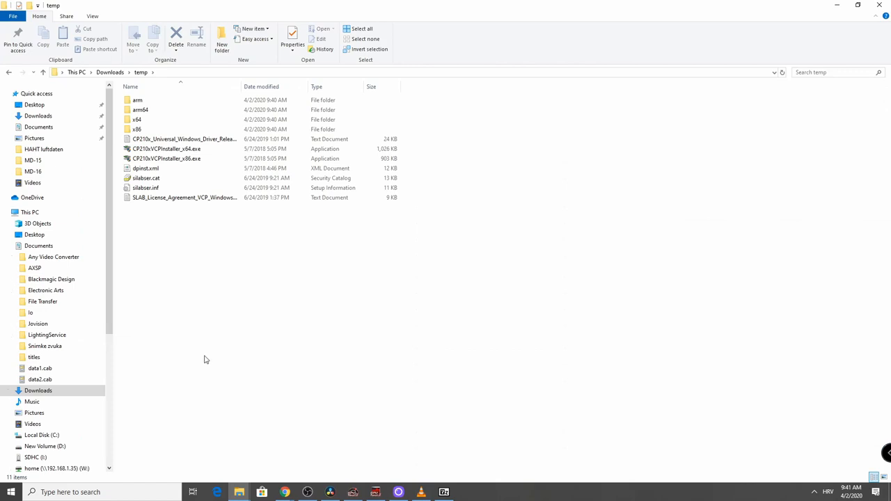
# Step: Run CP210xVCPInstaller_x64.exe from Downloads\temp and finish the driver wizard
pyautogui.click(145, 178)
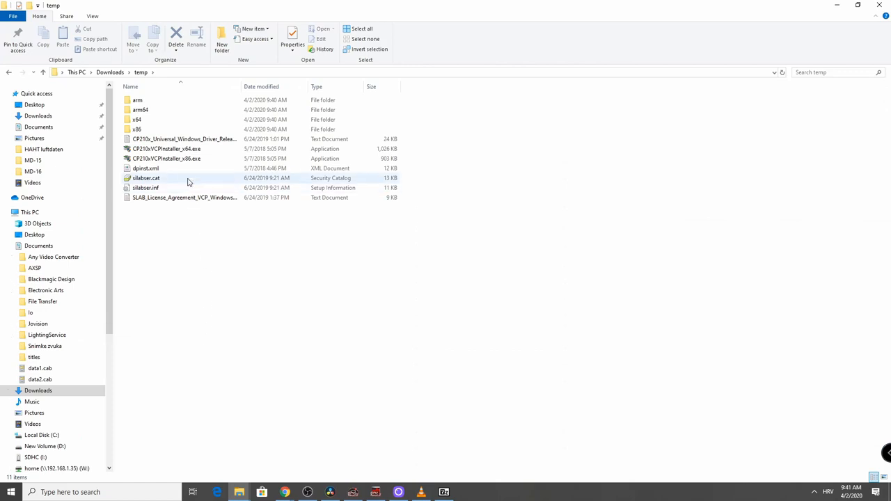
pyautogui.moveTo(188, 149)
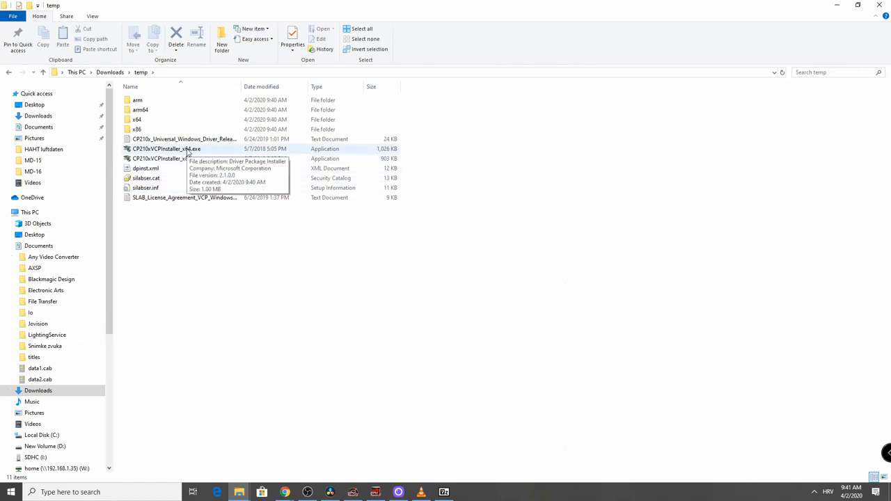
pyautogui.doubleClick(167, 149)
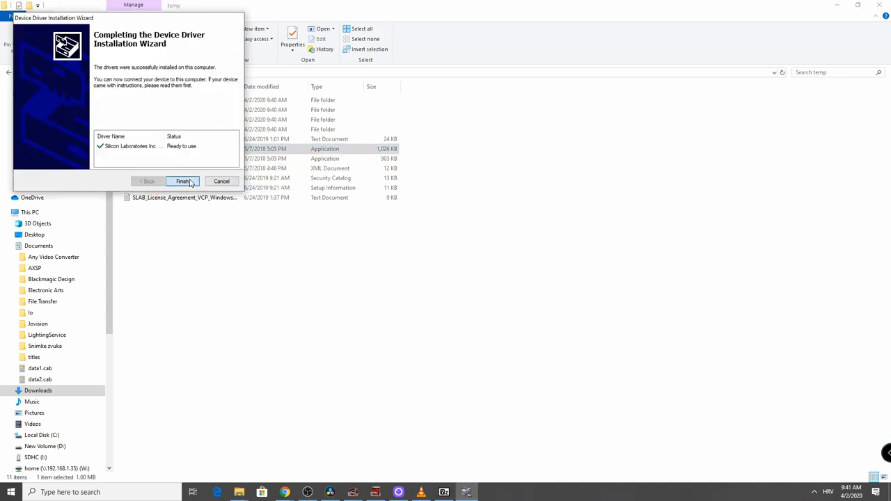
pyautogui.click(183, 181)
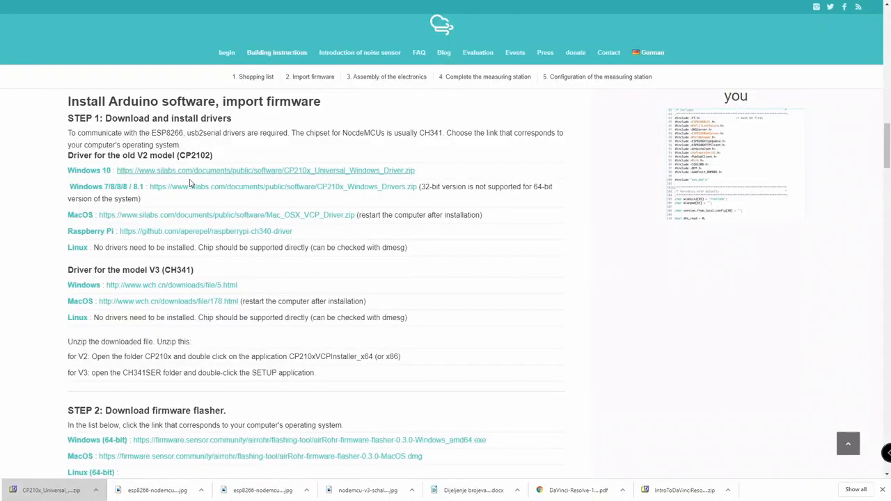
# Step: Download the Windows 64-bit firmware flasher from STEP 2 of the guide
pyautogui.scroll(-3)
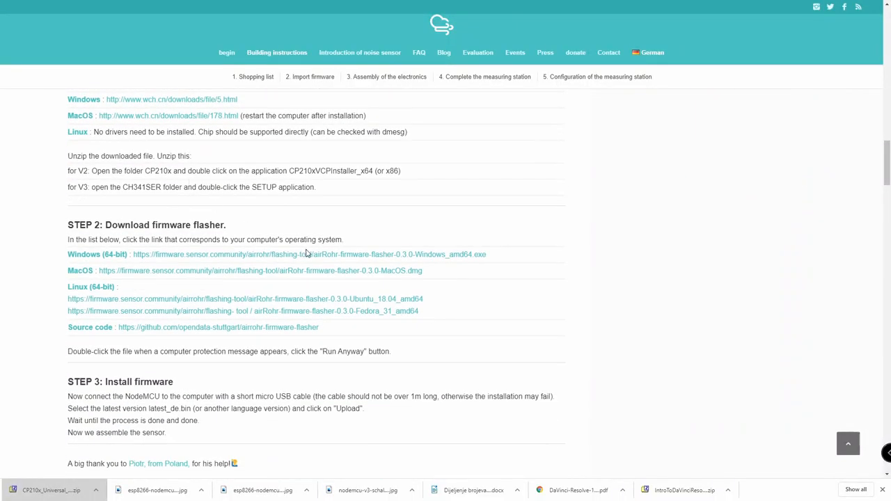
pyautogui.moveTo(293, 254)
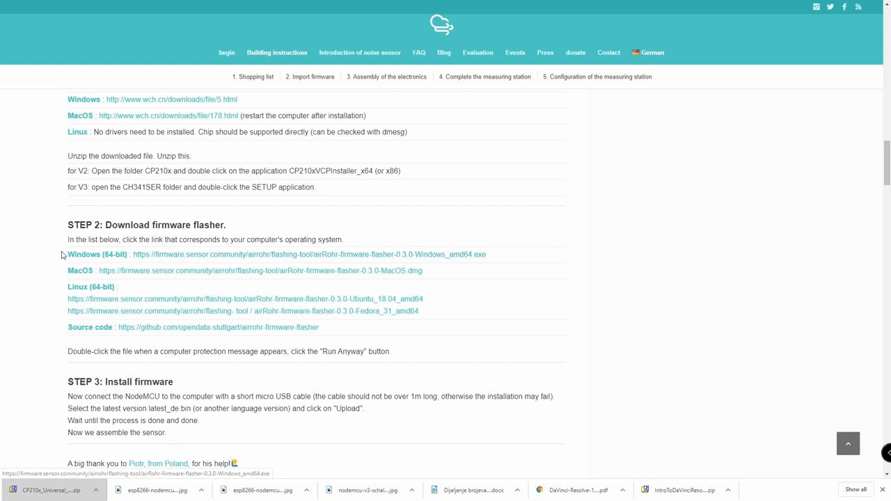
pyautogui.moveTo(221, 258)
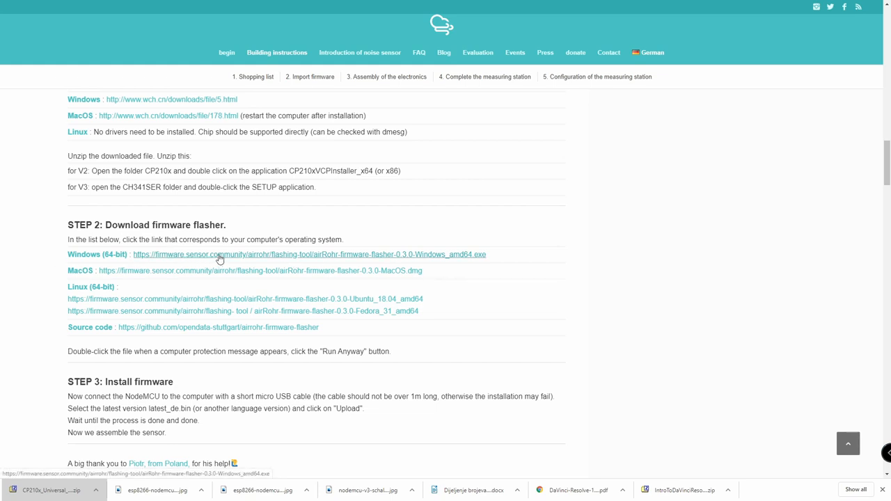
pyautogui.click(310, 254)
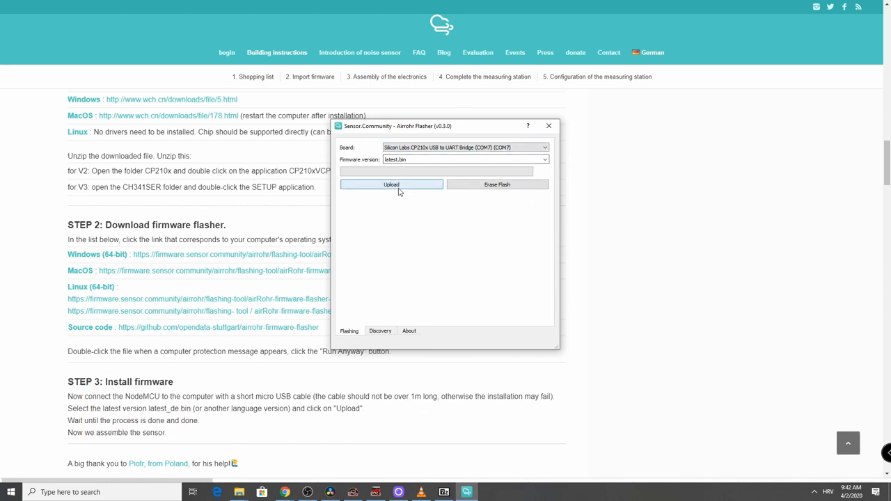
# Step: Upload latest.bin to the CP210x board on COM7
pyautogui.click(392, 184)
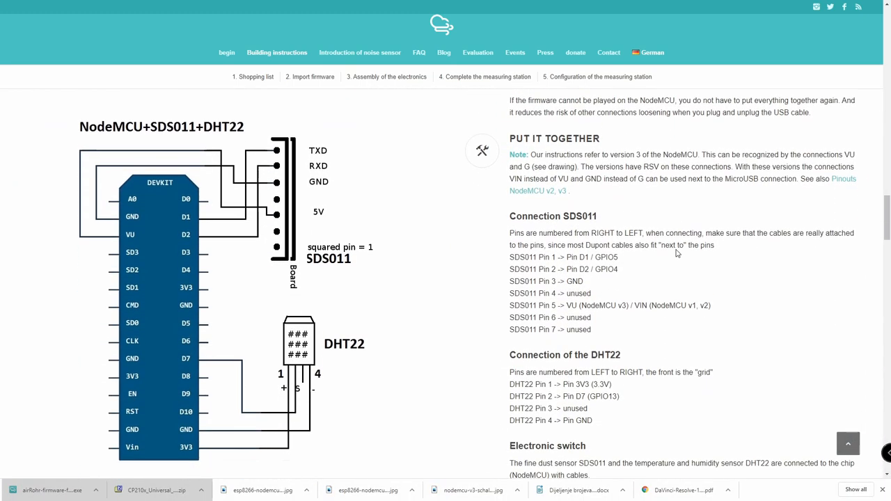
# Step: Scroll to the NodeMCU+SDS011+DHT22 wiring diagram and pin lists
pyautogui.scroll(-3)
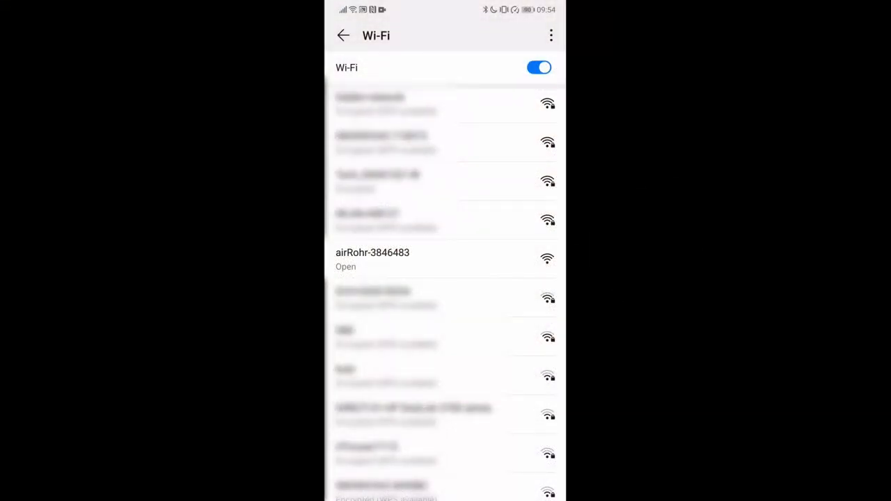
# Step: Connect the phone to the open airRohr-3846483 Wi-Fi network
pyautogui.click(372, 259)
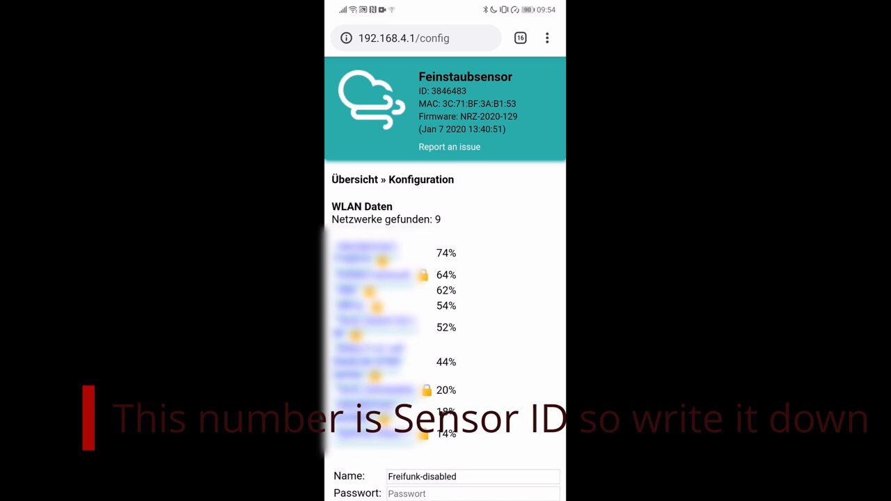
pyautogui.scroll(-3)
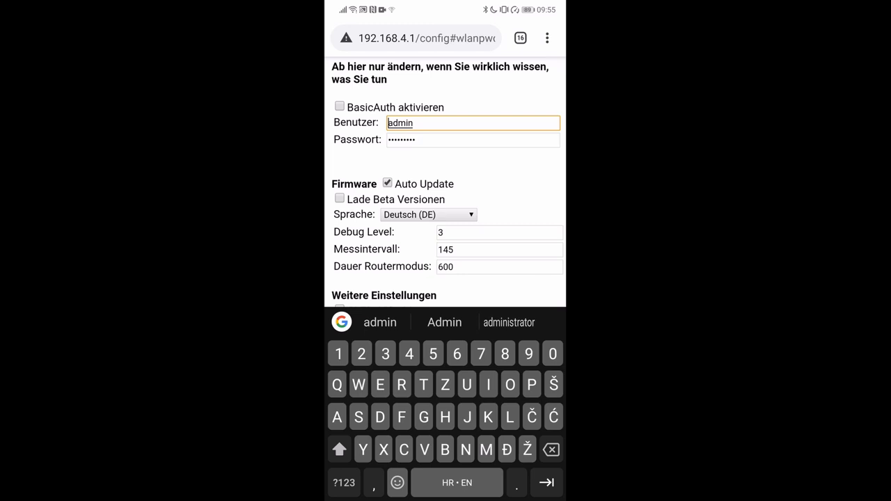
pyautogui.scroll(-3)
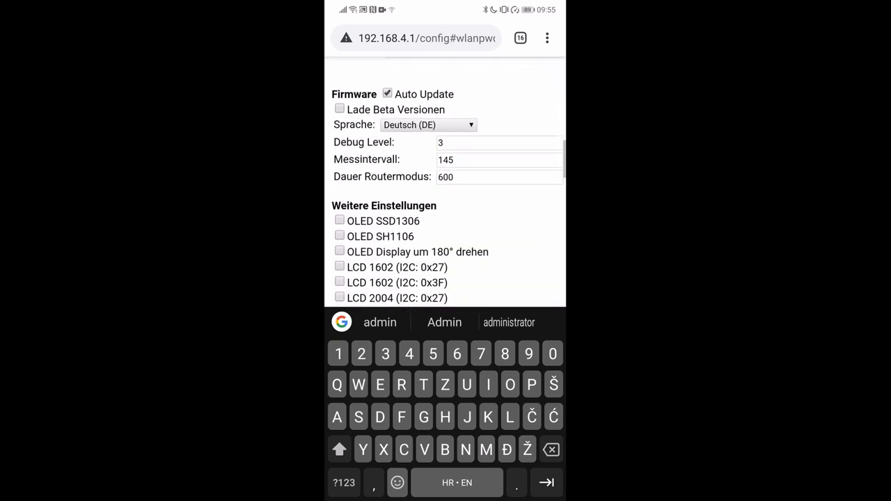
pyautogui.scroll(-3)
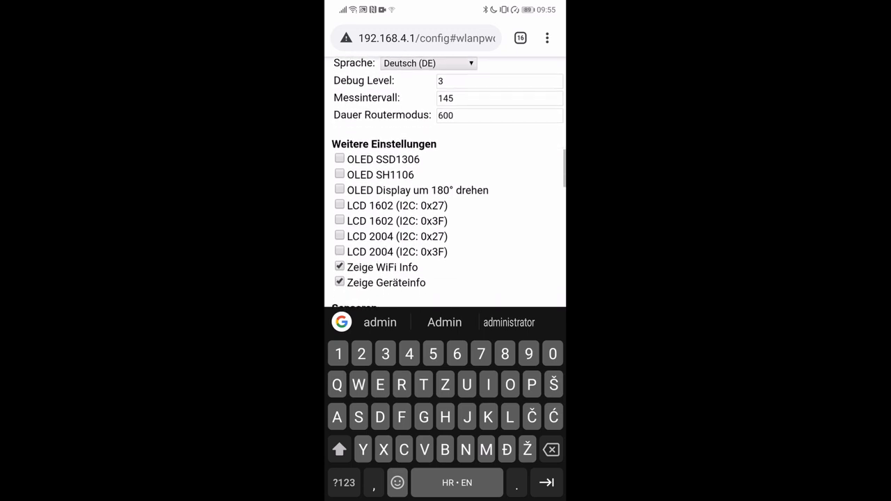
pyautogui.scroll(-3)
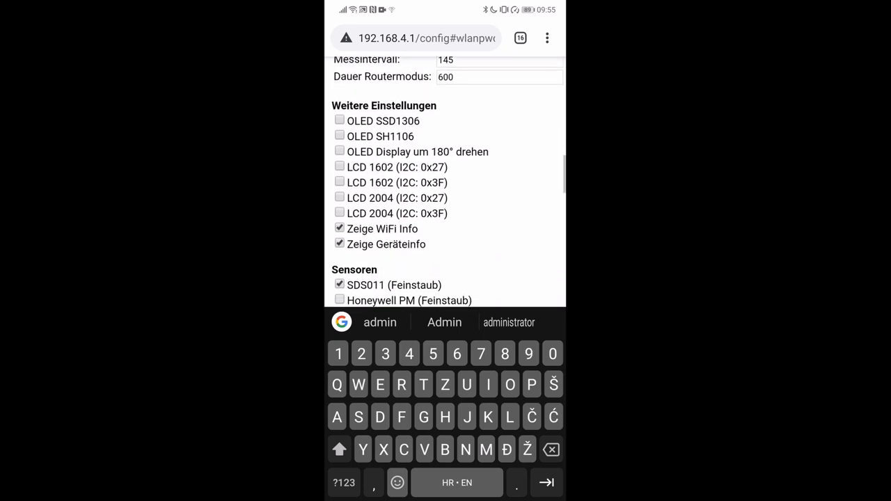
pyautogui.scroll(-3)
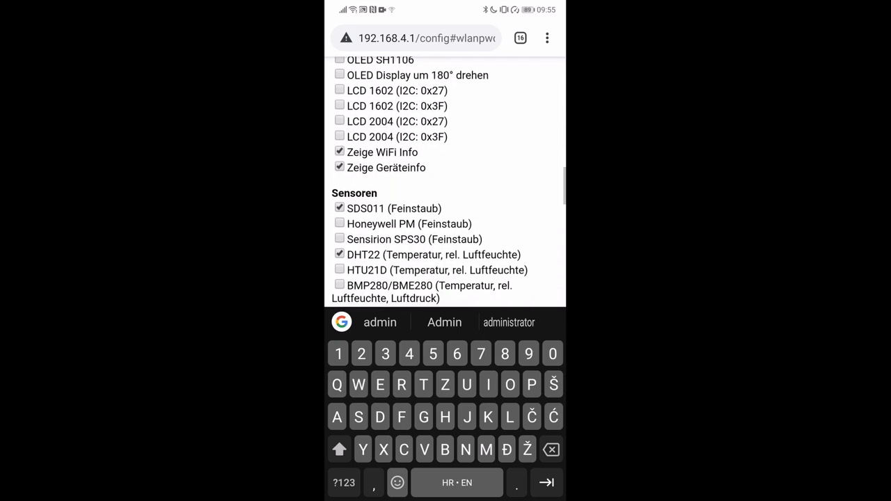
pyautogui.scroll(-3)
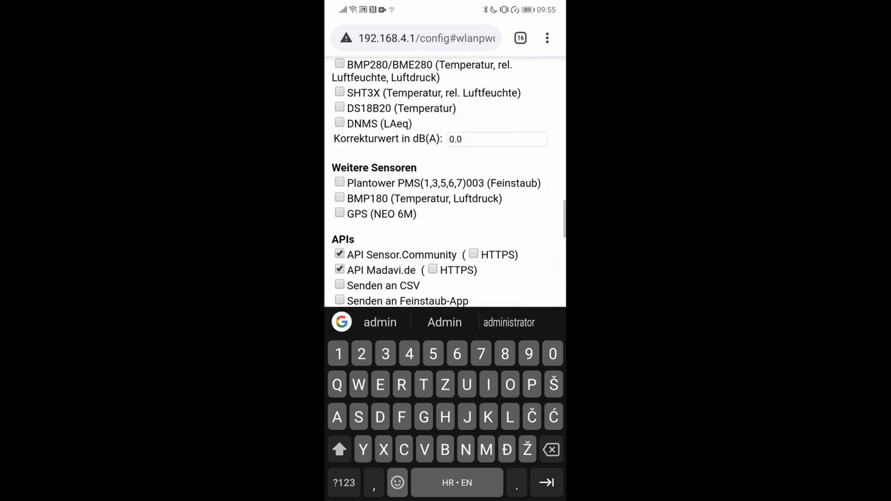
pyautogui.scroll(-3)
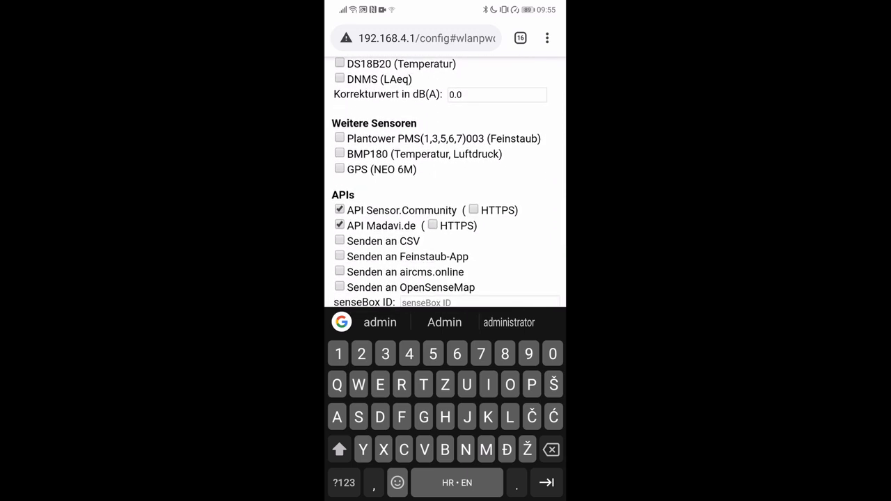
pyautogui.scroll(-3)
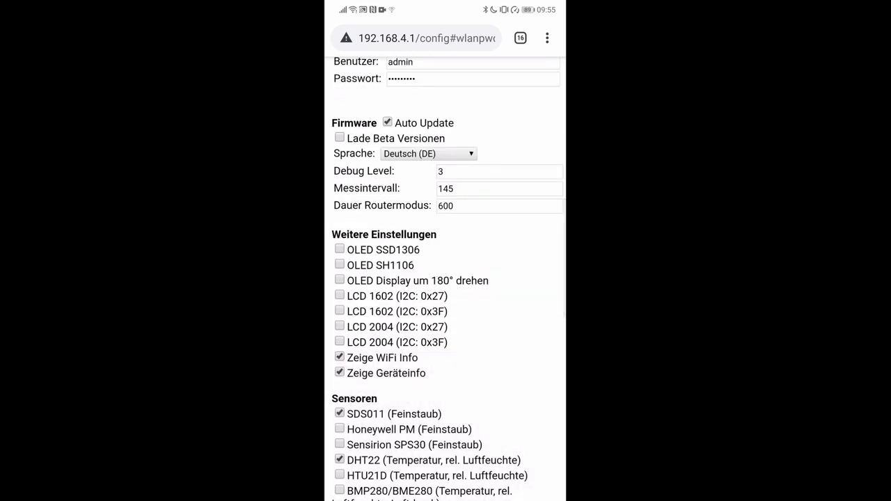
pyautogui.scroll(-3)
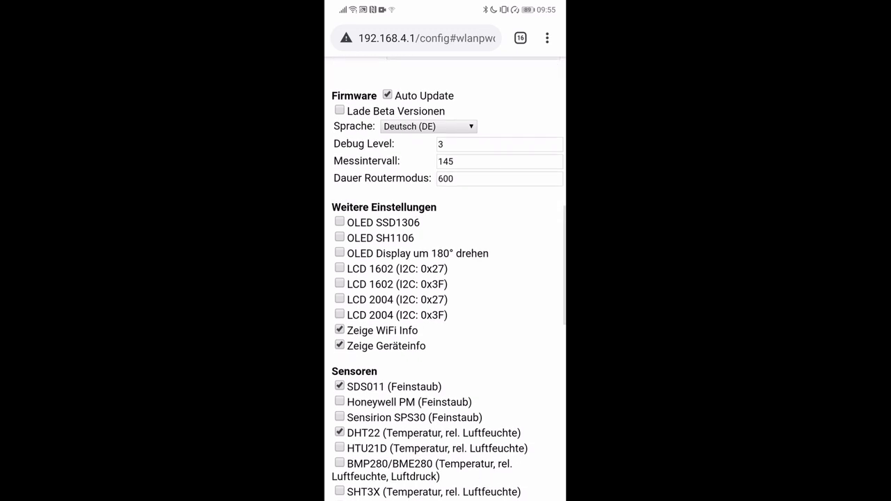
pyautogui.click(428, 126)
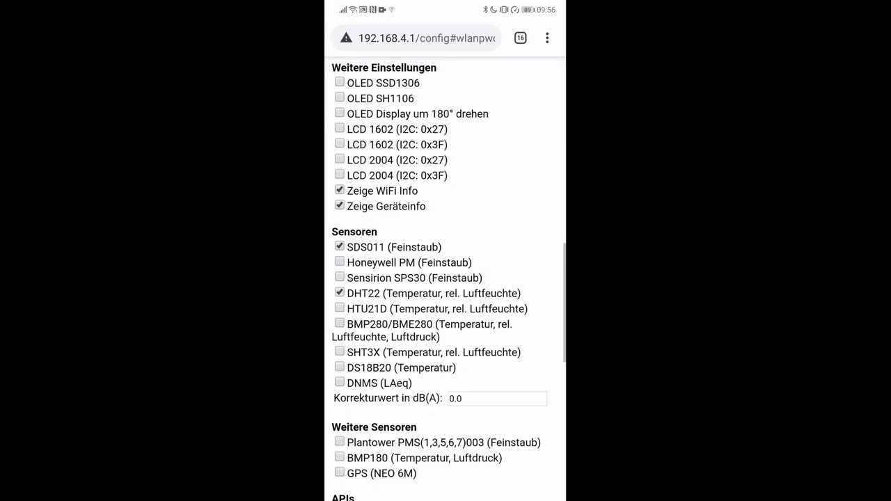
pyautogui.scroll(-3)
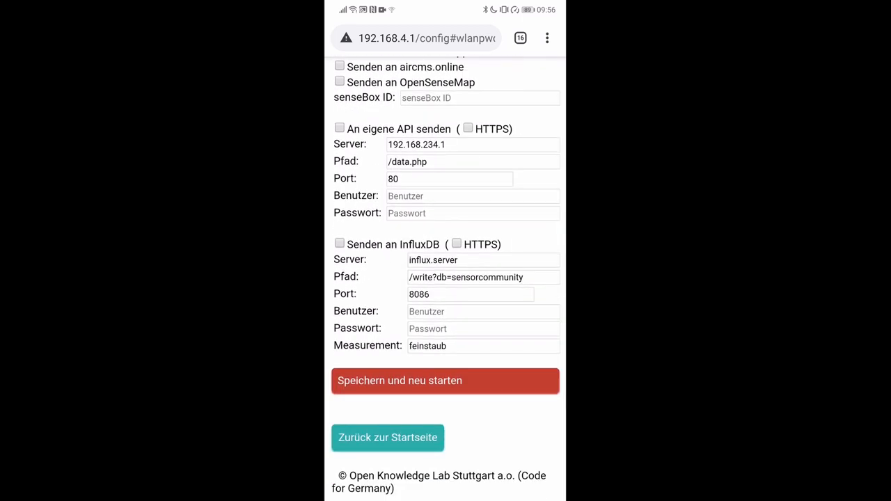
# Step: Save the sensor settings and restart it via 'Speichern und neu starten'
pyautogui.click(445, 380)
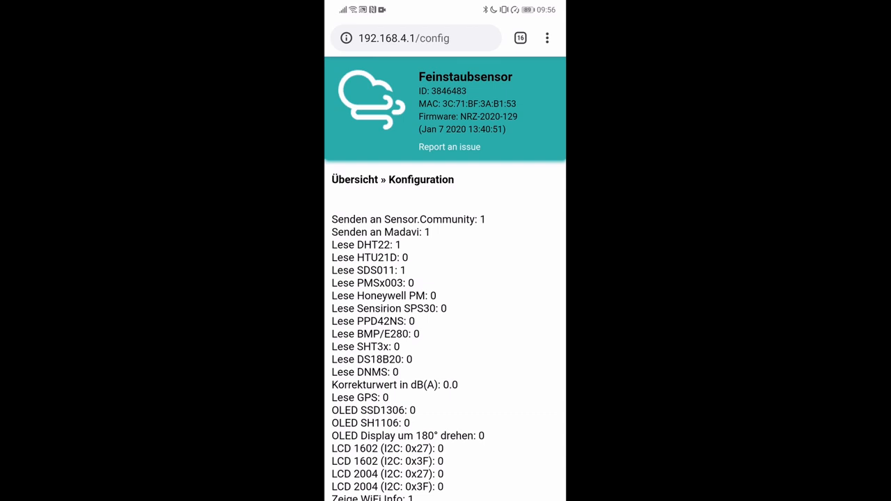
pyautogui.scroll(-3)
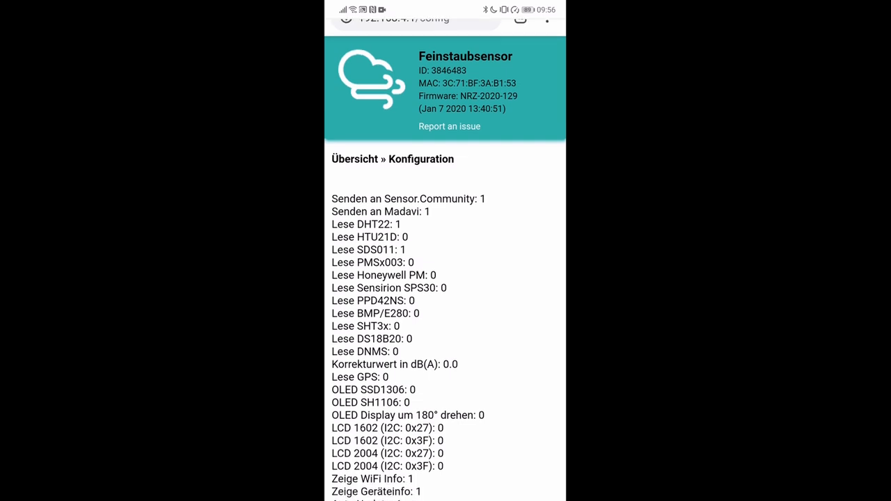
pyautogui.scroll(-3)
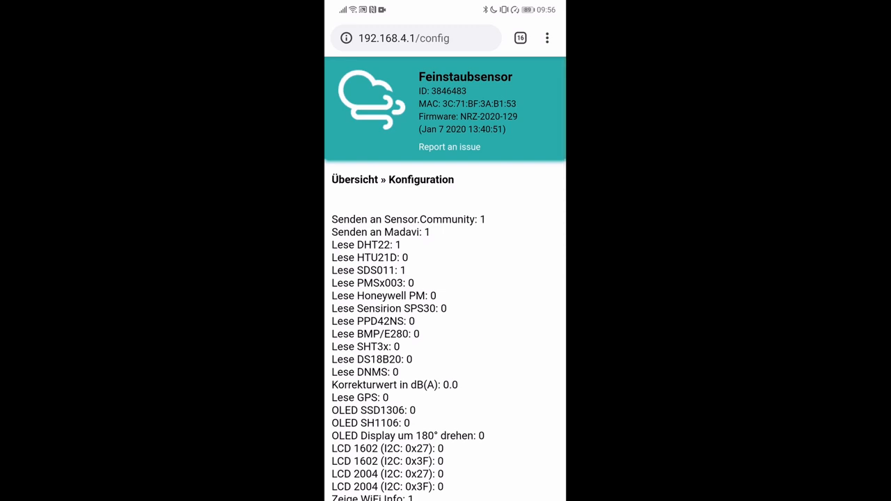
# Step: Load the sensor overview at 192.168.1.104 and dismiss the translation offer
pyautogui.click(416, 38)
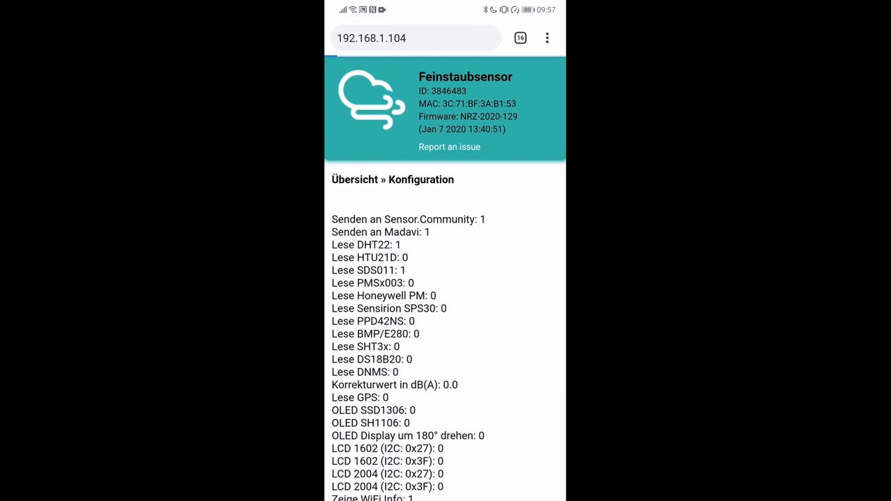
pyautogui.click(439, 483)
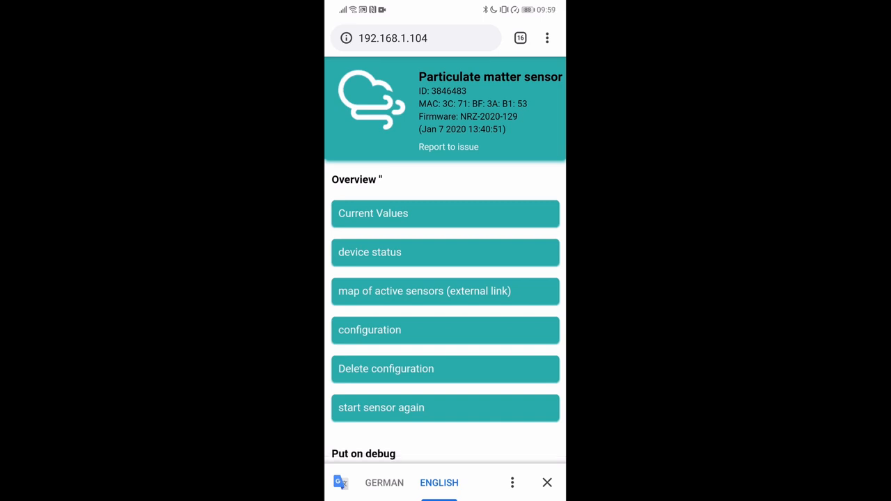
pyautogui.click(445, 213)
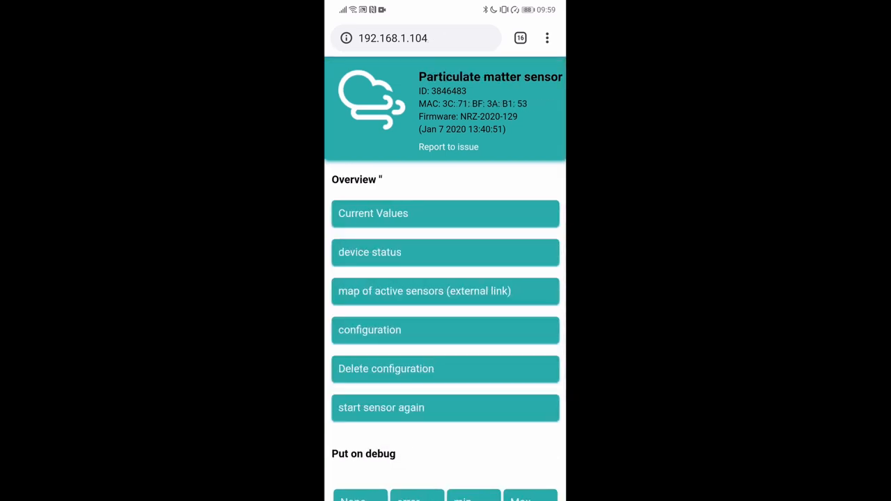
pyautogui.scroll(-3)
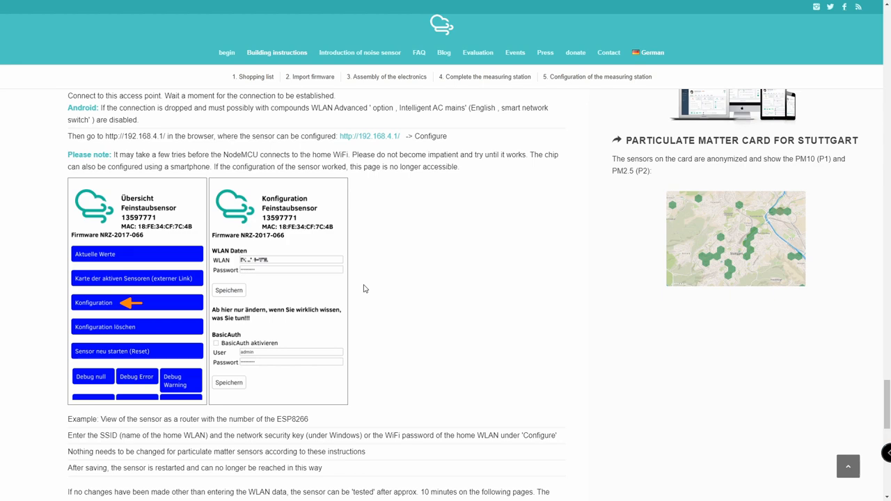
pyautogui.moveTo(362, 287)
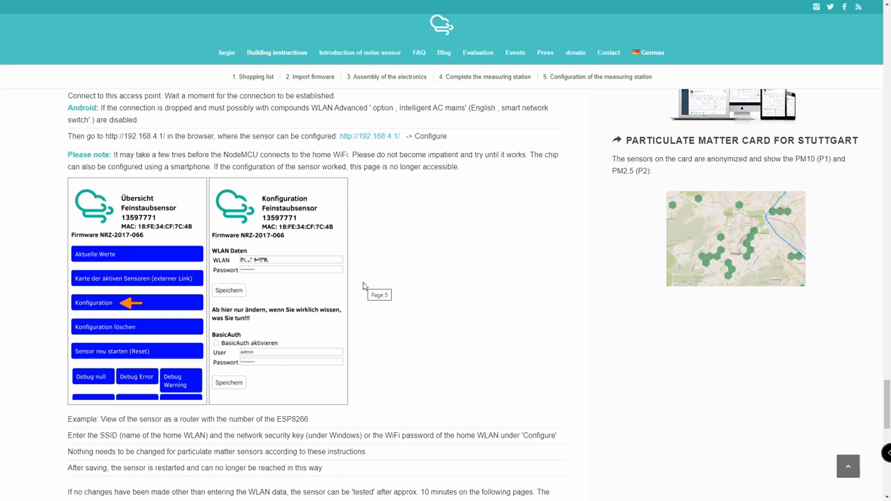
# Step: Follow the Sensor data link to madavi.de/sensor/graph.php
pyautogui.scroll(-3)
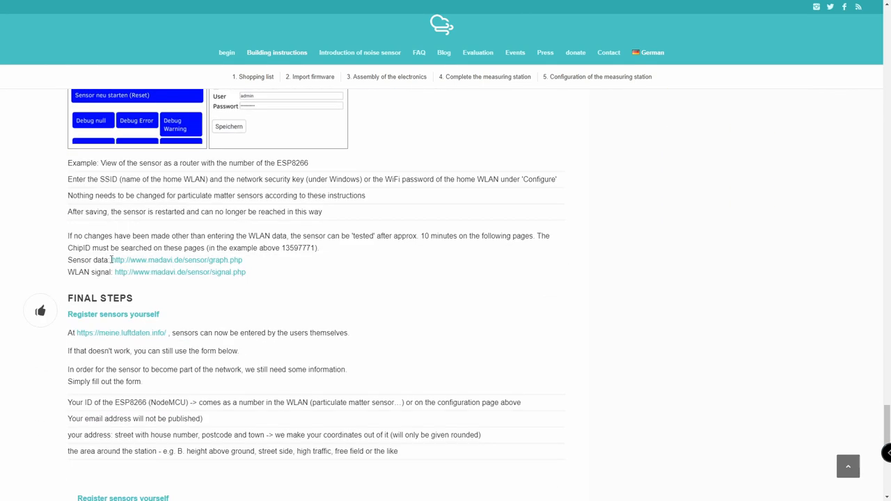
pyautogui.click(176, 260)
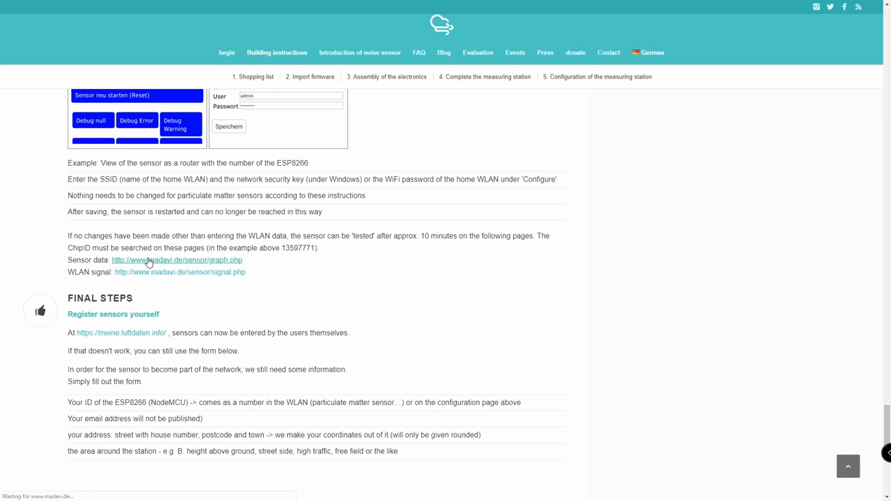
pyautogui.click(177, 260)
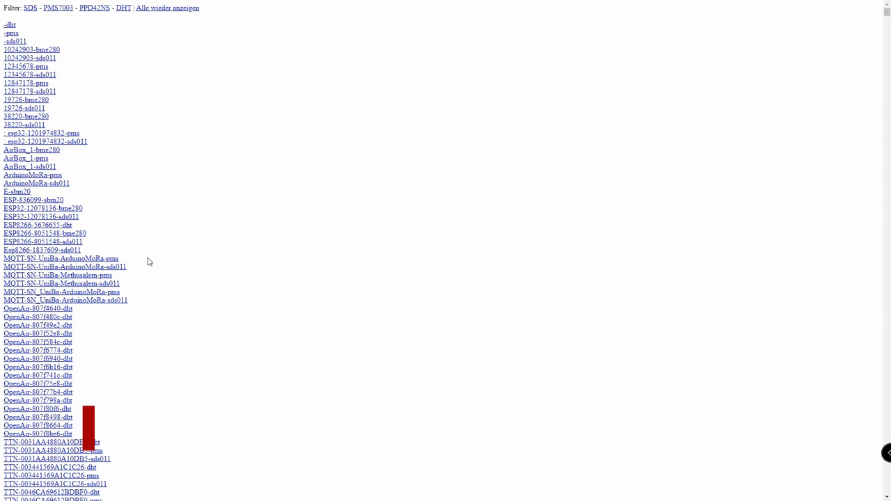
# Step: Find sensor ID 3846483 on the Madavi list to highlight its dht and sds011 entries
pyautogui.press('ctrl+f')
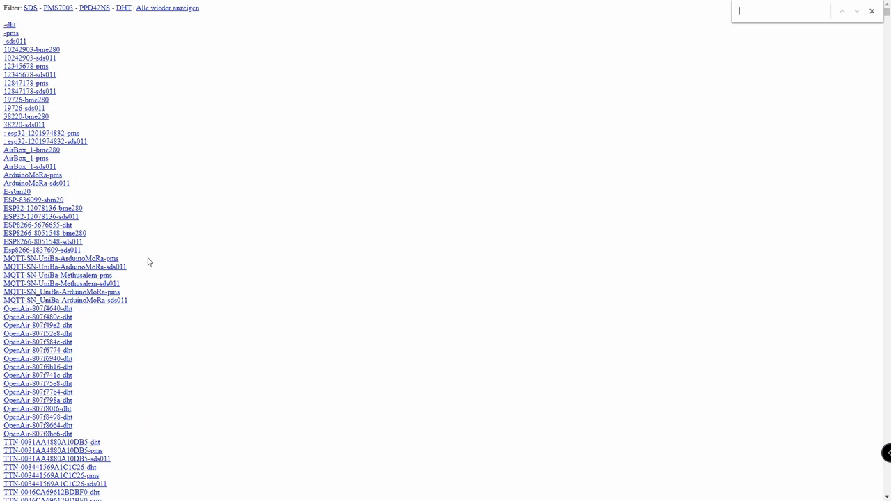
pyautogui.write('3846483')
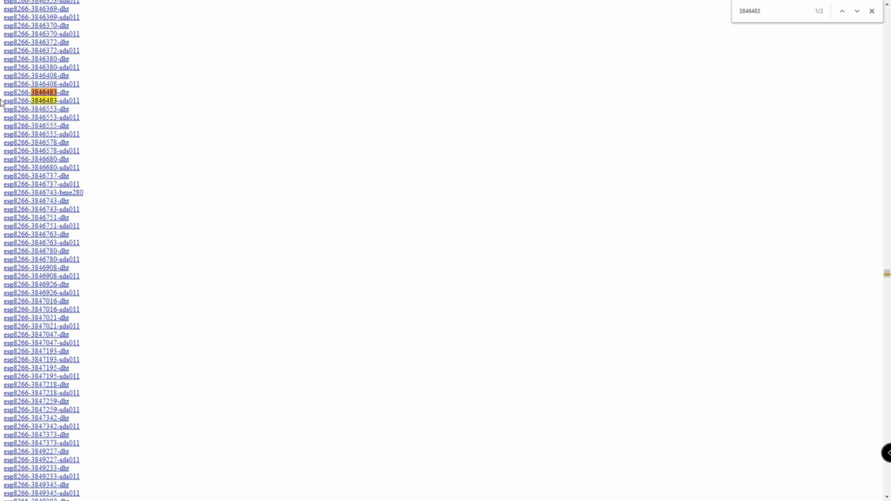
pyautogui.moveTo(71, 77)
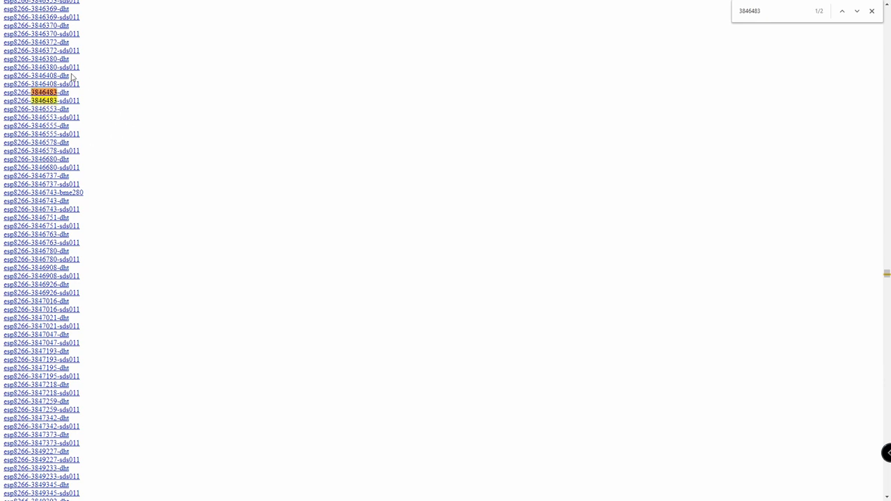
pyautogui.moveTo(97, 110)
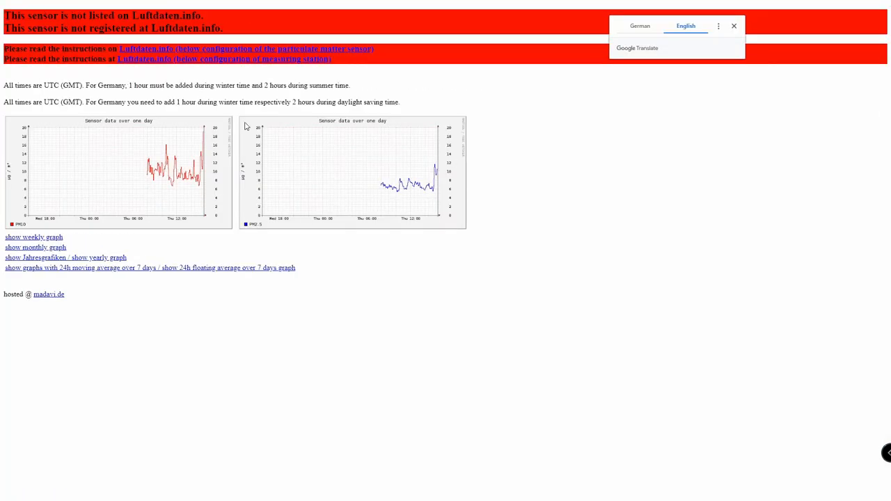
pyautogui.moveTo(218, 121)
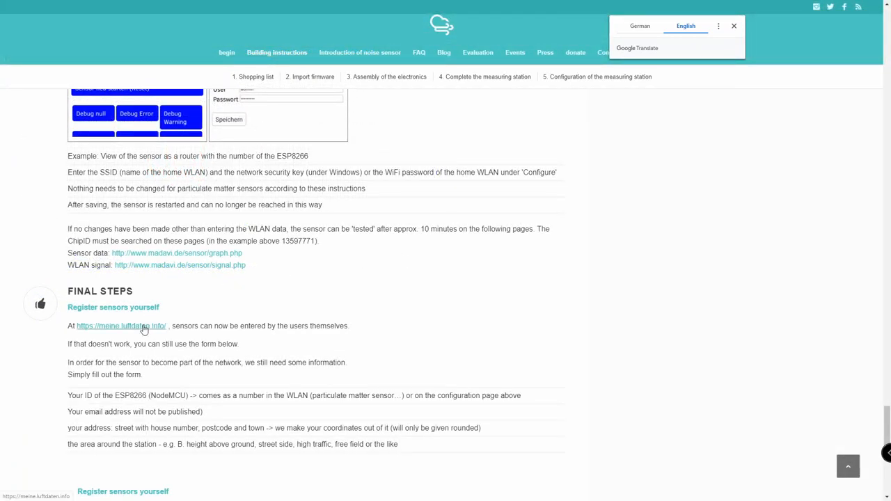
# Step: Open meine.luftdaten.info in a new tab and go to its Register form
pyautogui.rightClick(121, 326)
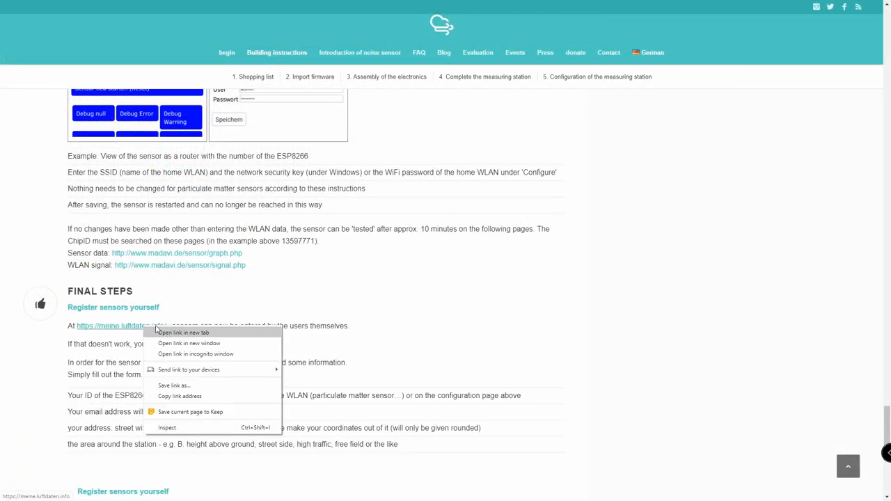
pyautogui.click(183, 332)
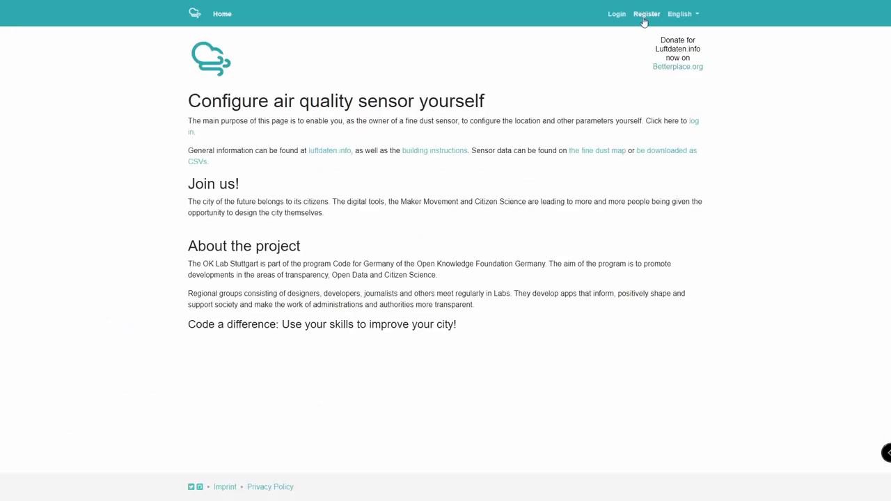
pyautogui.click(647, 13)
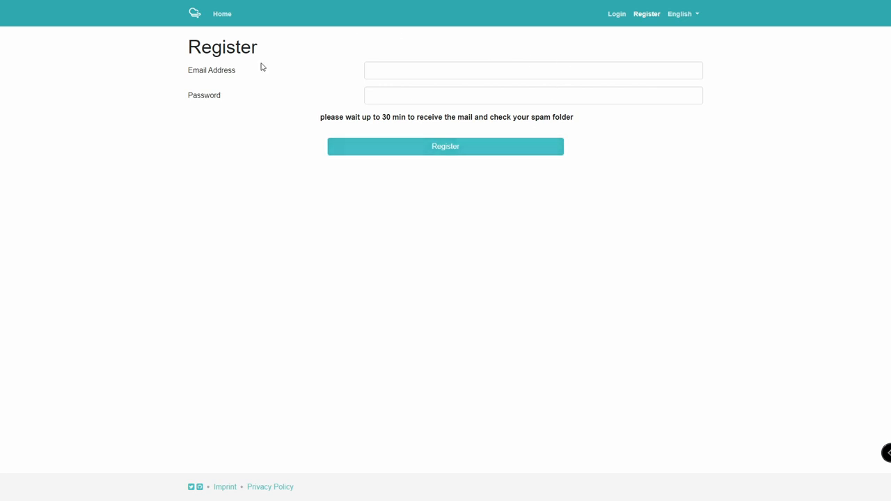
pyautogui.moveTo(486, 84)
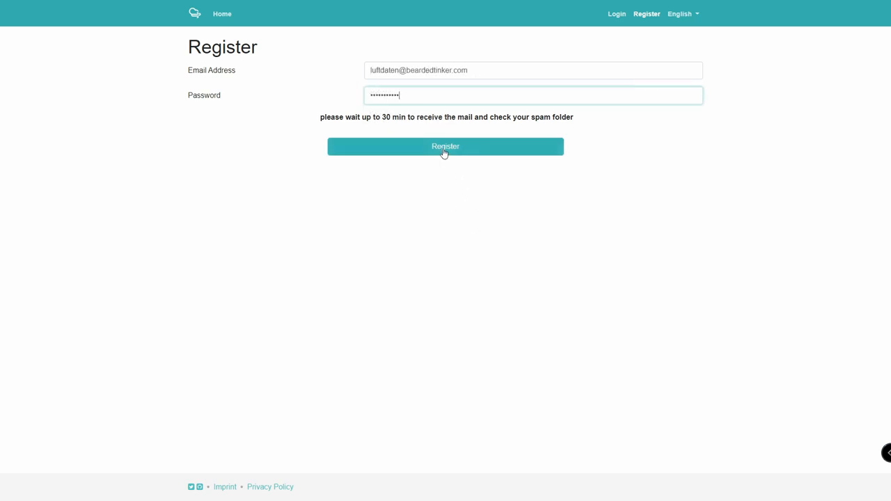
# Step: Submit the registration with email and password so confirmation instructions are sent
pyautogui.click(445, 146)
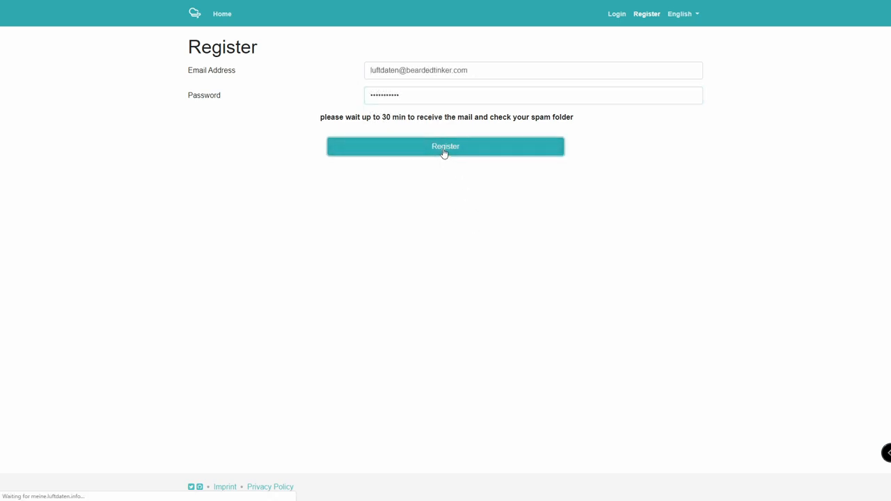
pyautogui.click(445, 146)
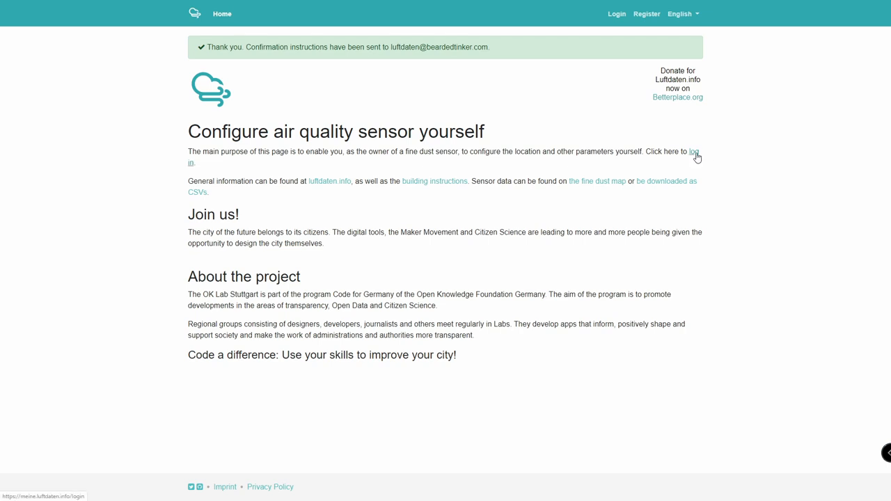
# Step: Sign in to the meine.luftdaten.info account and reach the empty My sensors list
pyautogui.click(694, 156)
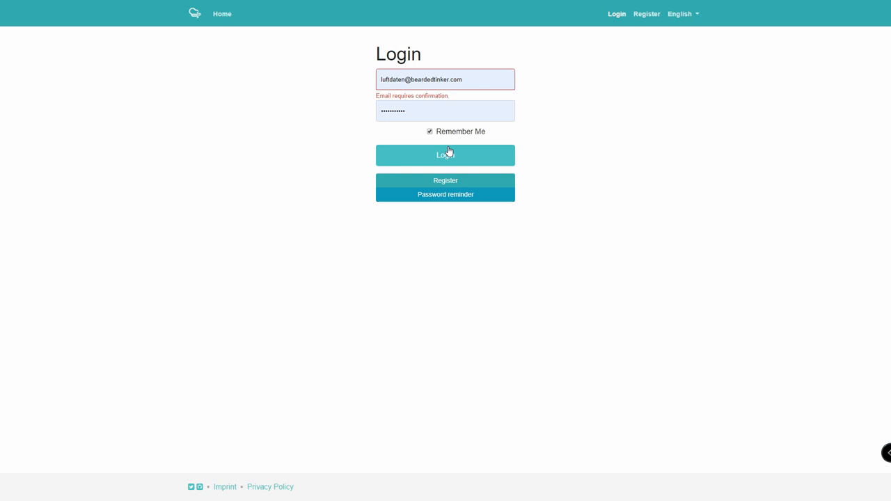
pyautogui.click(445, 154)
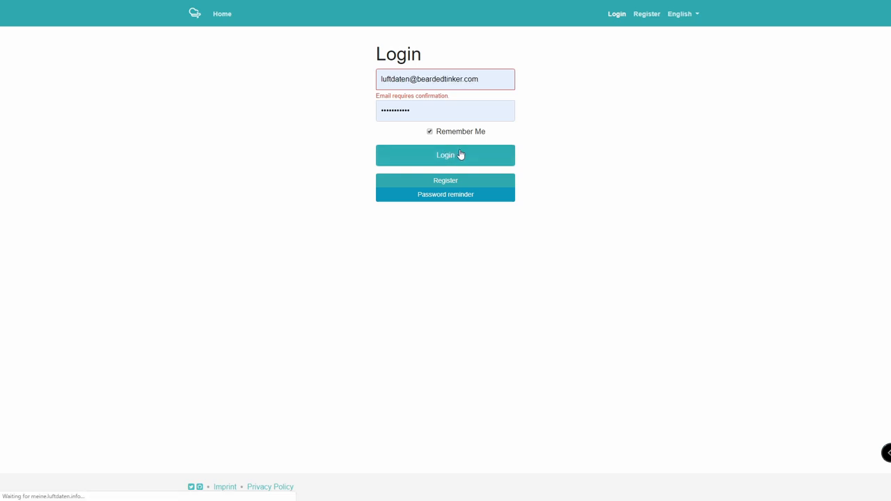
pyautogui.click(445, 154)
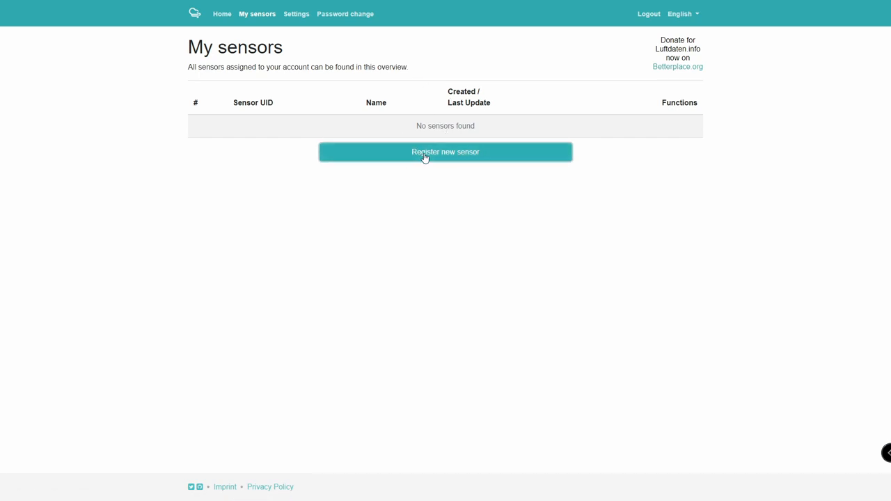
# Step: Register a new sensor with ID 3846483 named BeardedSensor, indoor in Zagreb at 200 cm, SDS011 and DHT22
pyautogui.click(446, 152)
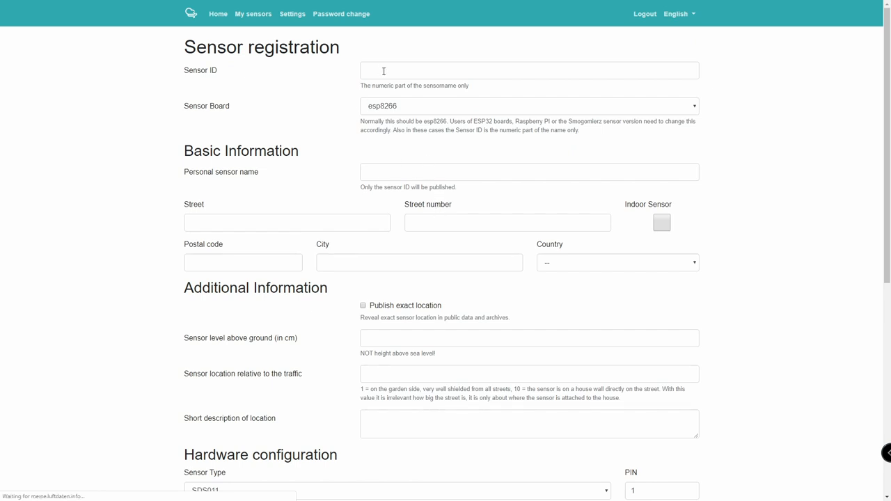
pyautogui.click(530, 69)
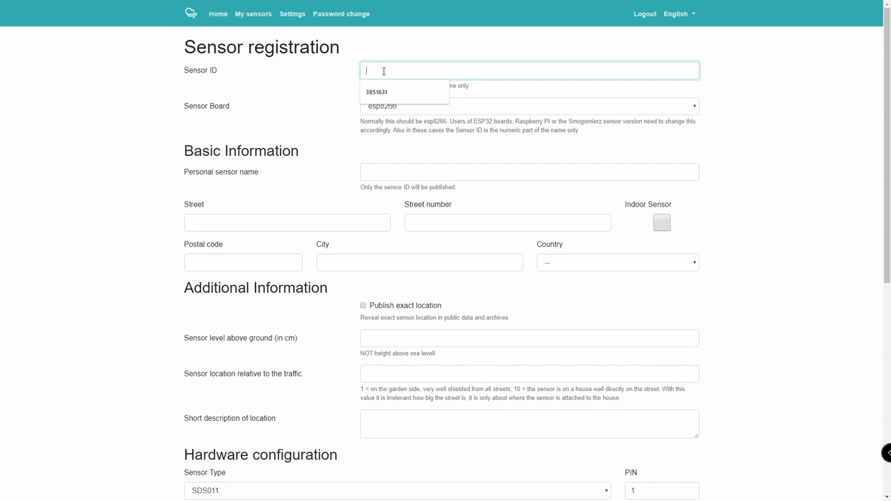
pyautogui.write('3')
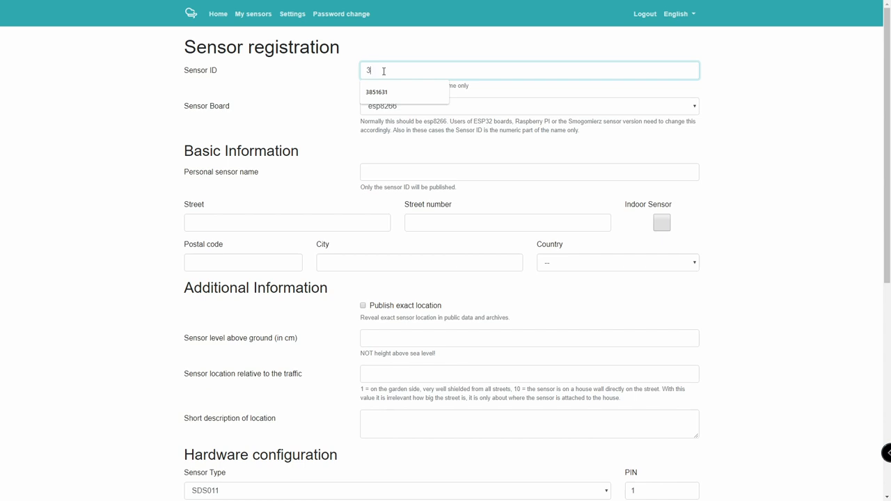
pyautogui.write('84618')
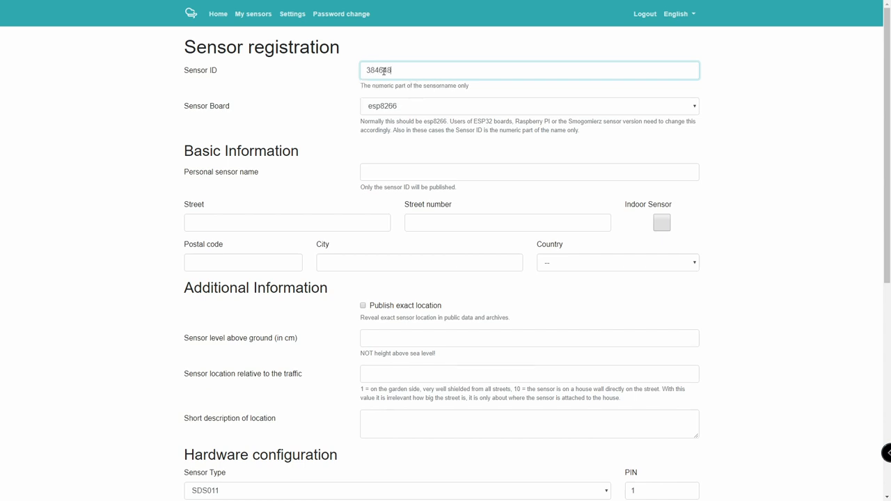
pyautogui.write('3846483')
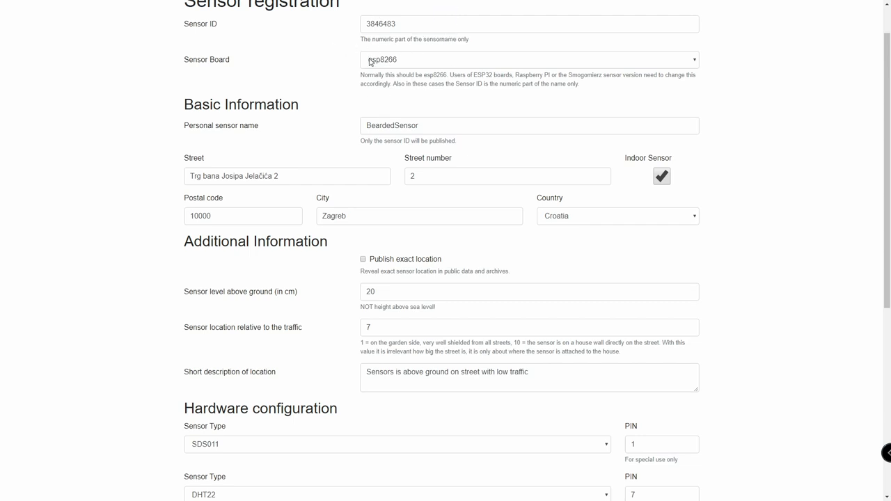
pyautogui.moveTo(411, 121)
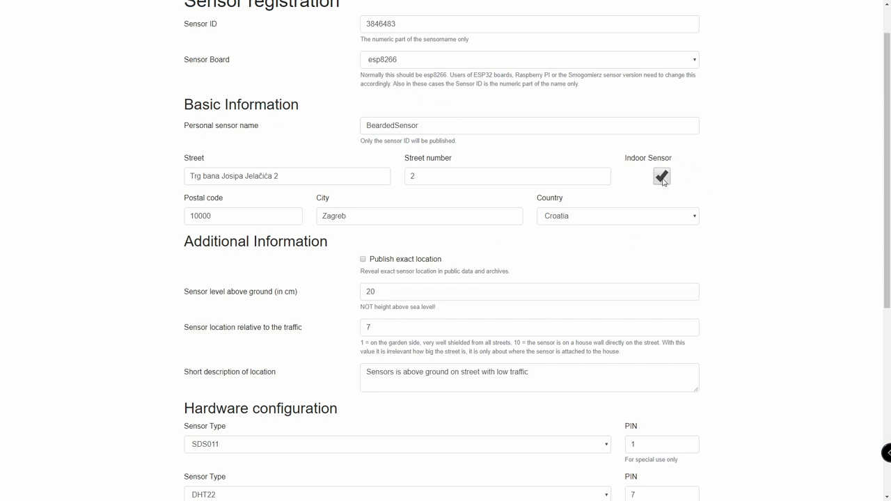
pyautogui.moveTo(681, 172)
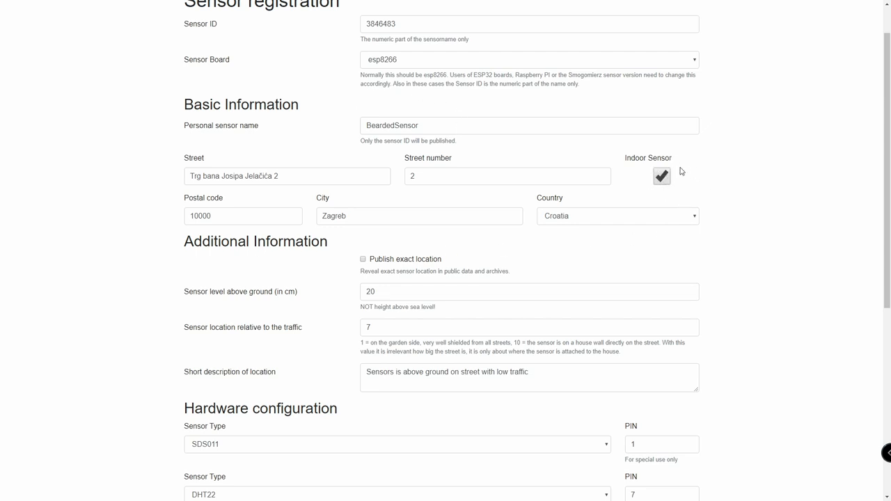
pyautogui.scroll(-3)
pyautogui.write('0')
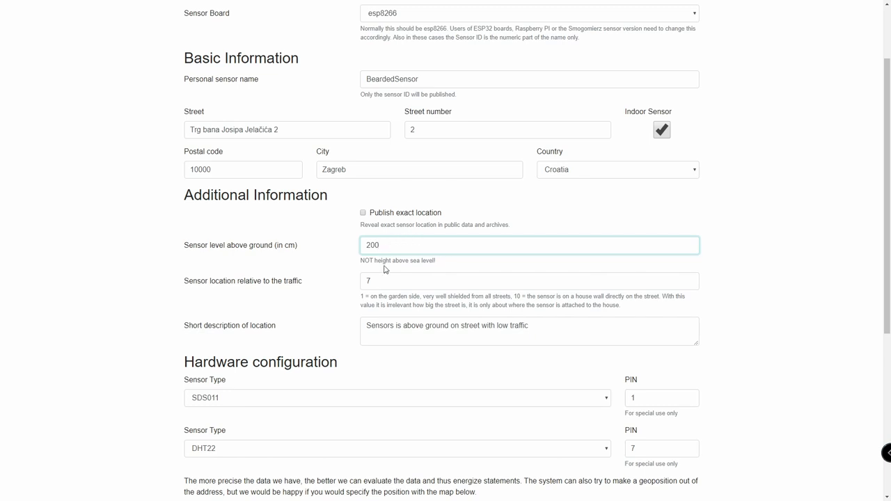
# Step: Set the traffic rating and look up the entered Zagreb address to fill latitude/longitude
pyautogui.click(529, 281)
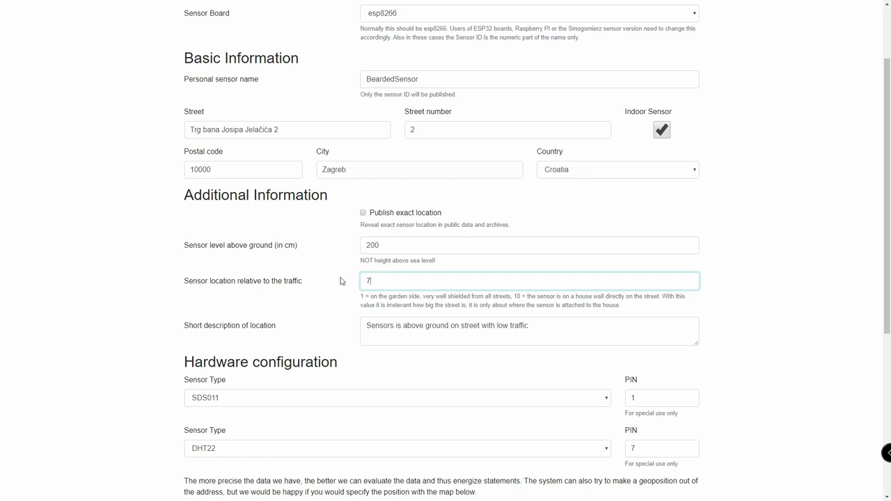
pyautogui.moveTo(356, 300)
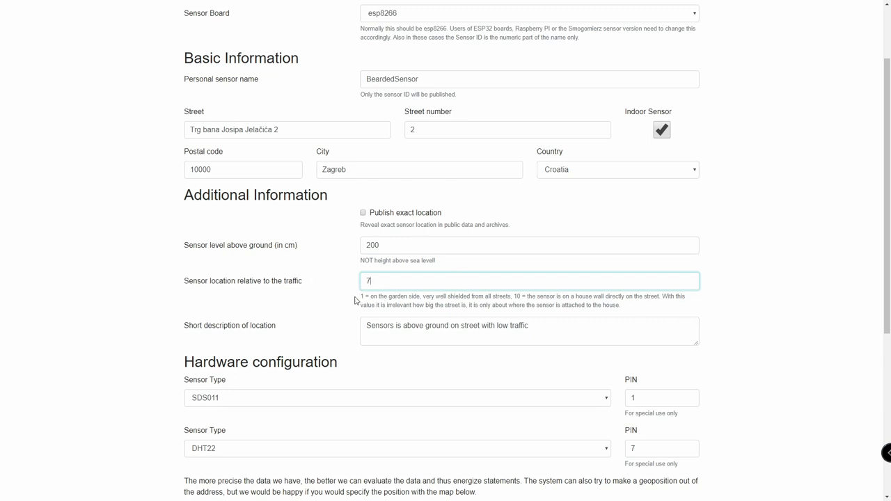
pyautogui.moveTo(534, 297)
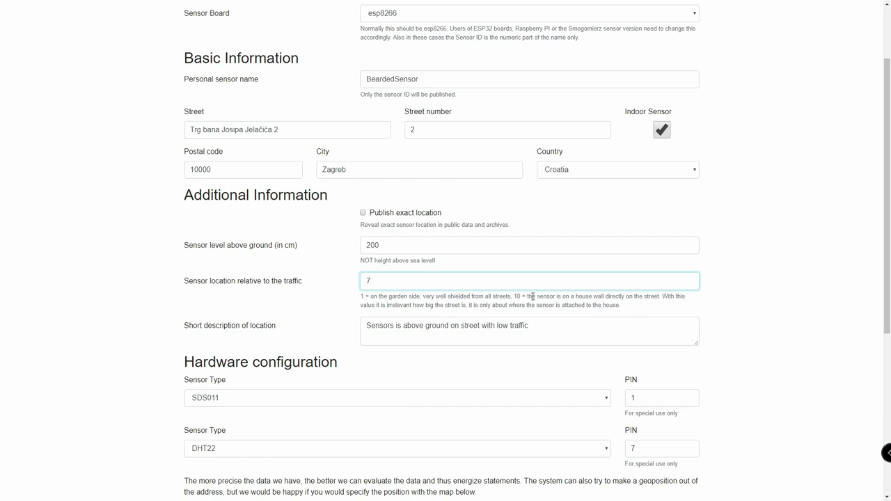
pyautogui.scroll(-3)
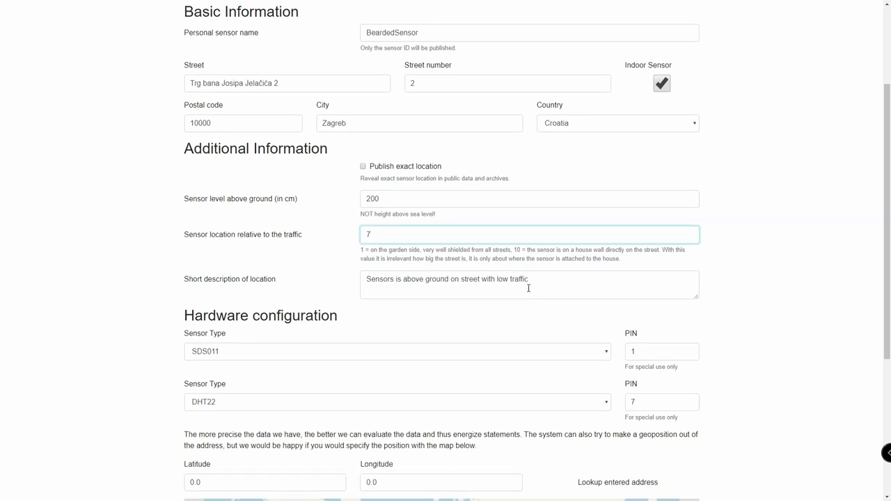
pyautogui.scroll(-3)
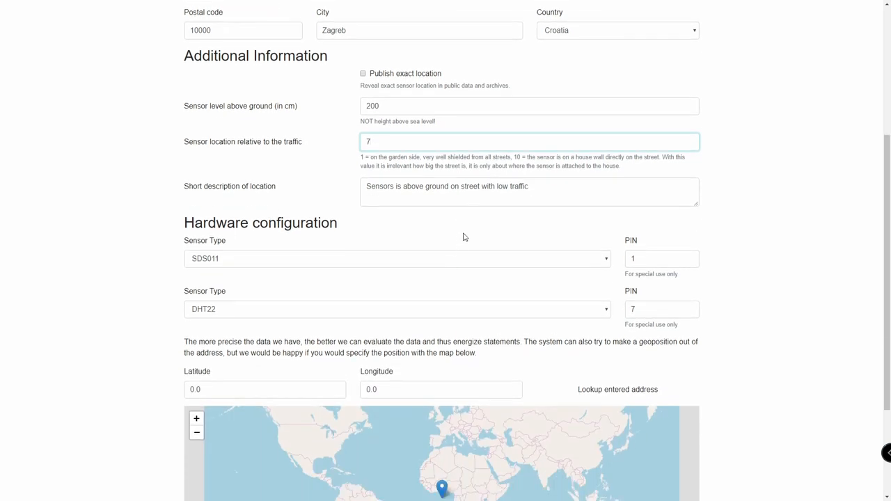
pyautogui.scroll(-3)
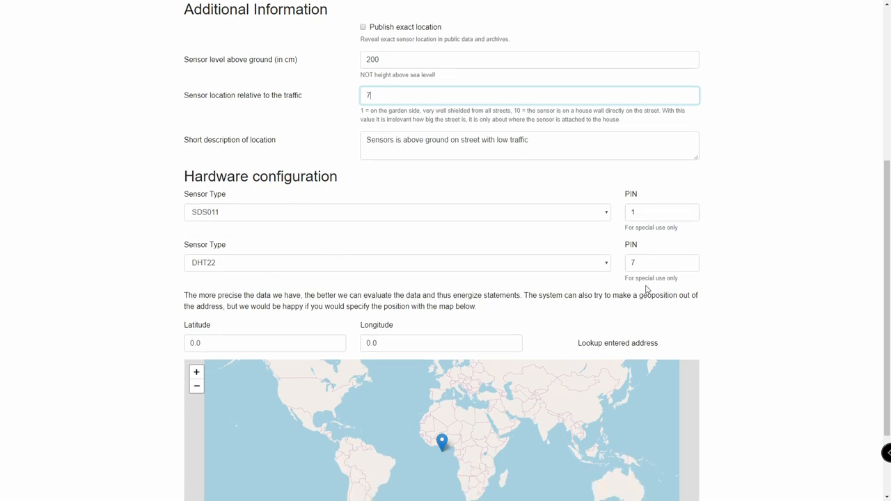
pyautogui.click(617, 342)
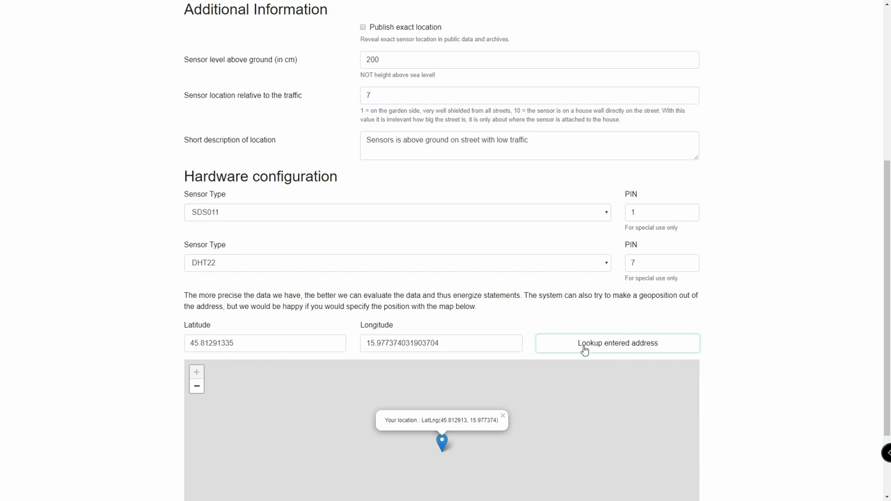
pyautogui.click(617, 342)
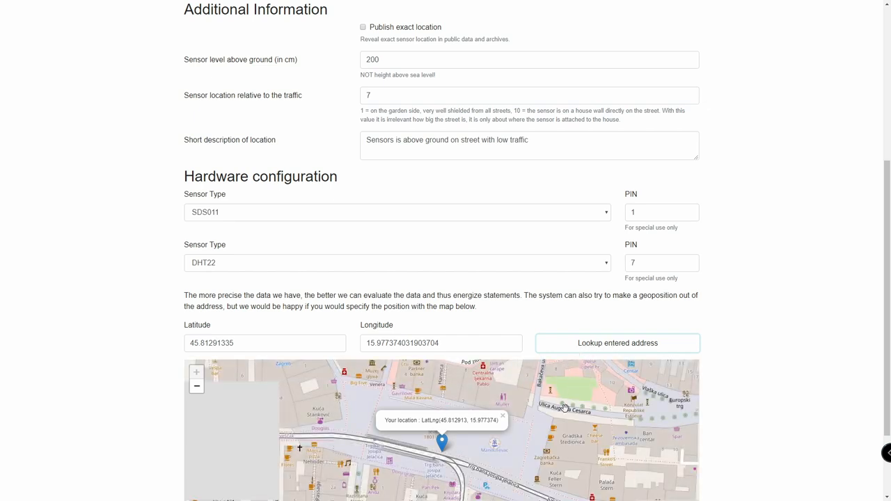
pyautogui.scroll(-3)
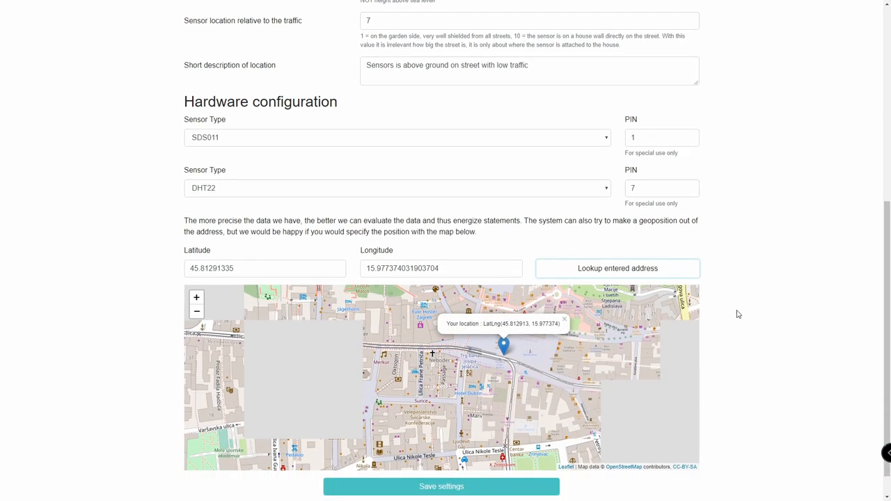
pyautogui.scroll(-3)
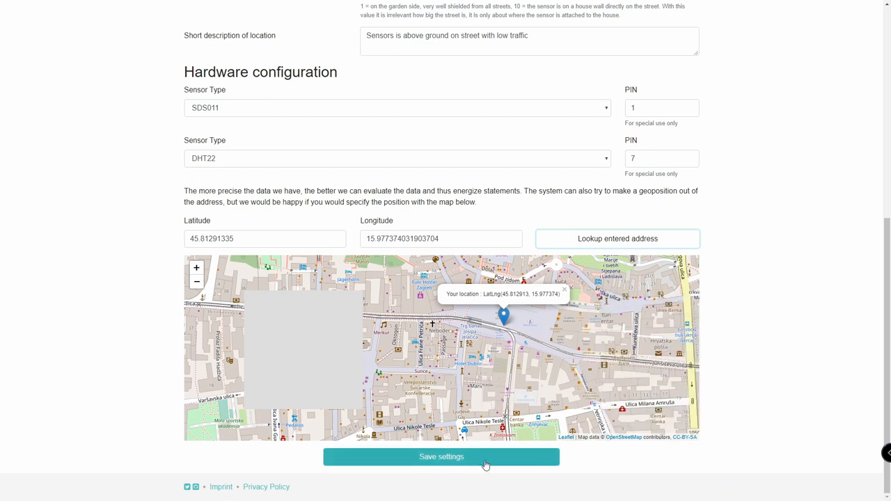
pyautogui.click(441, 457)
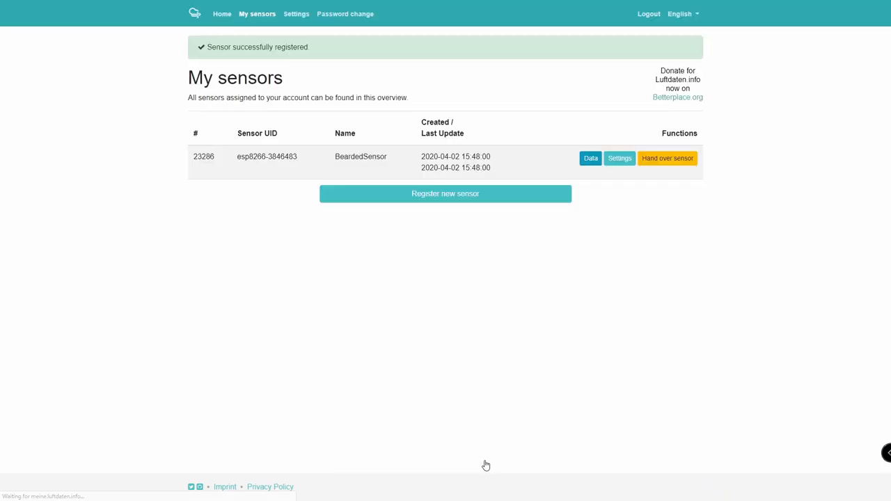
pyautogui.moveTo(172, 154)
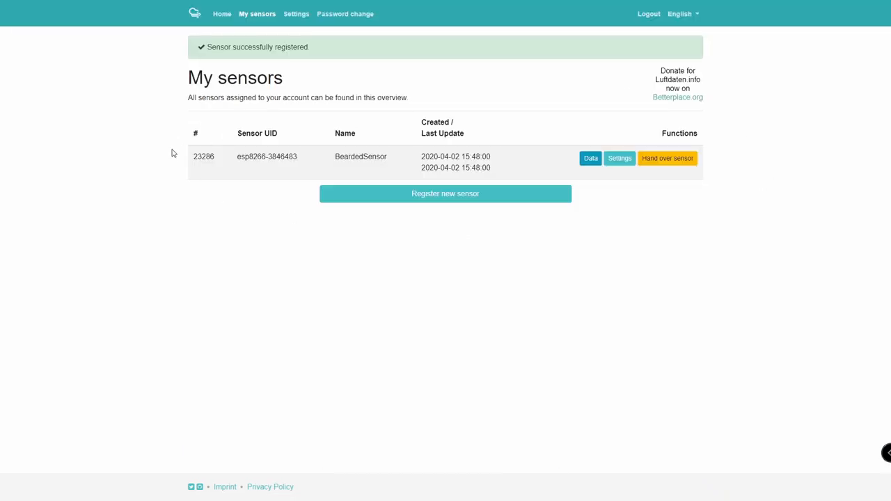
pyautogui.moveTo(138, 136)
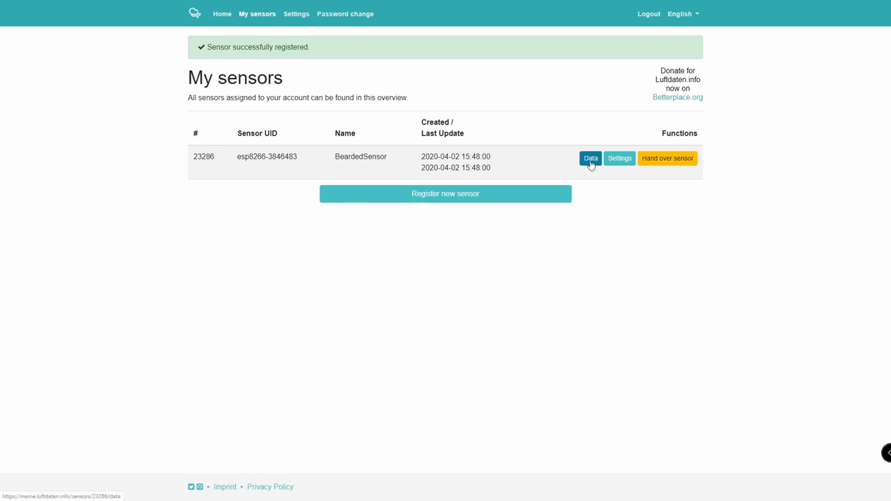
# Step: View the data page for BeardedSensor showing SDS011 ID 44344 and DHT22 ID 44345
pyautogui.click(591, 158)
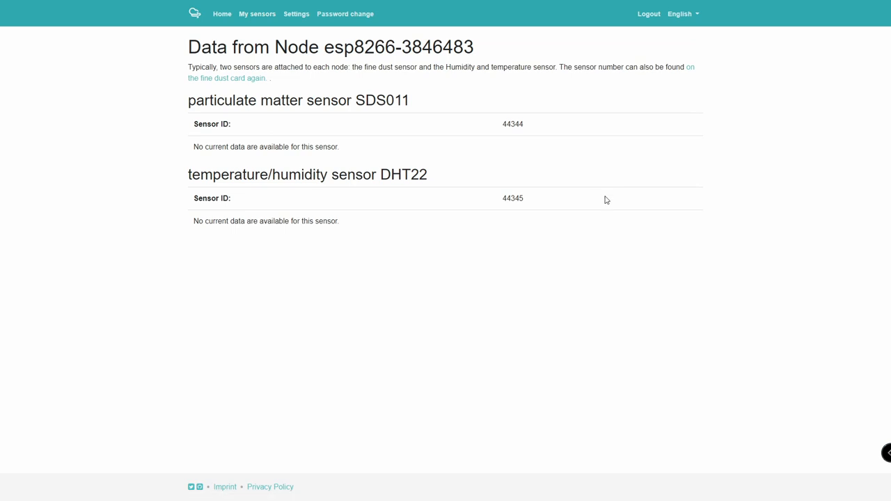
pyautogui.moveTo(143, 102)
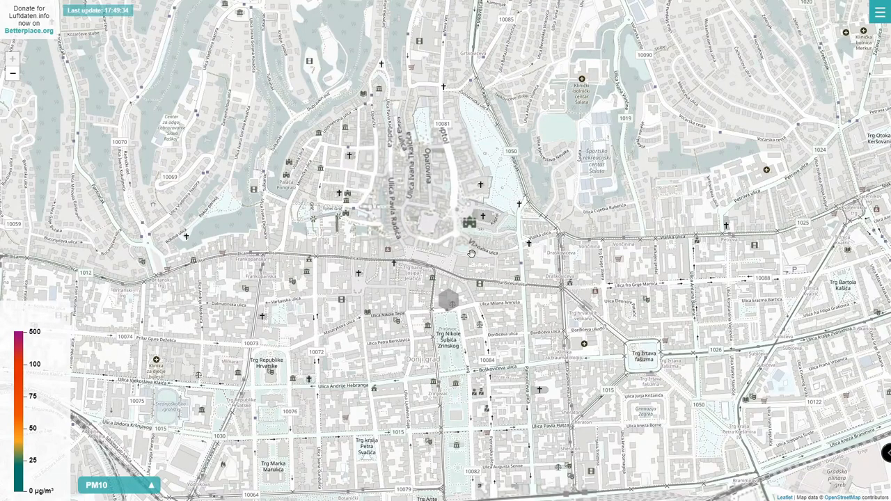
pyautogui.moveTo(388, 251)
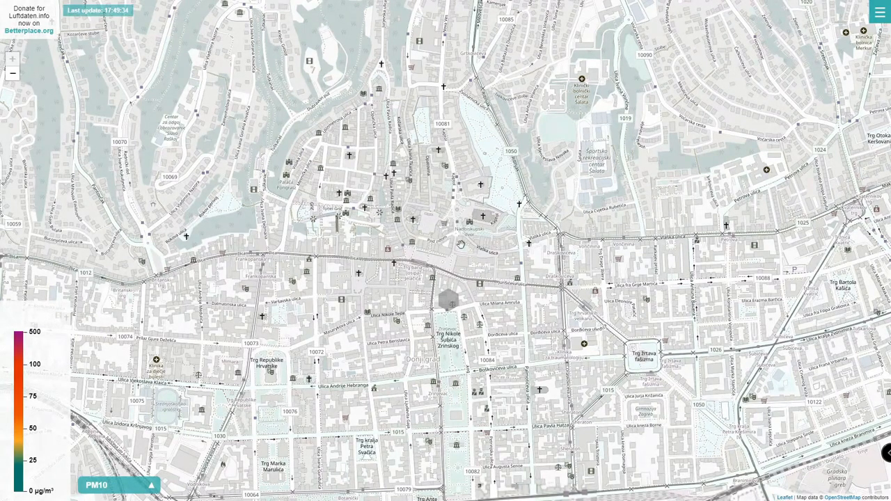
pyautogui.moveTo(480, 294)
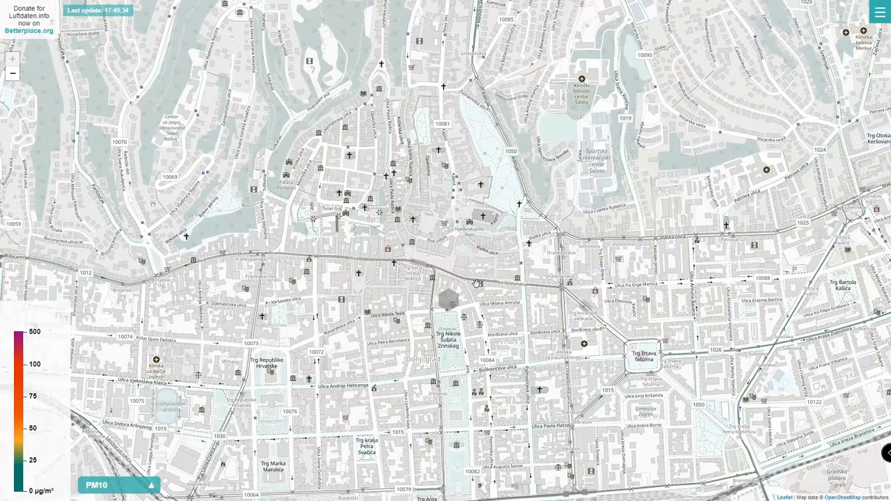
pyautogui.moveTo(470, 287)
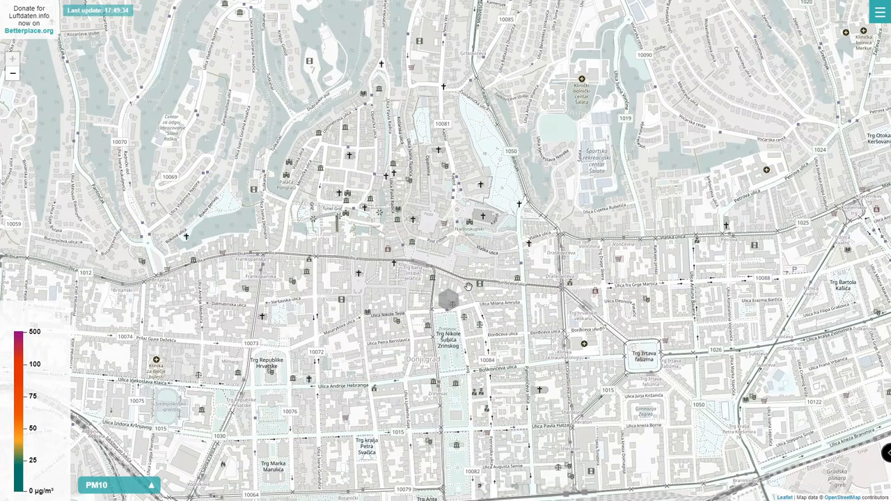
pyautogui.moveTo(446, 308)
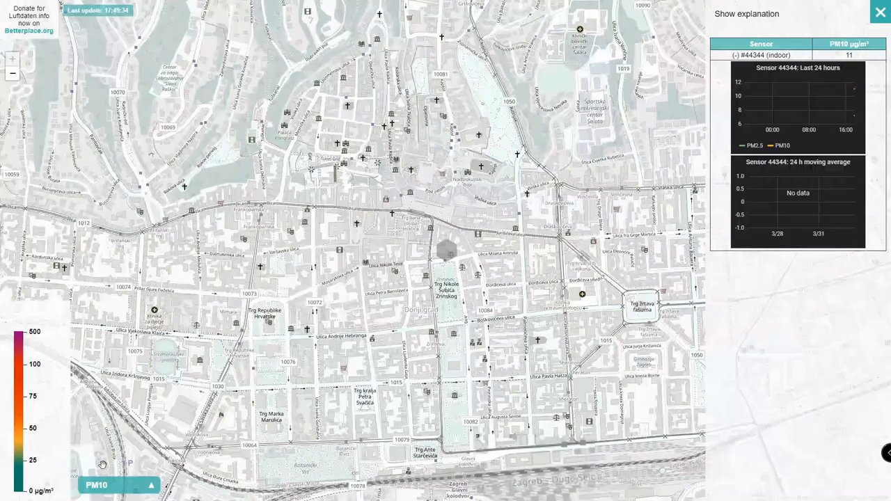
# Step: Switch the map layer from PM10 through PM2.5 and Temperature to rel. Humidity, reading the indoor node's values
pyautogui.click(119, 484)
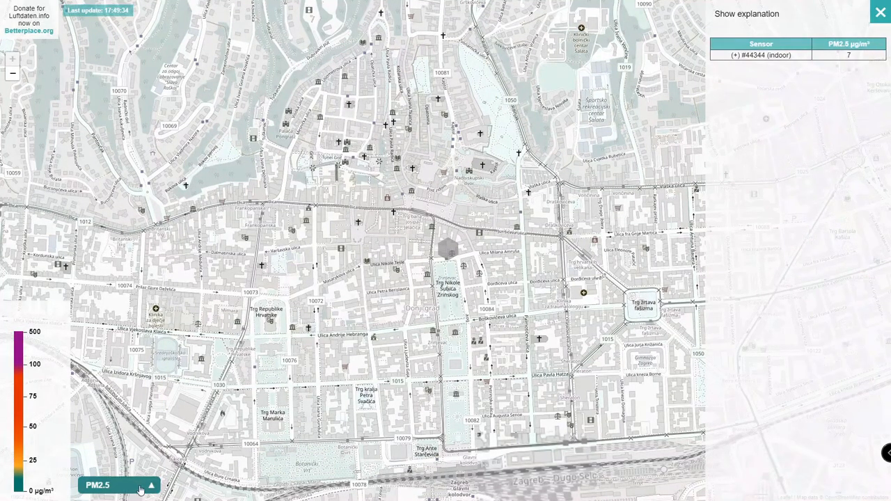
pyautogui.click(118, 486)
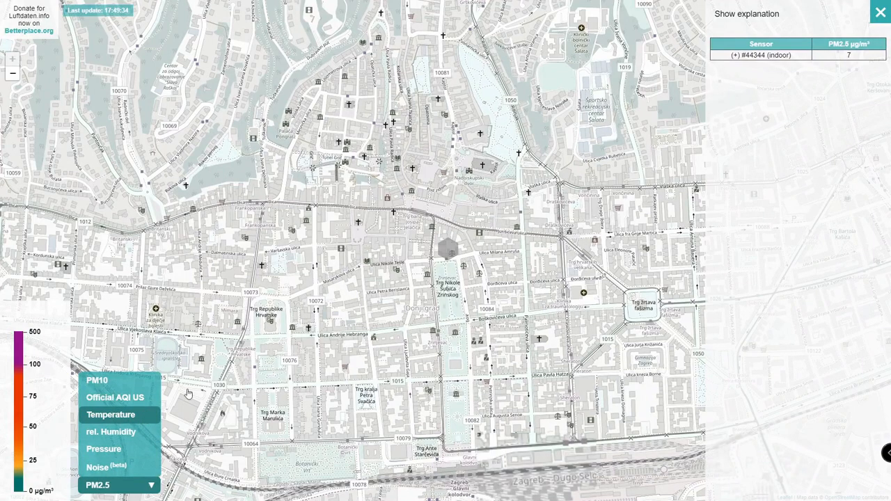
pyautogui.click(110, 414)
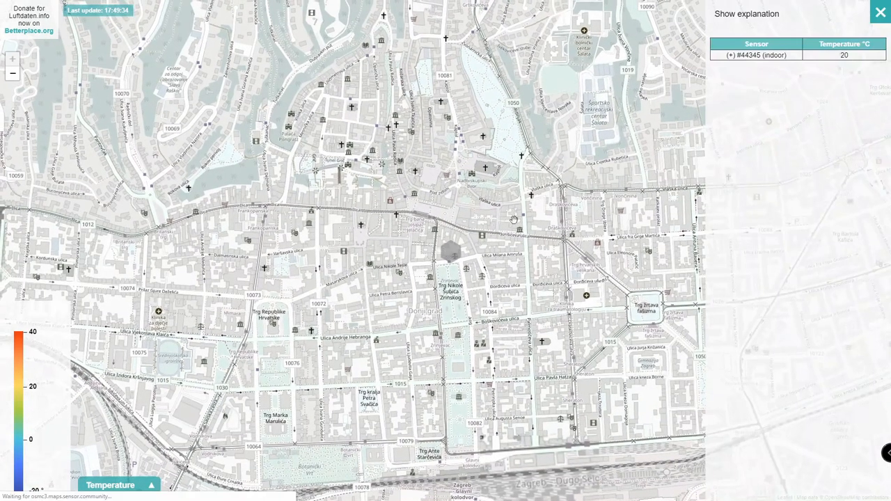
pyautogui.click(110, 485)
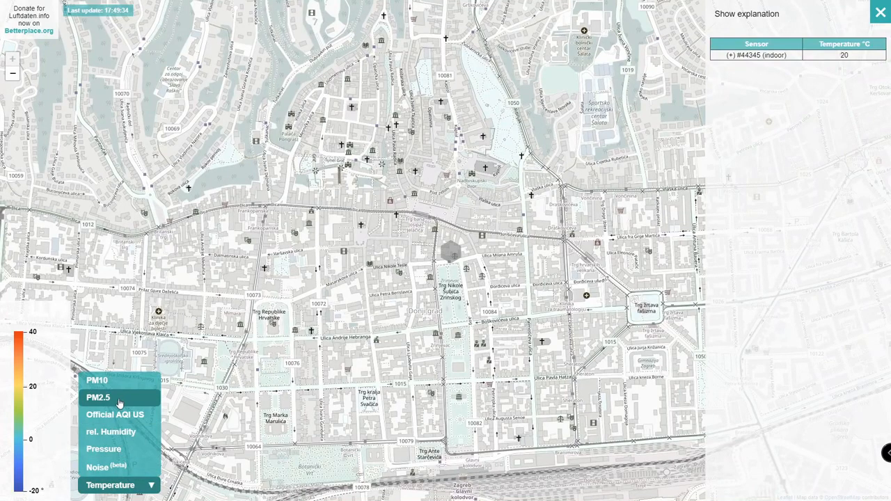
pyautogui.moveTo(111, 432)
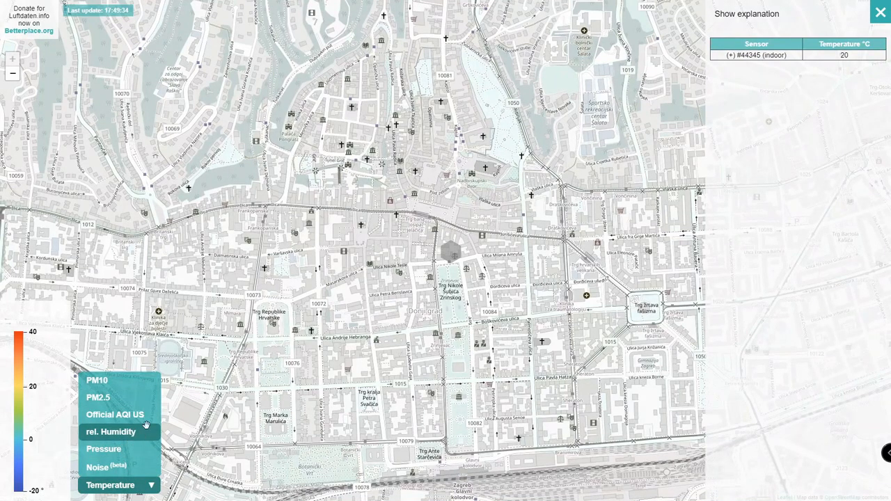
pyautogui.click(111, 432)
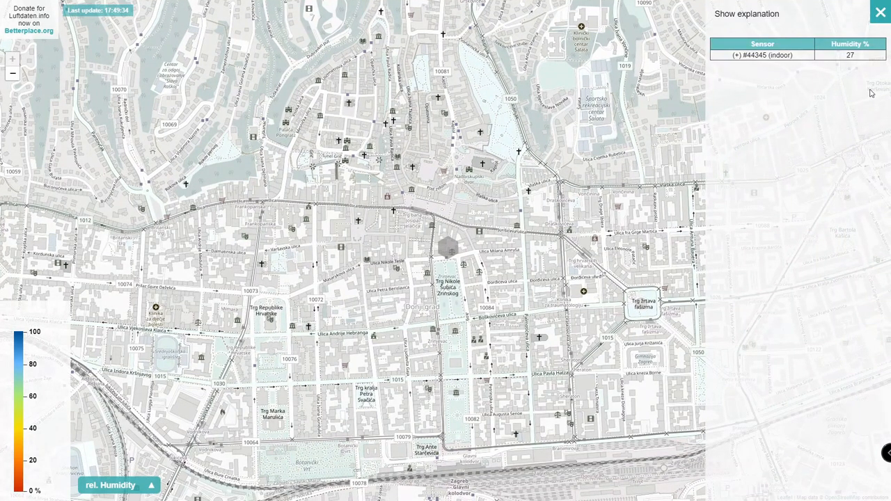
pyautogui.moveTo(820, 165)
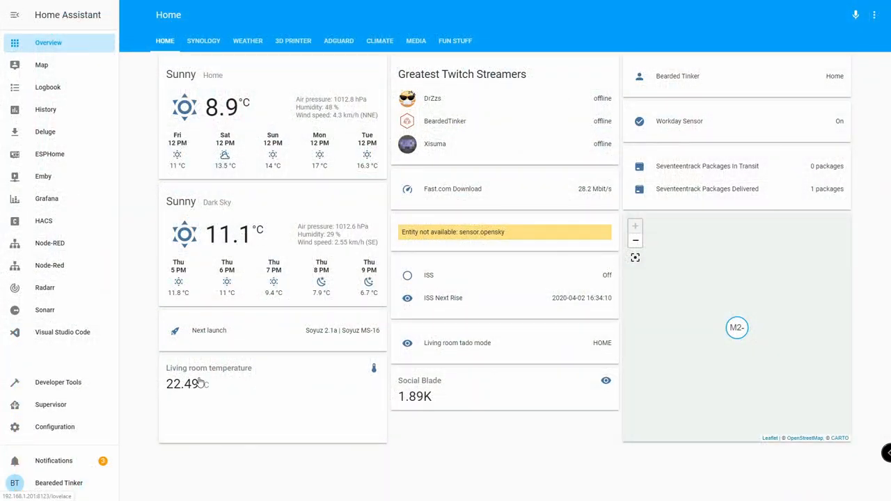
# Step: In Configuration > Integrations, search 'luf' for a new integration to confirm Luftdaten is offered, then dismiss
pyautogui.click(55, 427)
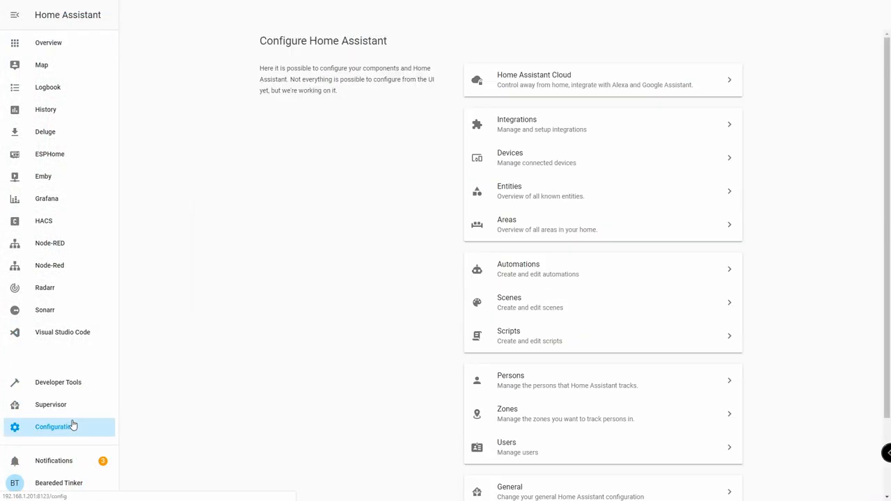
pyautogui.click(517, 124)
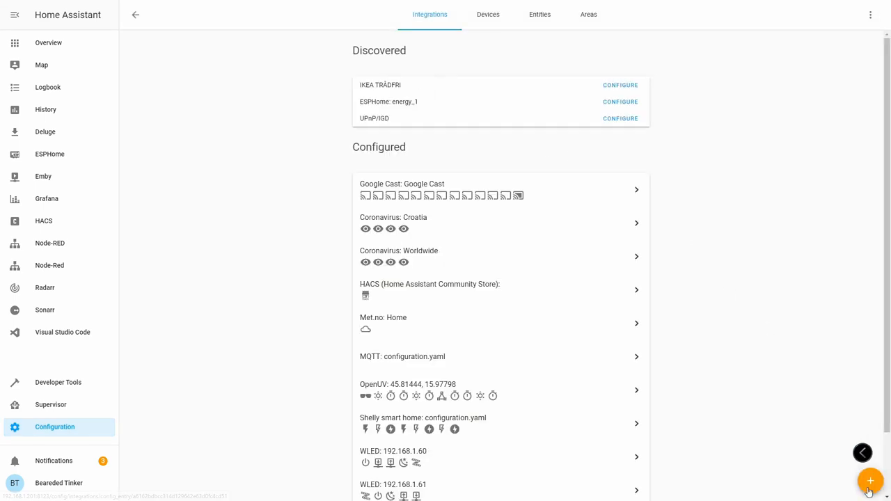
pyautogui.click(870, 482)
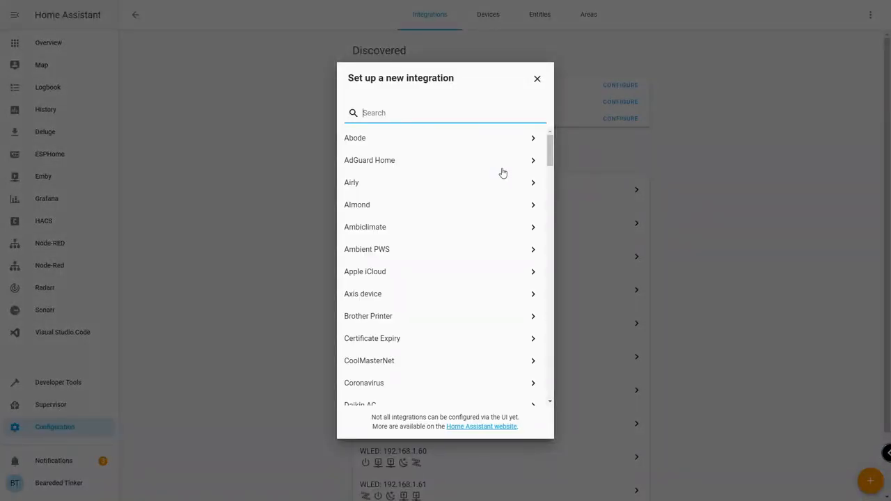
pyautogui.write('luf')
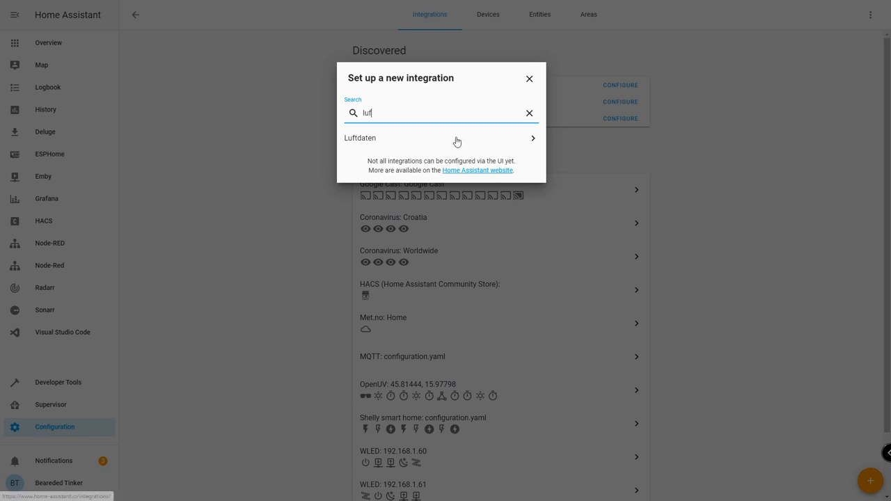
pyautogui.click(529, 78)
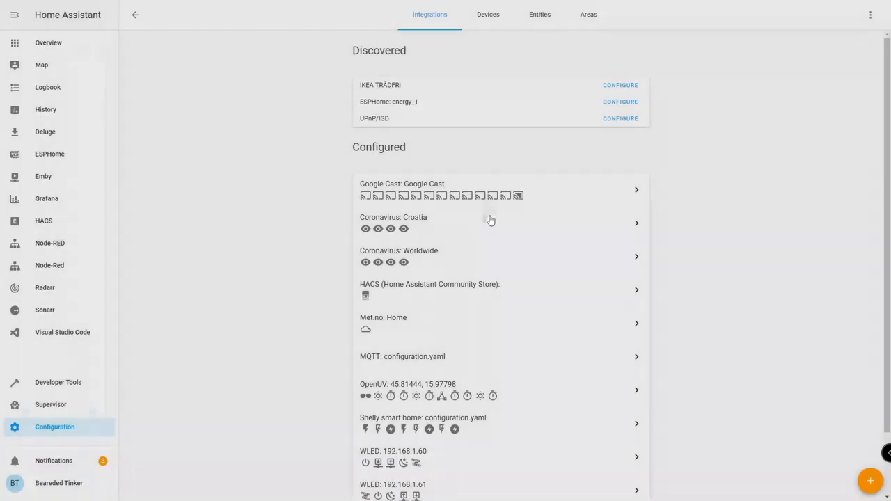
pyautogui.moveTo(66, 334)
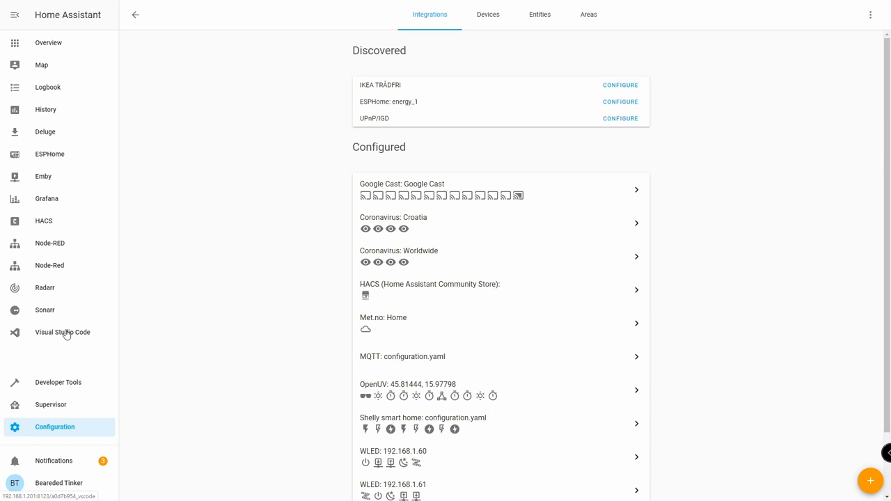
# Step: Open configuration.yaml in the Visual Studio Code add-on and move to the end of the file
pyautogui.click(62, 332)
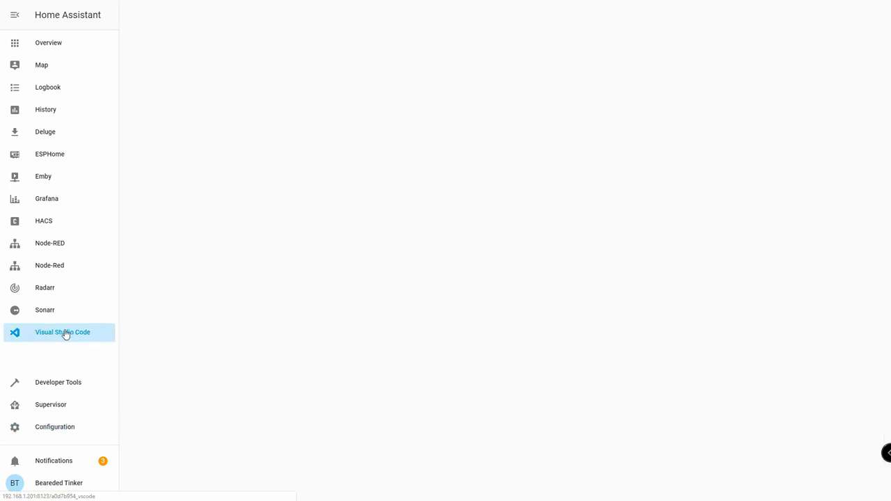
pyautogui.click(61, 332)
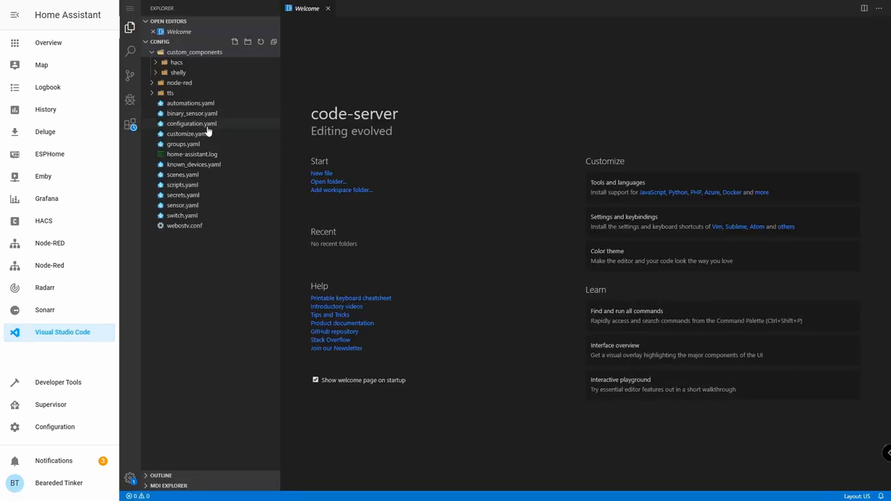
pyautogui.doubleClick(191, 124)
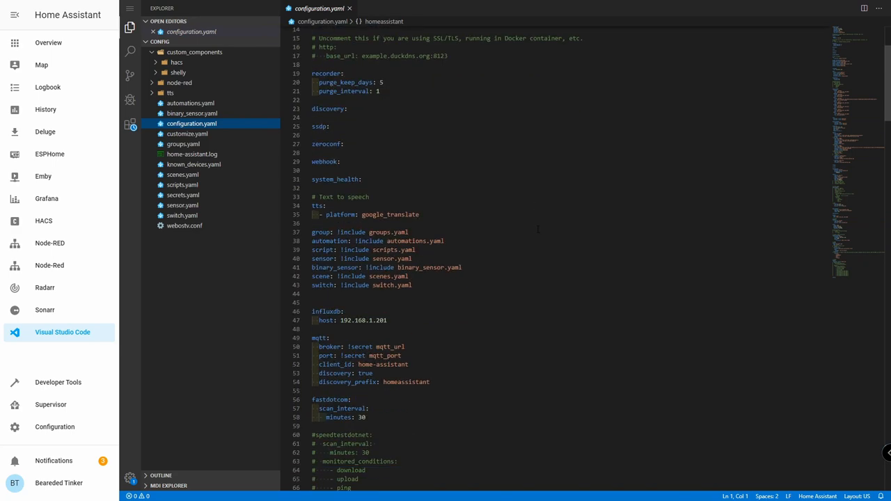
pyautogui.scroll(-3)
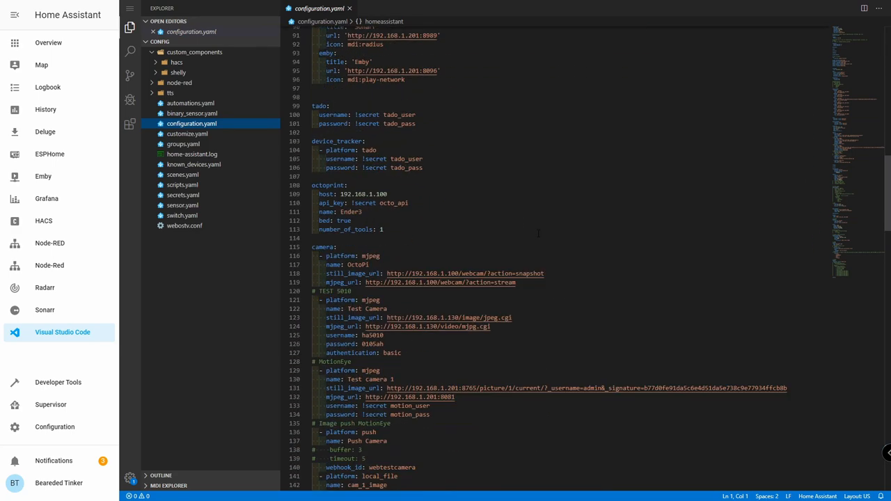
pyautogui.scroll(-3)
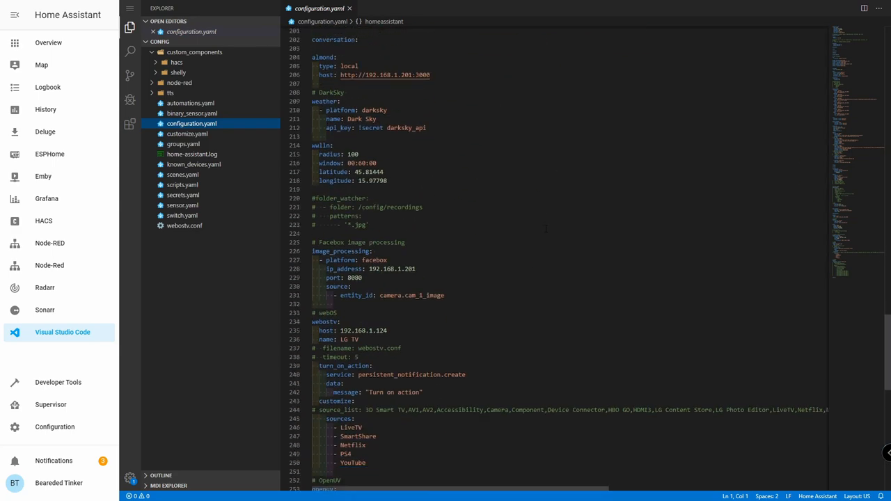
pyautogui.scroll(-3)
pyautogui.write('luftdat')
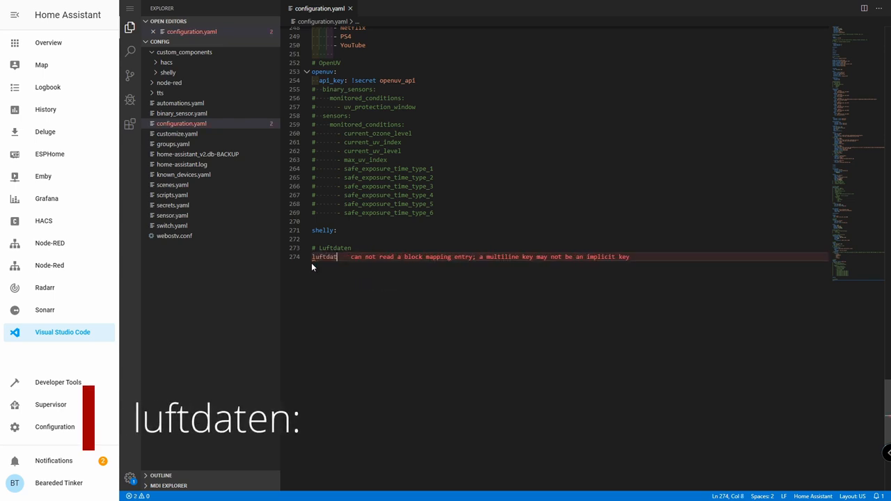
# Step: Add a luftdaten block with sensor_id: 44344 and show_on_map in configuration.yaml
pyautogui.write(':')
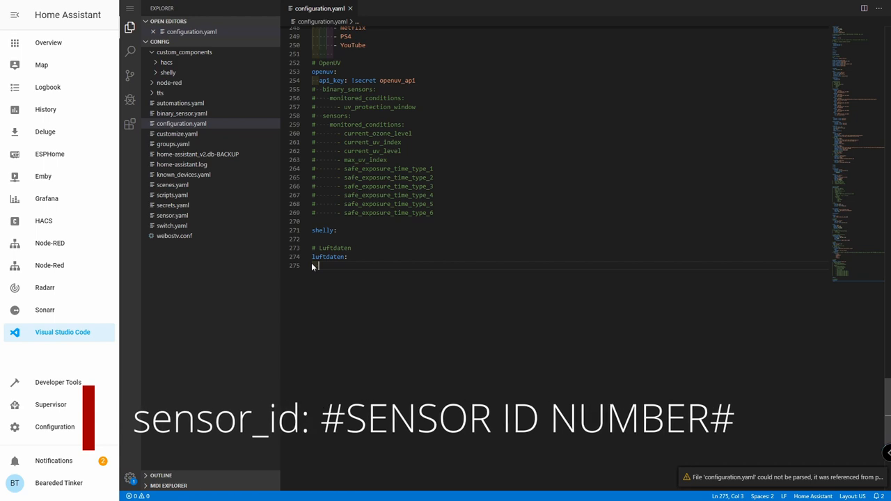
pyautogui.write('sensor')
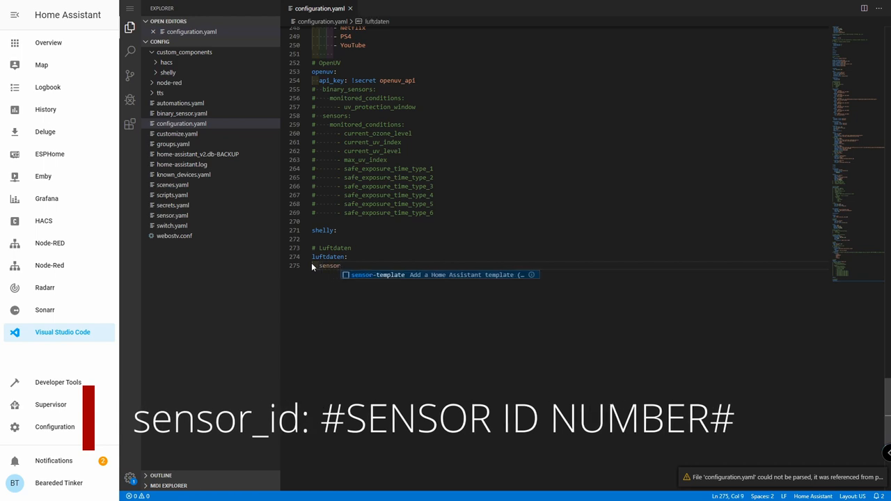
pyautogui.write('_id:')
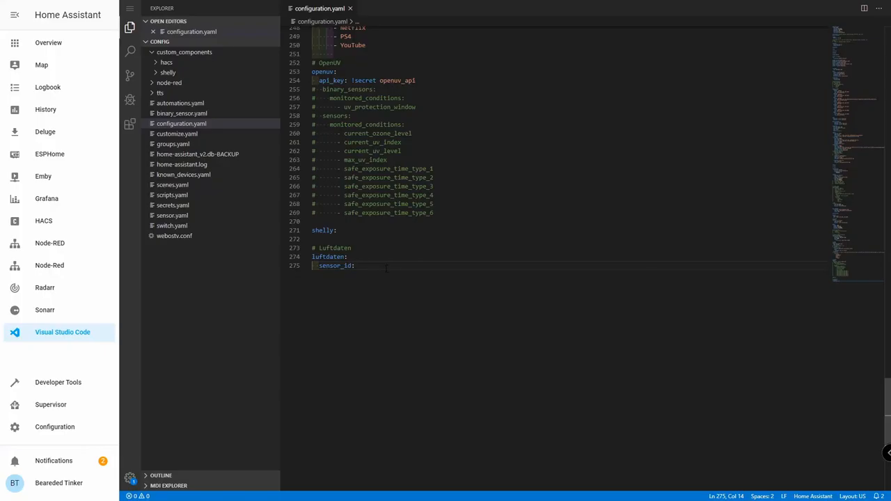
pyautogui.write('44344')
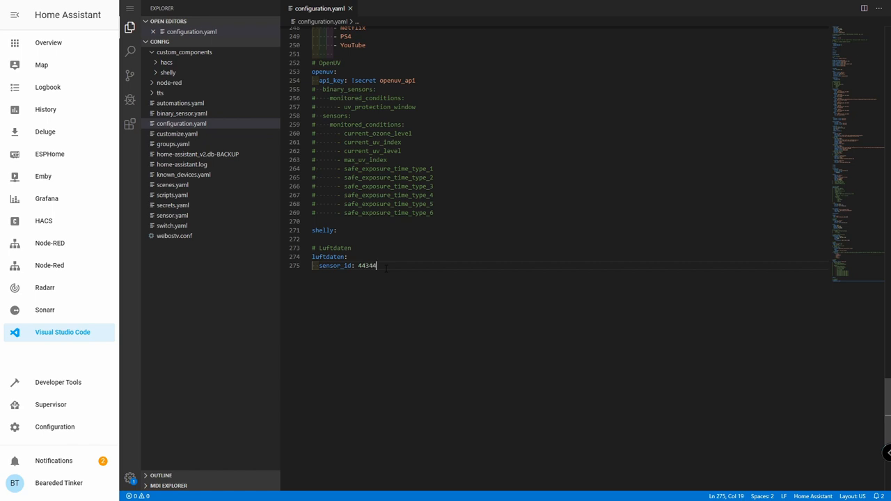
pyautogui.press('Enter')
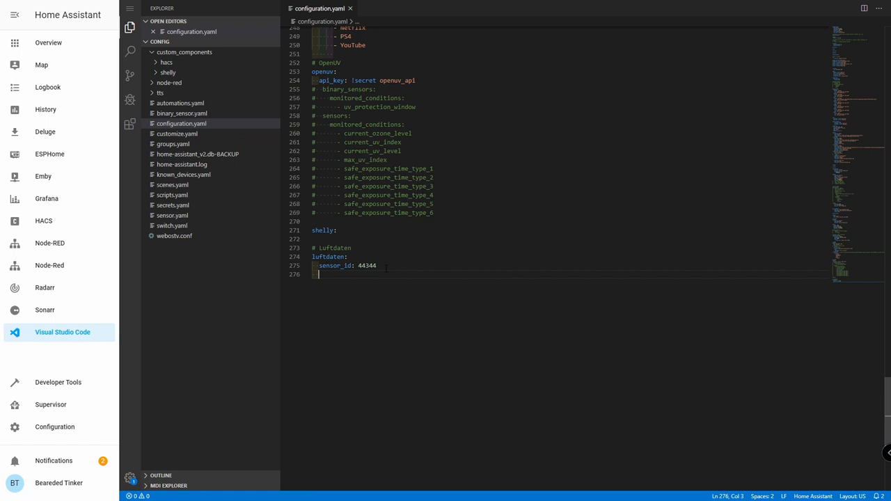
pyautogui.write('show')
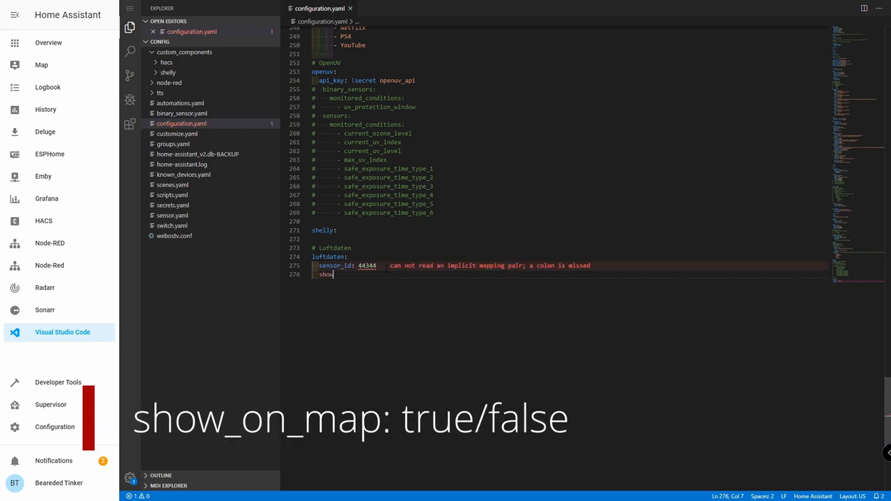
pyautogui.write('_')
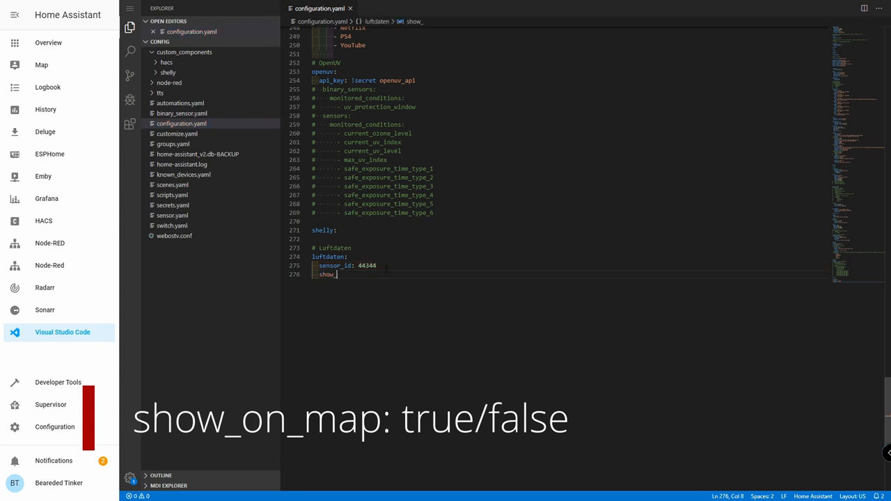
pyautogui.write('_on_')
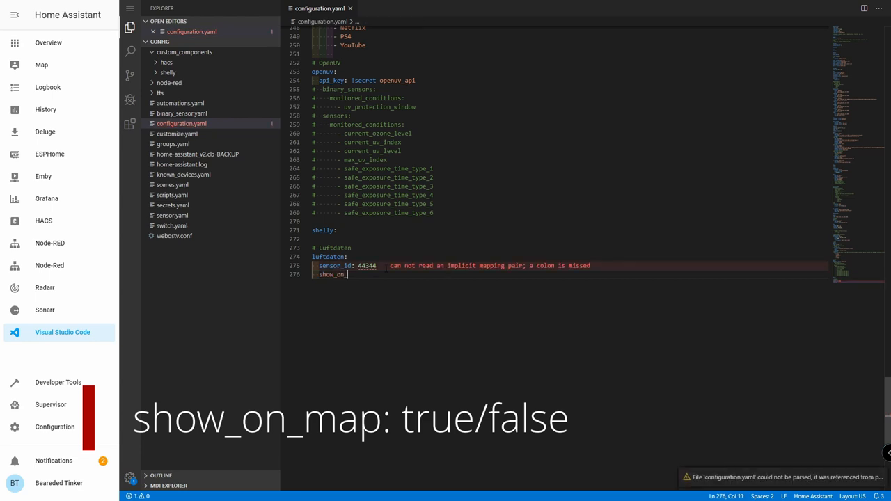
pyautogui.write('map:')
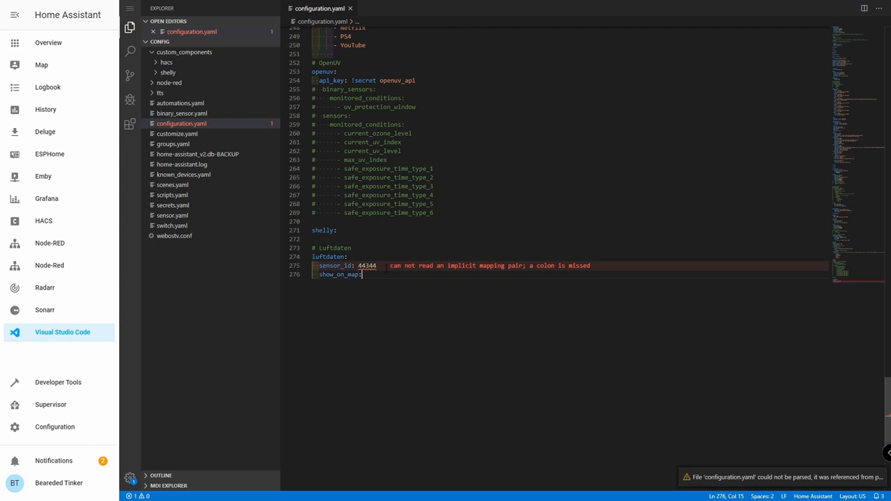
pyautogui.write('" "')
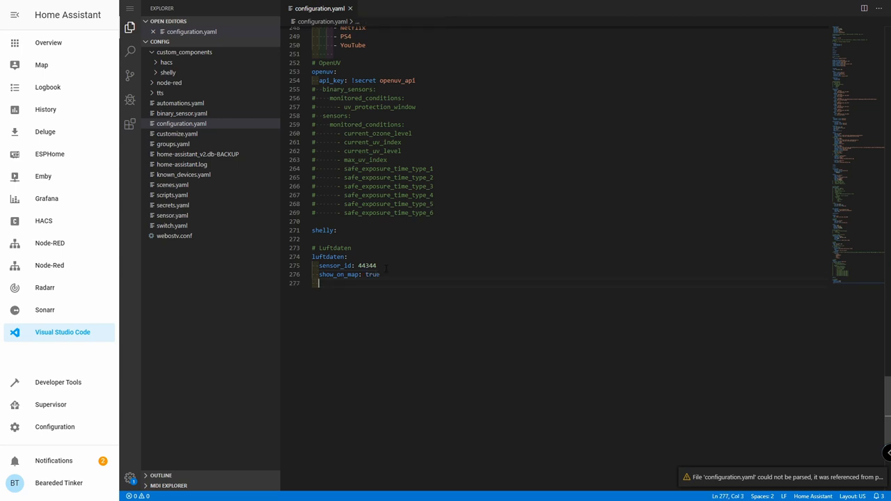
# Step: Add sensors: monitored_conditions listing P1, P2, temperature and humidity, then go to server settings
pyautogui.write('s')
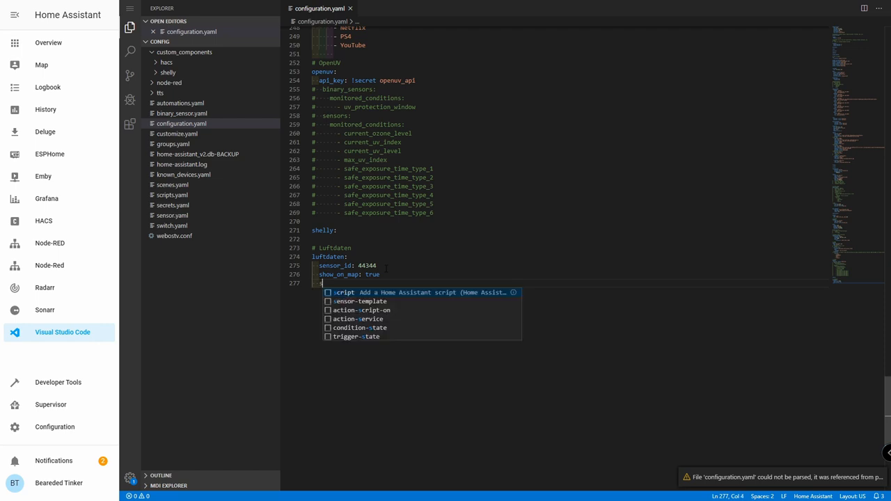
pyautogui.write('sen')
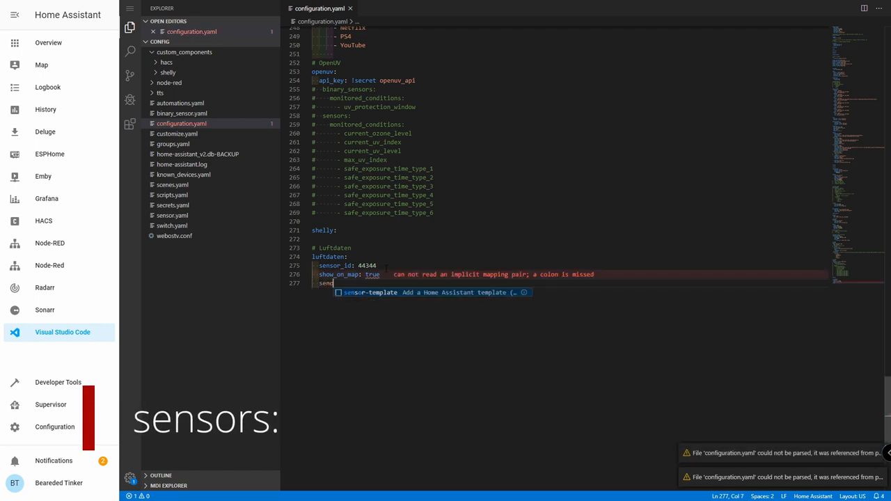
pyautogui.write('sensors:')
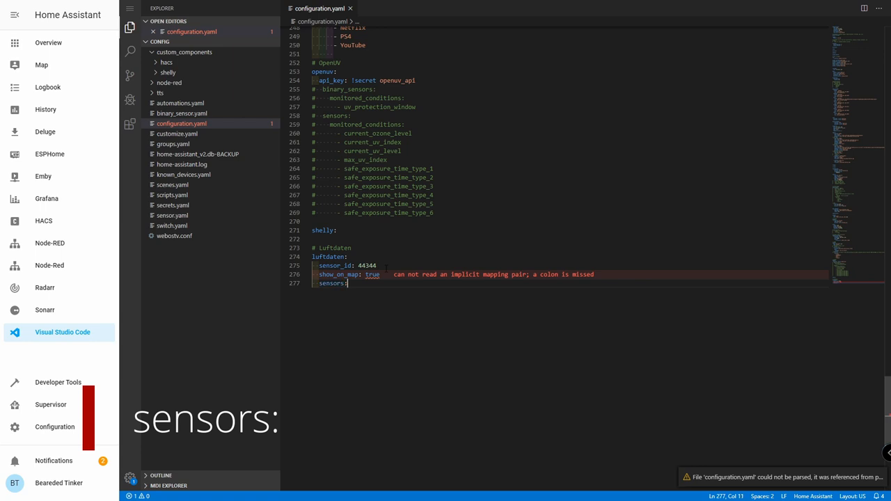
pyautogui.press('enter')
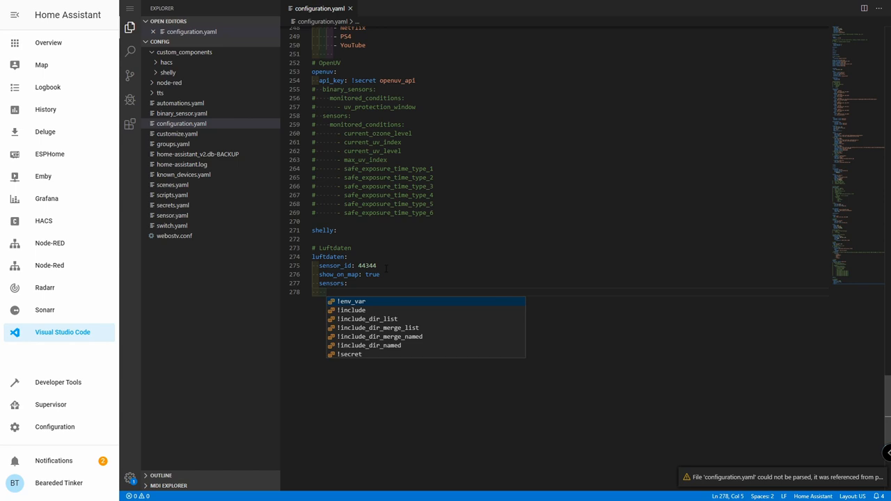
pyautogui.write('monitored_')
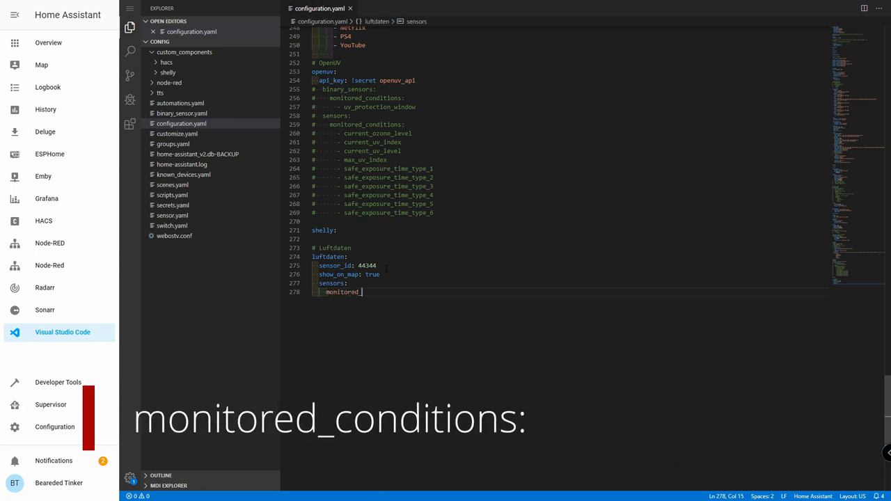
pyautogui.write('conditions:')
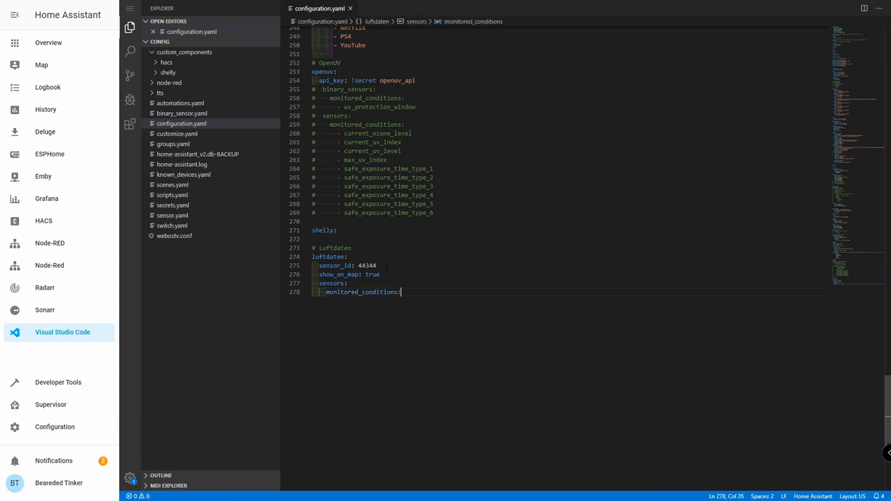
pyautogui.press('Enter')
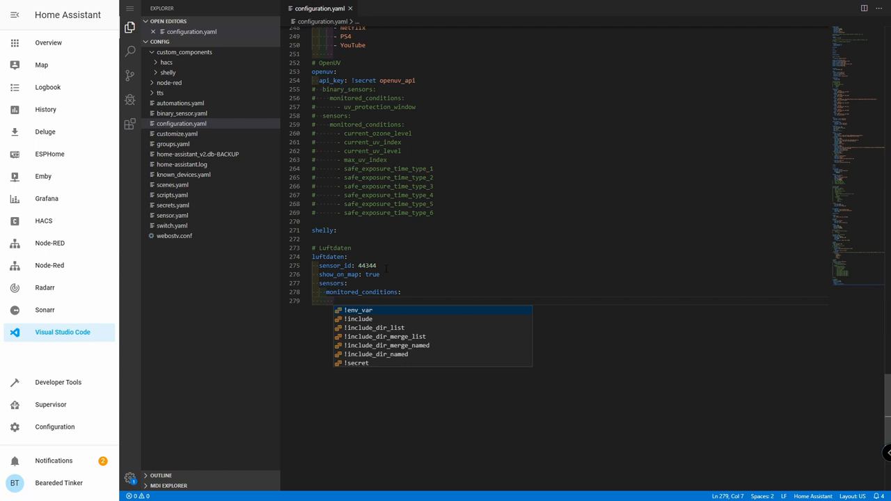
pyautogui.write('-')
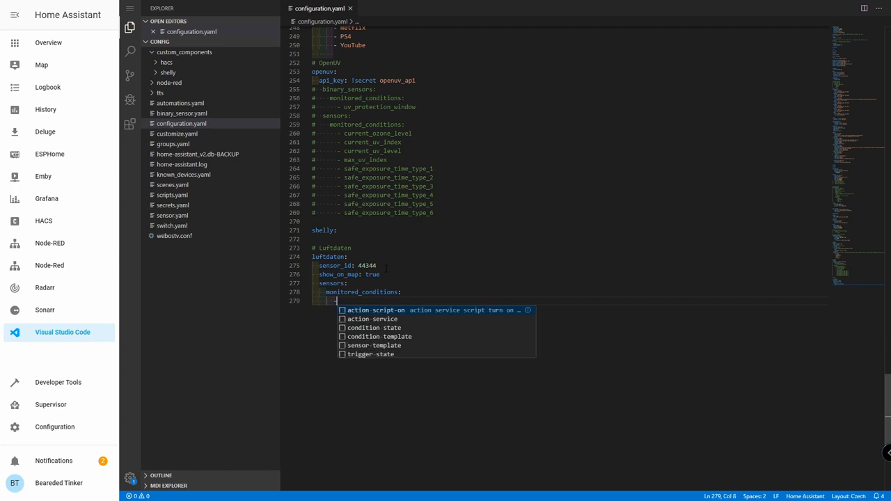
pyautogui.write('- P1')
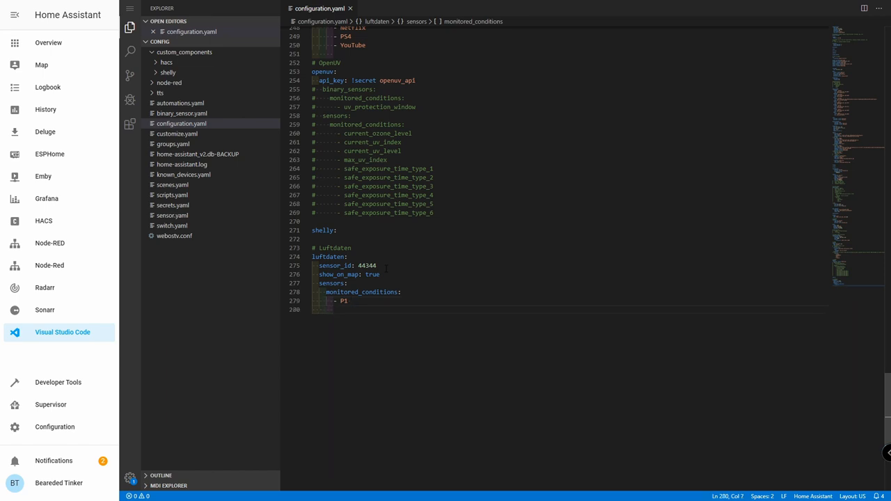
pyautogui.write('- P2')
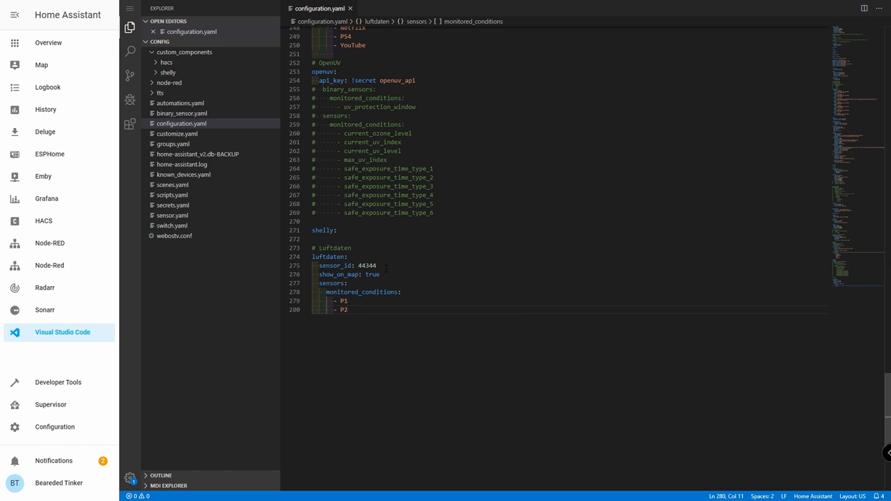
pyautogui.press('Enter')
pyautogui.write('- temperature')
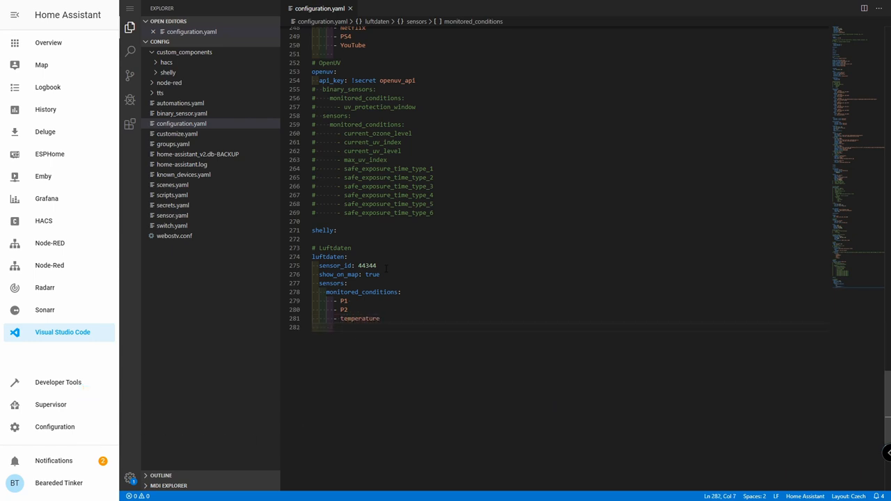
pyautogui.write('- humi')
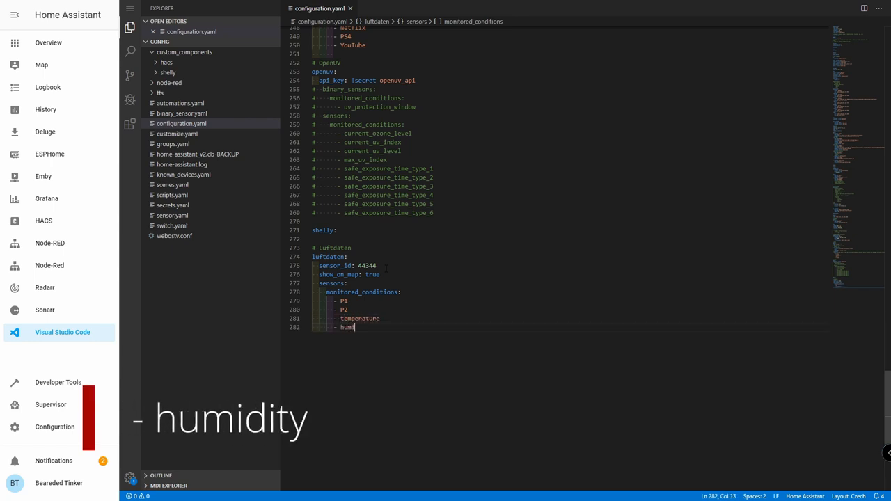
pyautogui.write('dity')
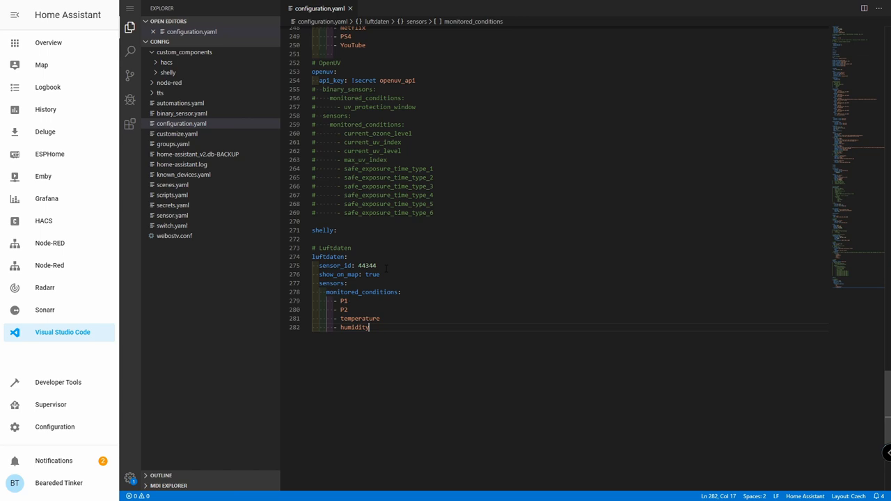
pyautogui.moveTo(286, 224)
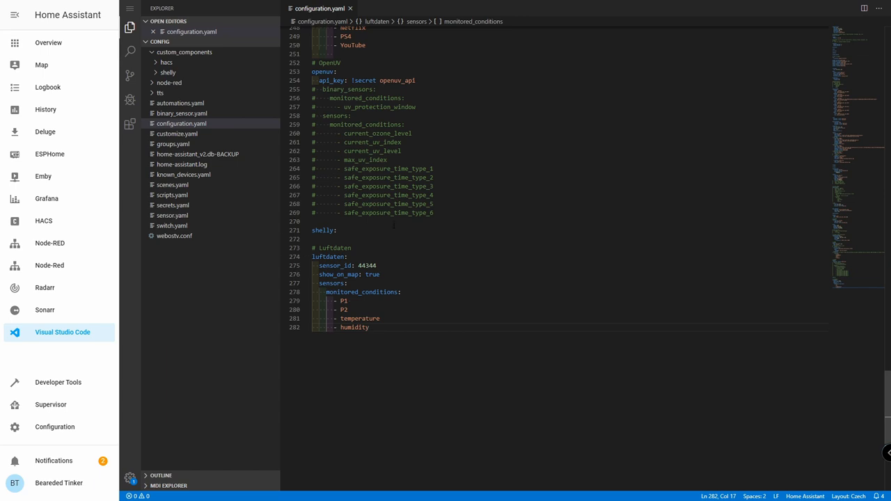
pyautogui.click(54, 426)
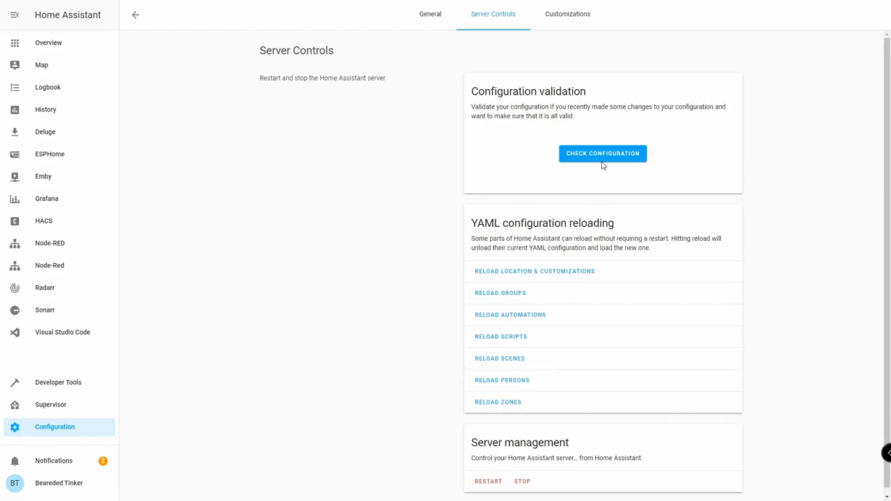
# Step: Check the configuration as valid and restart the Home Assistant server
pyautogui.click(603, 153)
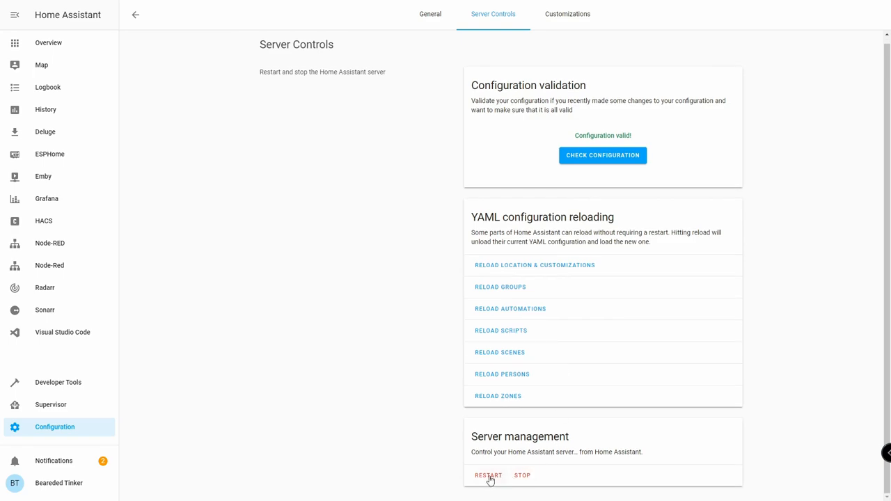
pyautogui.click(488, 476)
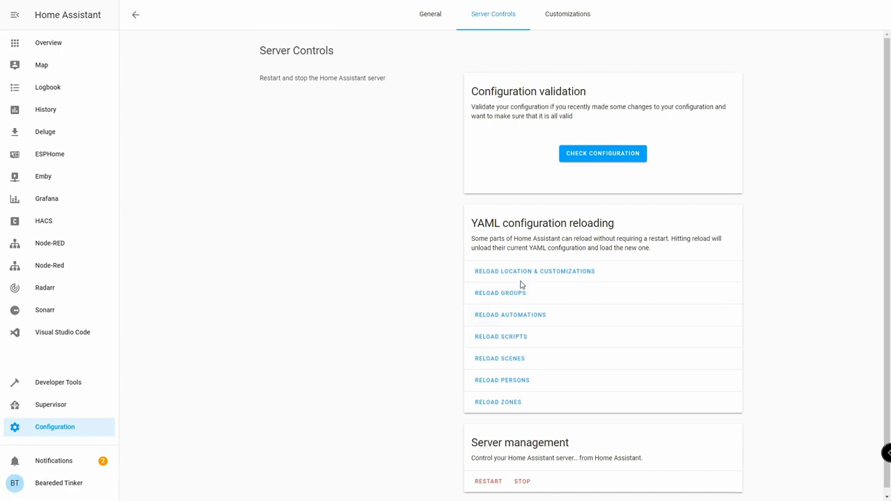
pyautogui.moveTo(450, 183)
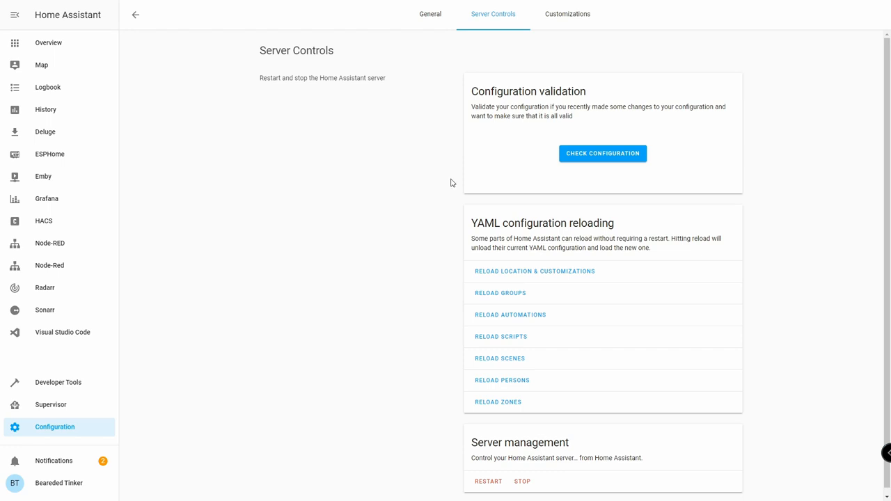
pyautogui.moveTo(66, 48)
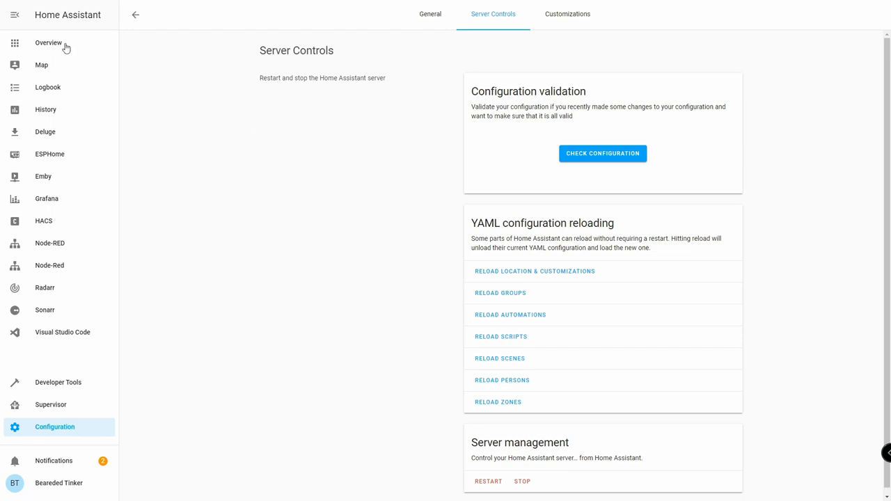
# Step: Edit the Weather dashboard view and add a new Entities card
pyautogui.click(48, 43)
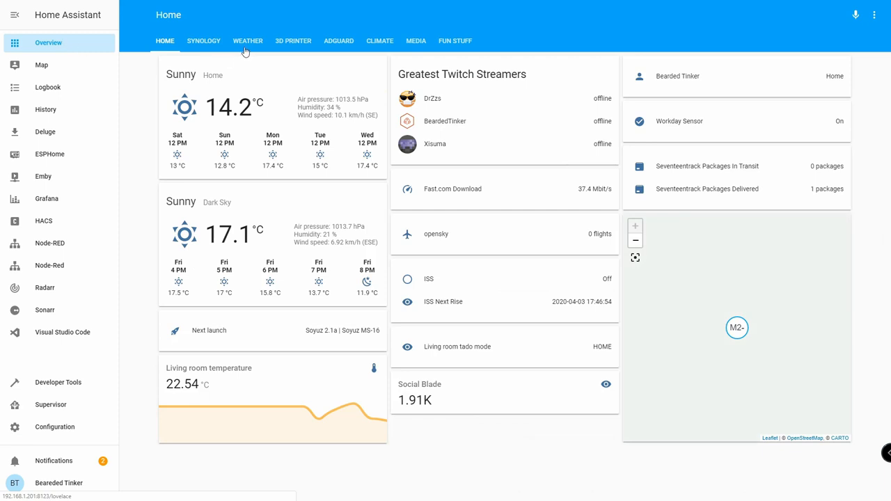
pyautogui.click(248, 41)
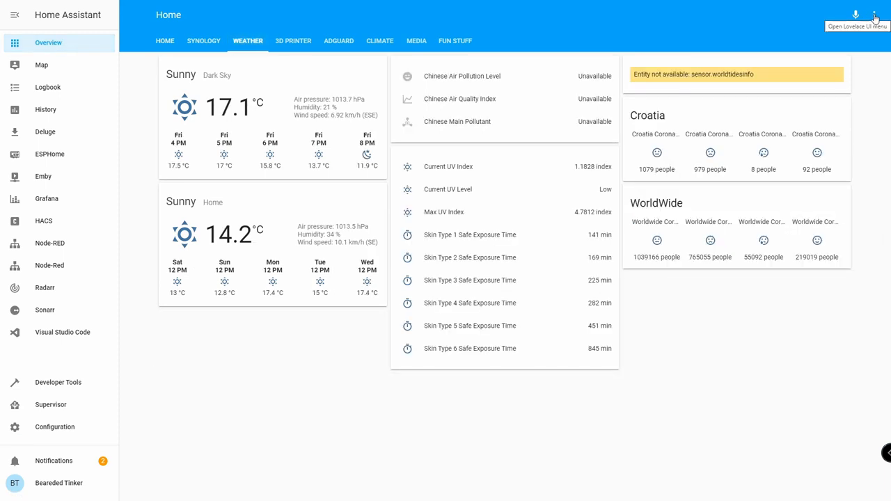
pyautogui.click(876, 15)
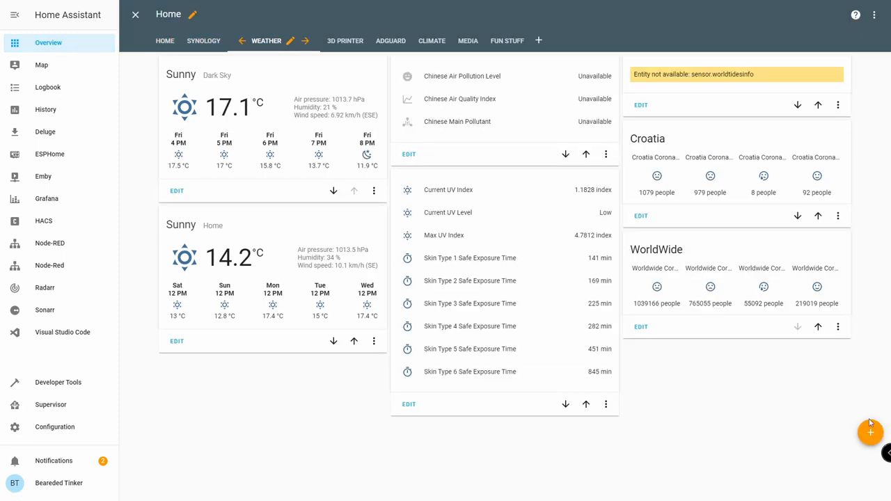
pyautogui.click(871, 433)
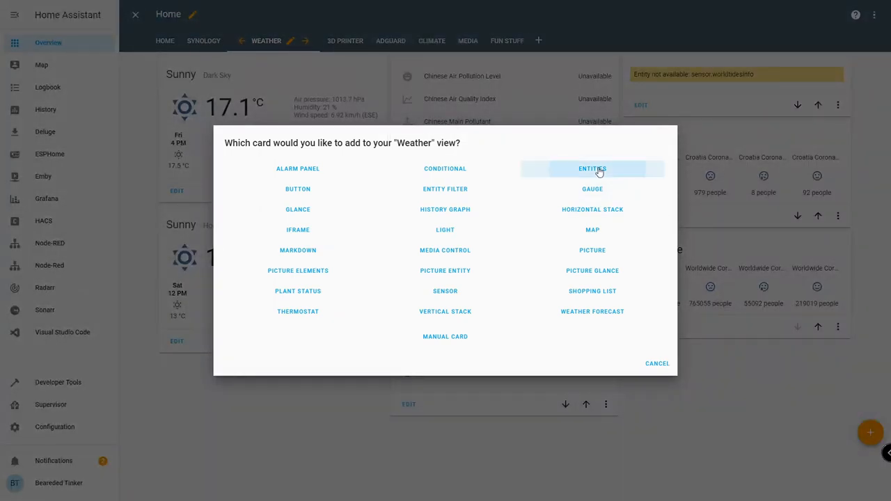
pyautogui.click(592, 169)
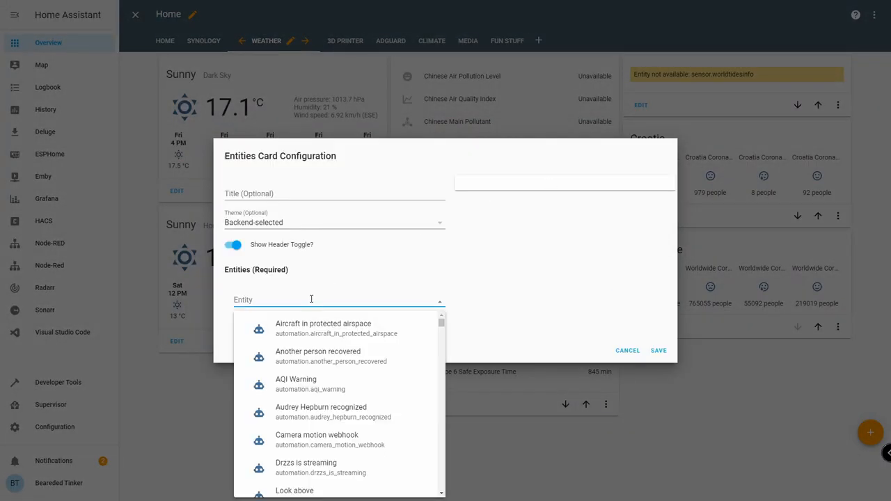
# Step: Add the luftdaten 44344 p1 and p2 sensors to the card by searching 'luf'
pyautogui.write('luf')
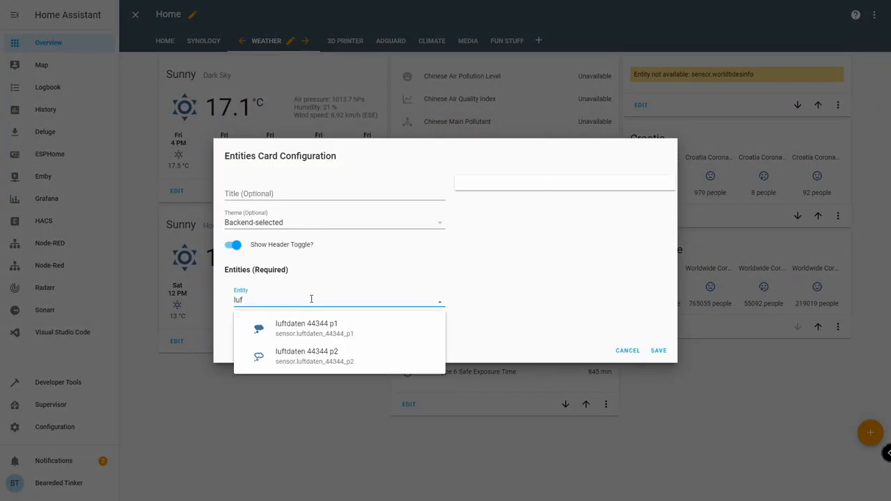
pyautogui.click(306, 328)
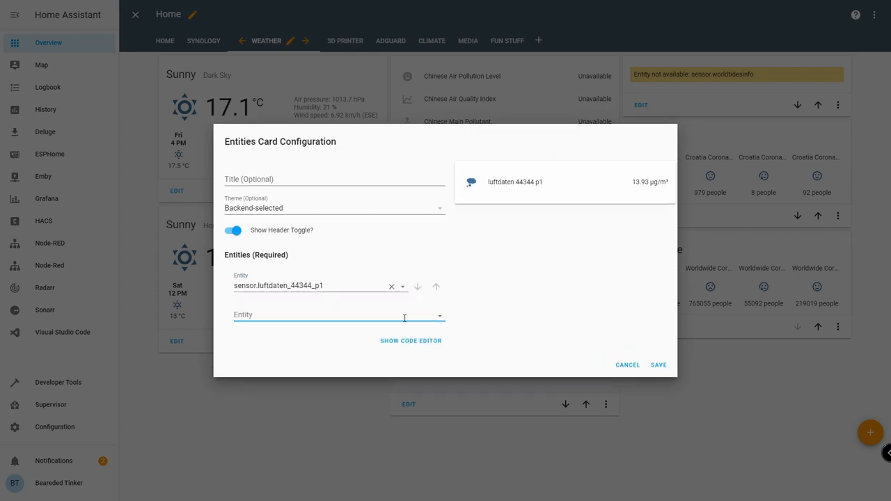
pyautogui.write('luf')
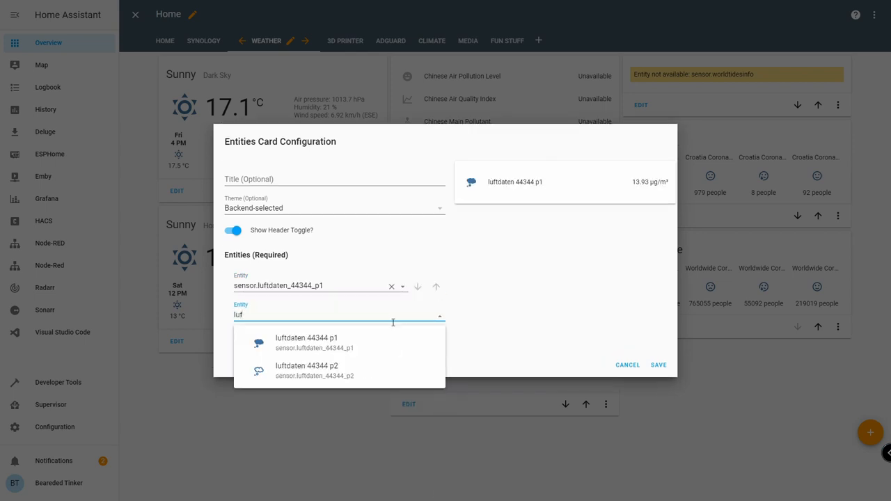
pyautogui.click(658, 365)
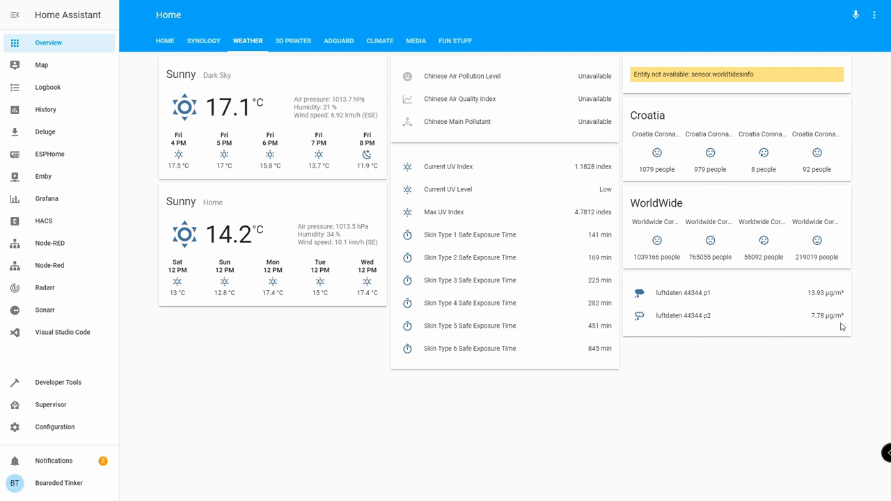
pyautogui.moveTo(719, 327)
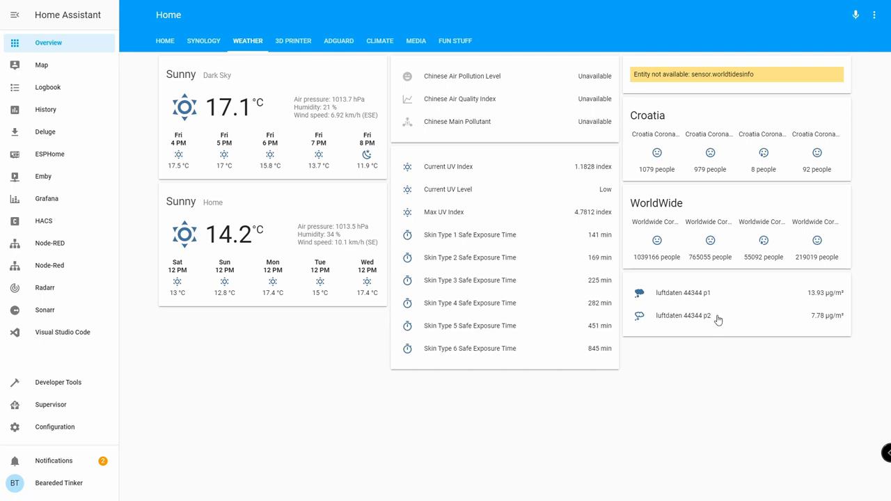
pyautogui.moveTo(811, 298)
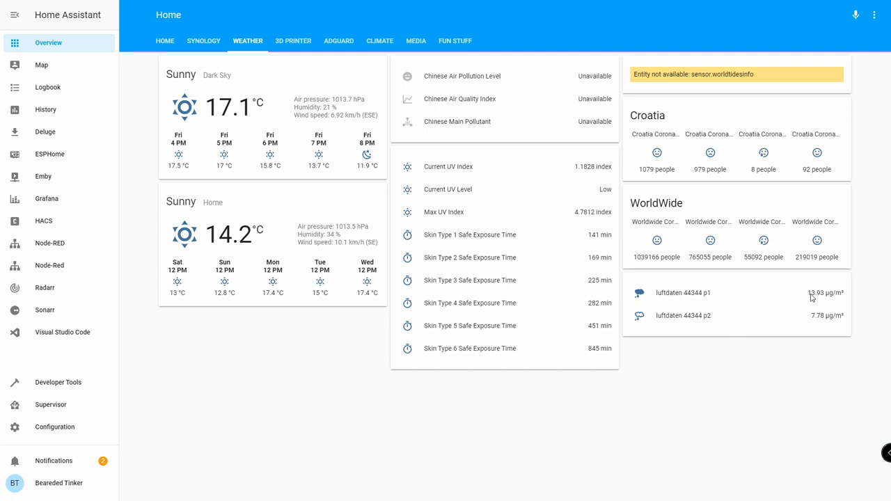
pyautogui.moveTo(813, 323)
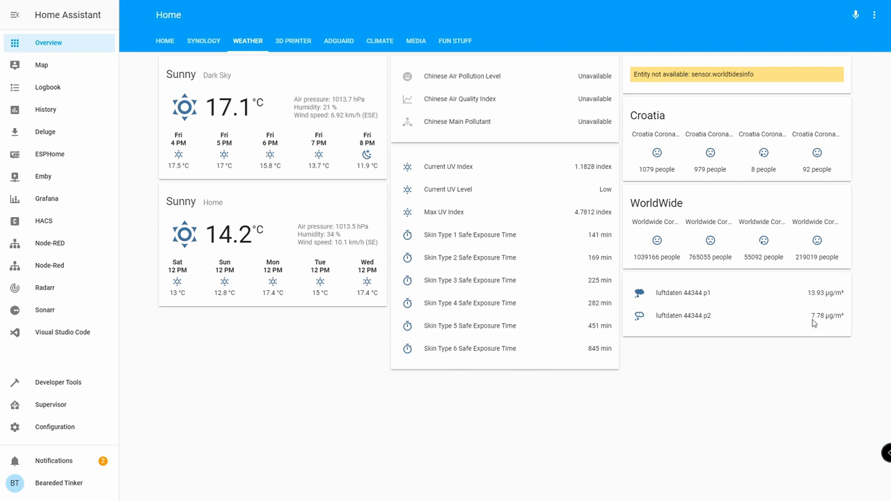
pyautogui.moveTo(825, 323)
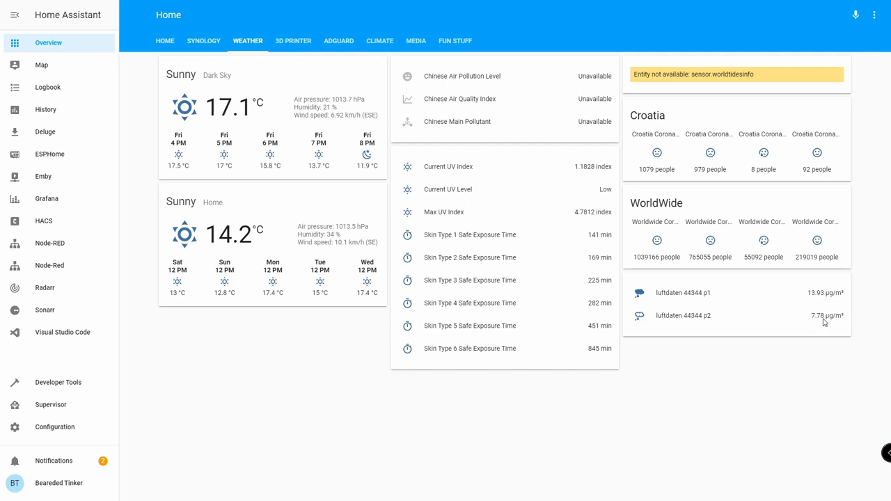
pyautogui.moveTo(802, 317)
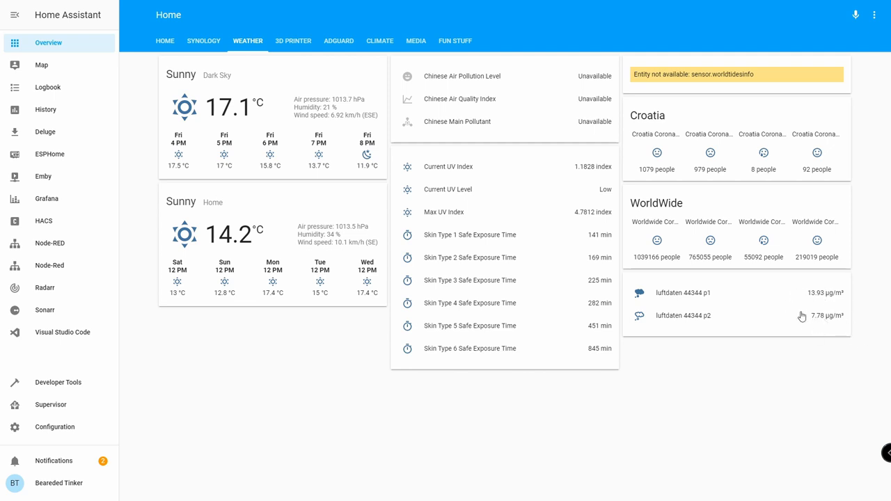
pyautogui.moveTo(766, 302)
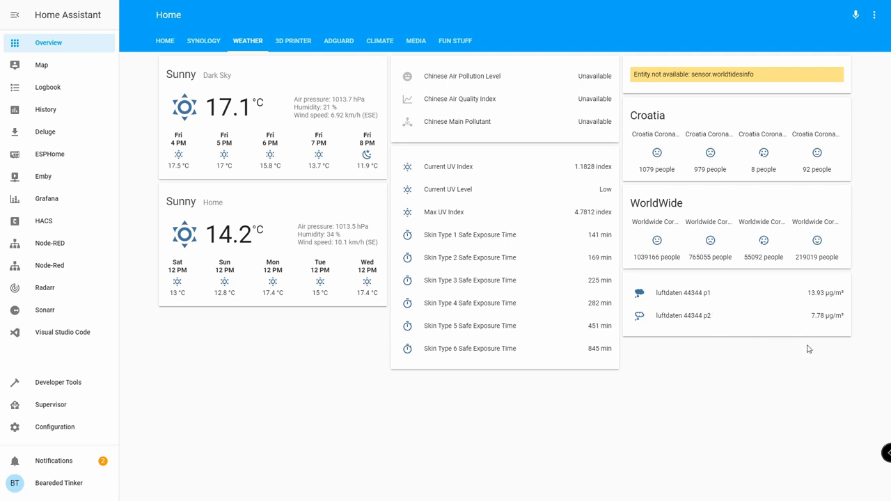
pyautogui.moveTo(715, 287)
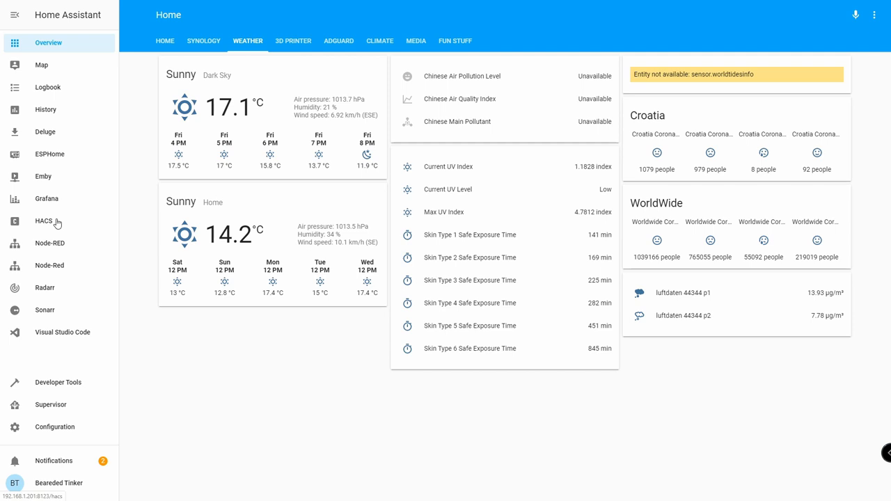
# Step: Install the Local Luftdaten Sensor integration from HACS, confirming the overwrite of the existing component
pyautogui.click(43, 220)
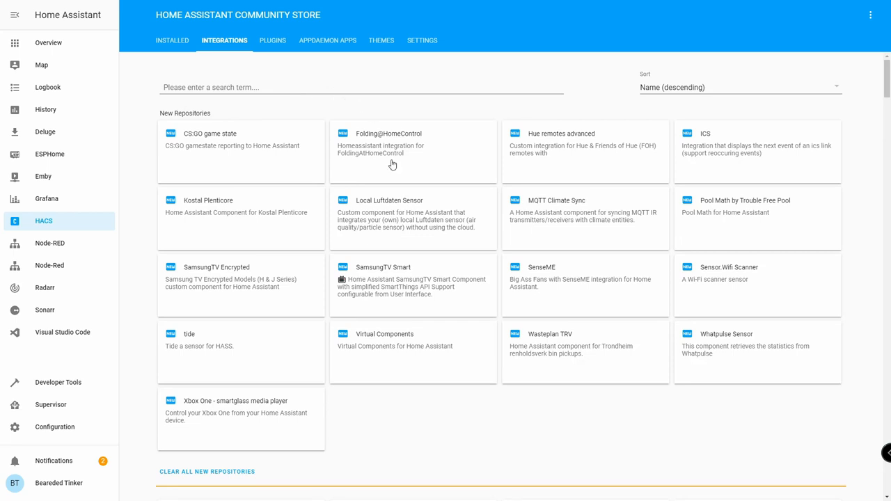
pyautogui.moveTo(351, 192)
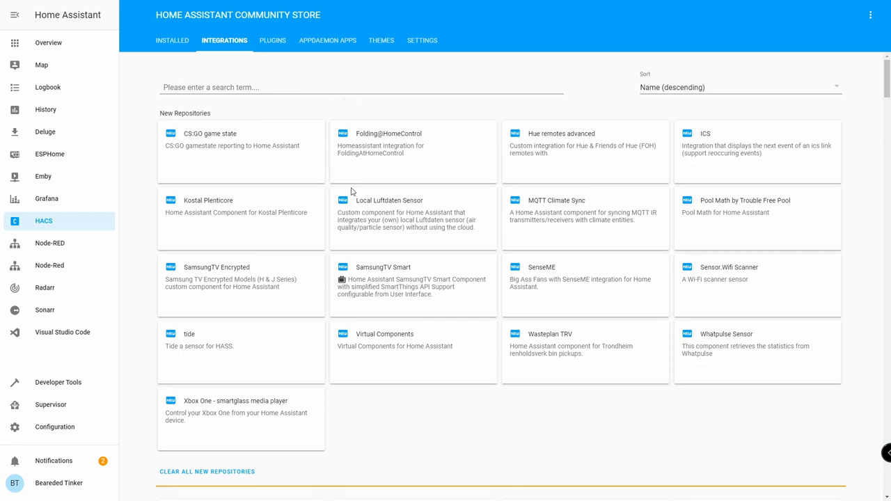
pyautogui.moveTo(397, 223)
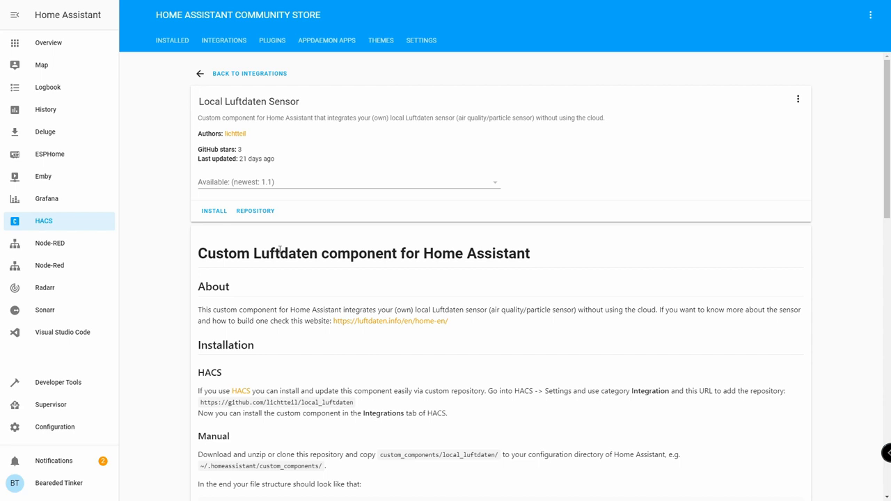
pyautogui.moveTo(212, 214)
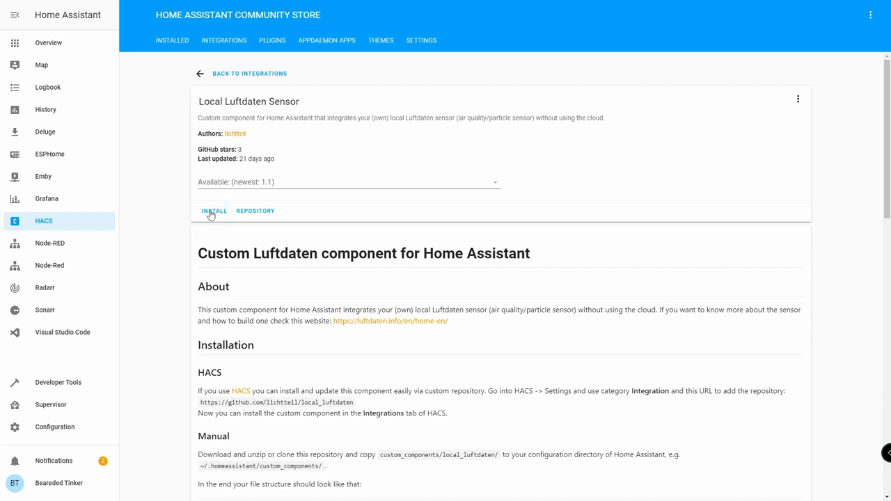
pyautogui.click(214, 210)
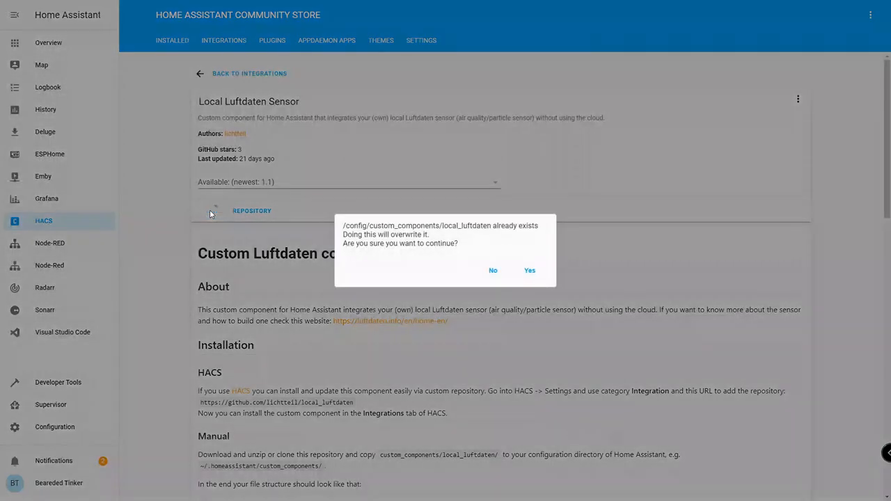
pyautogui.click(530, 270)
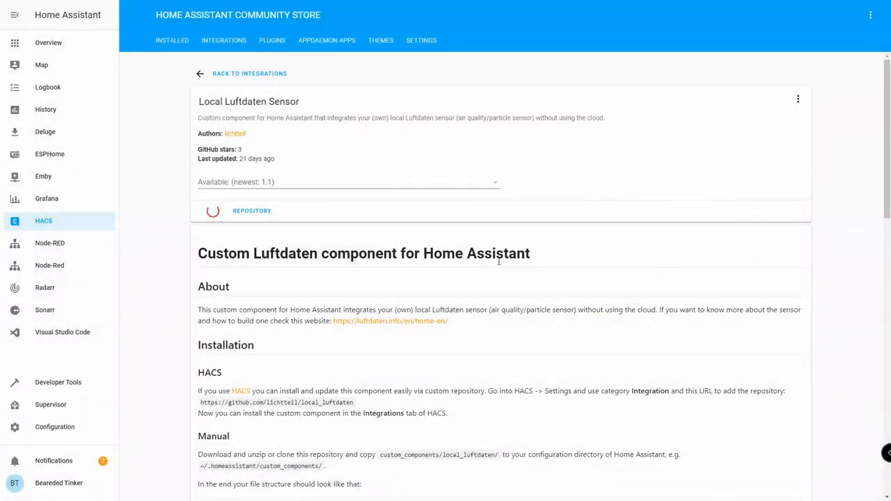
# Step: Copy the integration's example sensor YAML configuration to the clipboard
pyautogui.scroll(-3)
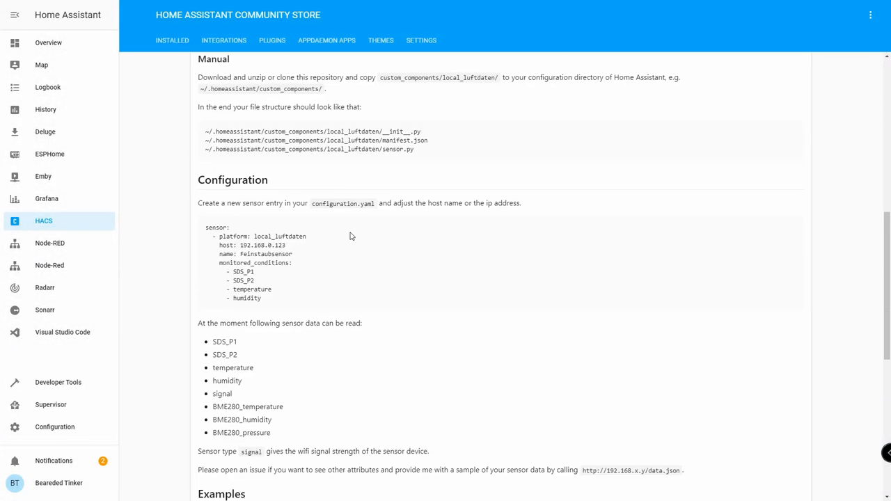
pyautogui.moveTo(206, 228); pyautogui.dragTo(261, 298)
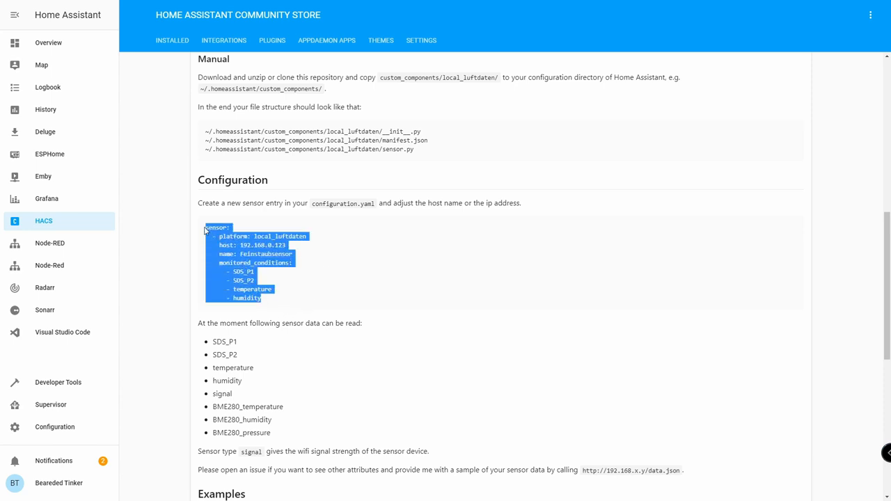
pyautogui.press('ctrl+c')
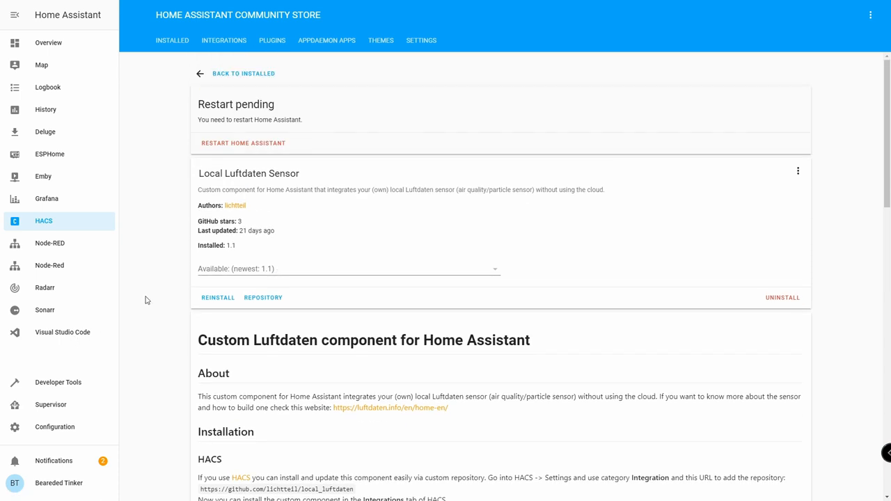
# Step: Paste the copied local_luftdaten configuration at the end of sensor.yaml in the VS Code add-on
pyautogui.click(62, 332)
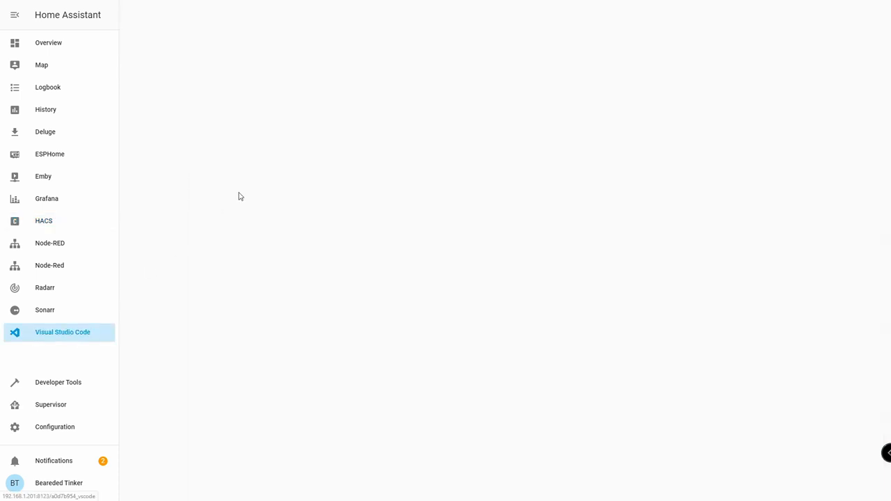
pyautogui.click(62, 332)
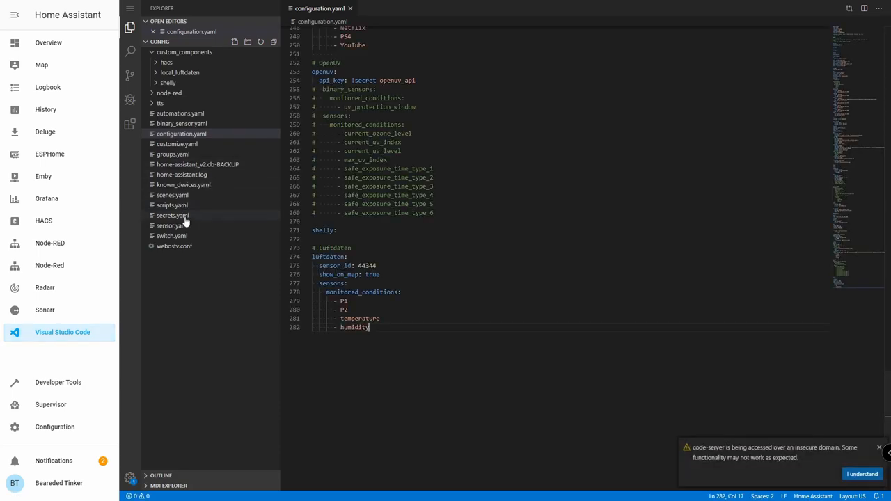
pyautogui.click(172, 236)
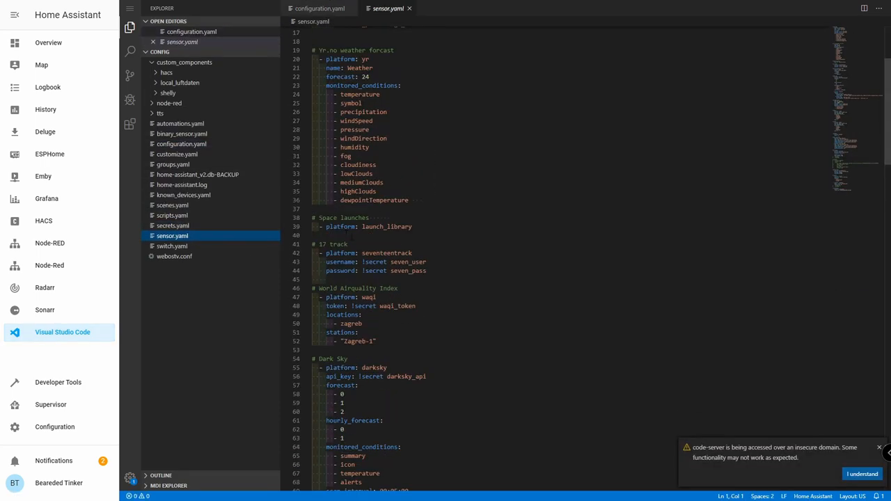
pyautogui.scroll(-3)
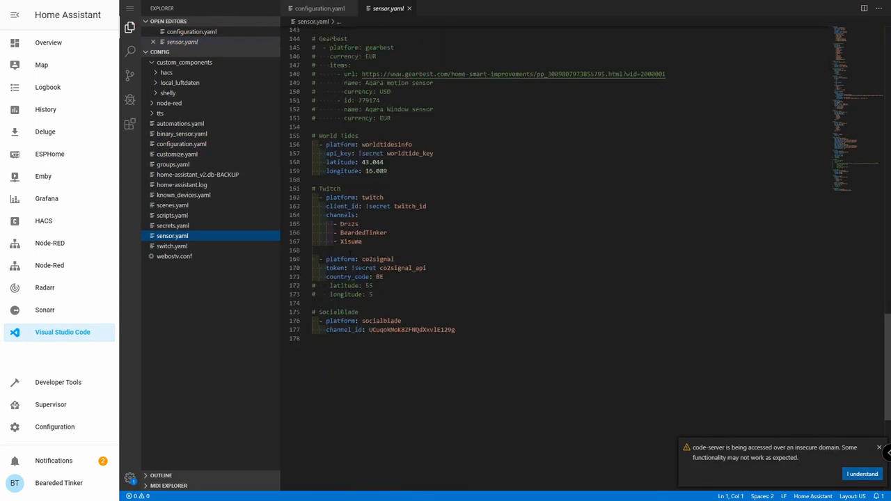
pyautogui.scroll(-3)
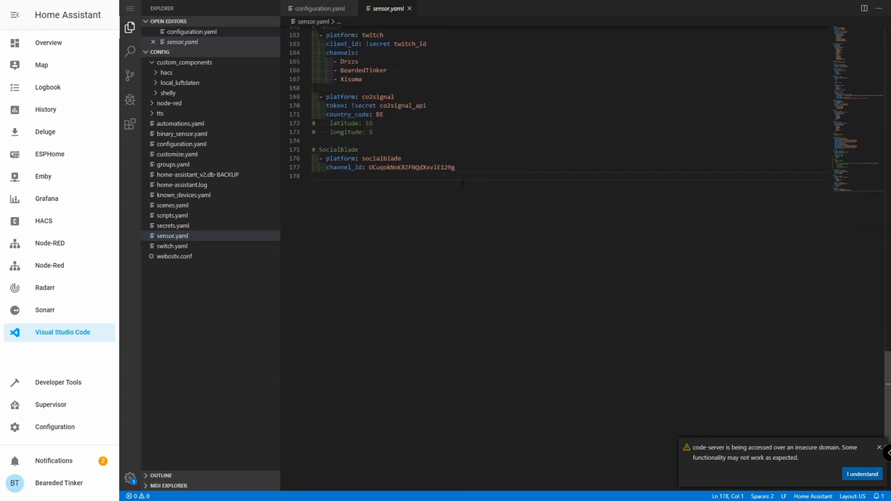
pyautogui.press('Enter')
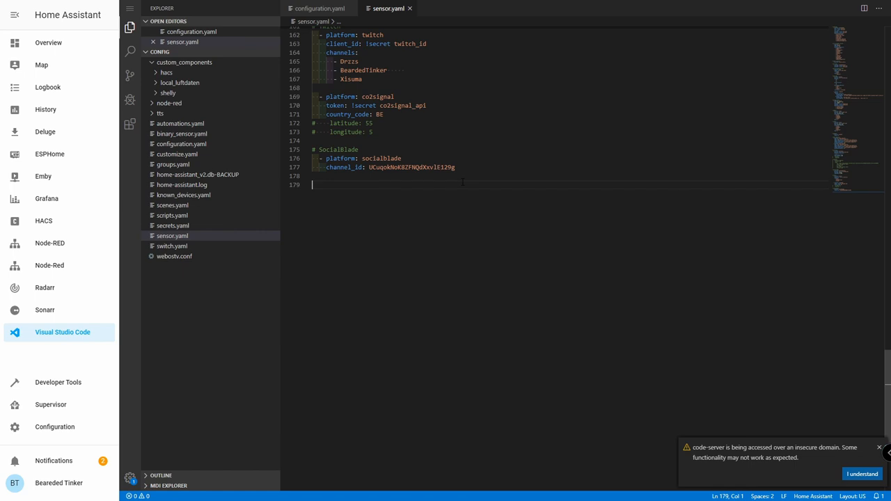
pyautogui.press('ctrl+v')
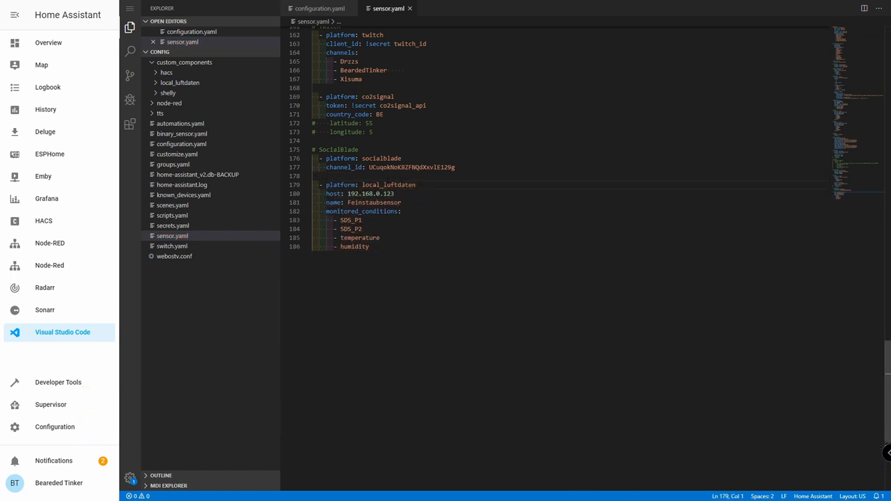
# Step: Point the local_luftdaten entry at host 192.168.1.104 and rename it from Feinstaubsensor to Indoor
pyautogui.click(395, 194)
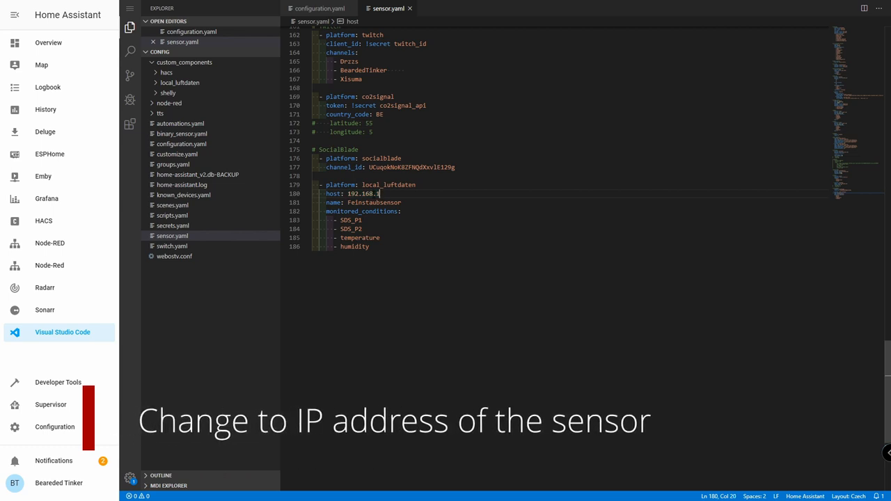
pyautogui.write('1')
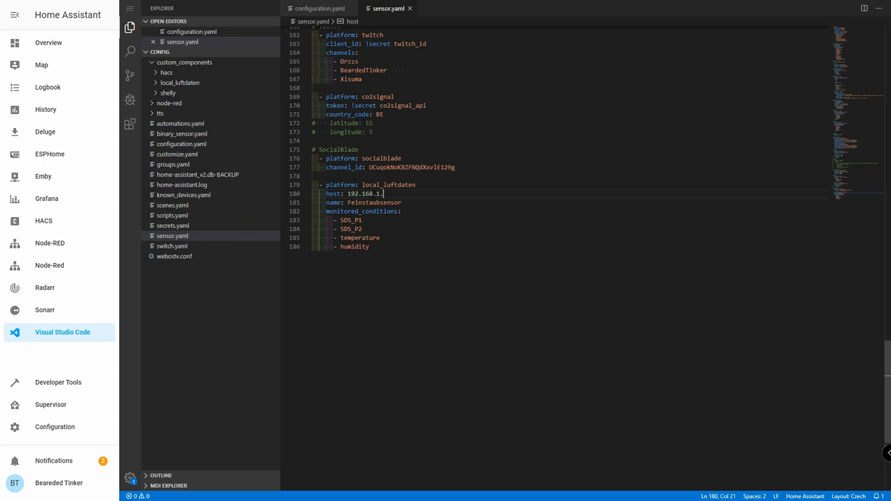
pyautogui.write('104')
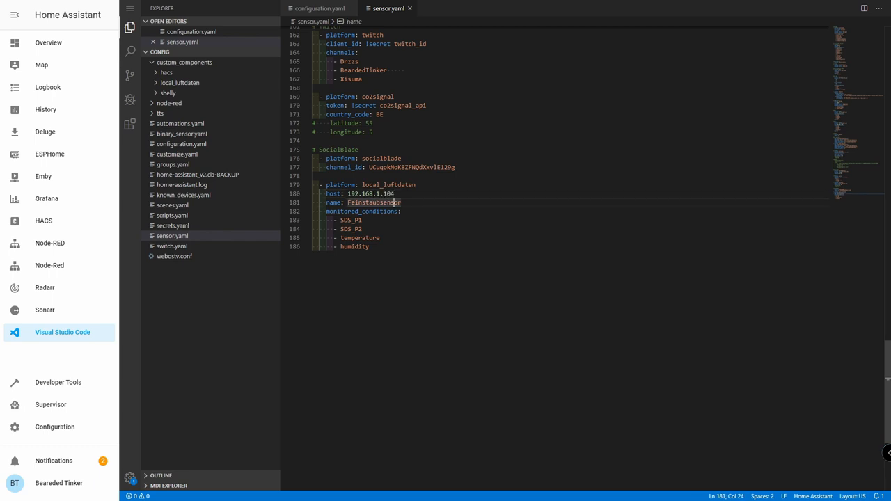
pyautogui.doubleClick(373, 203)
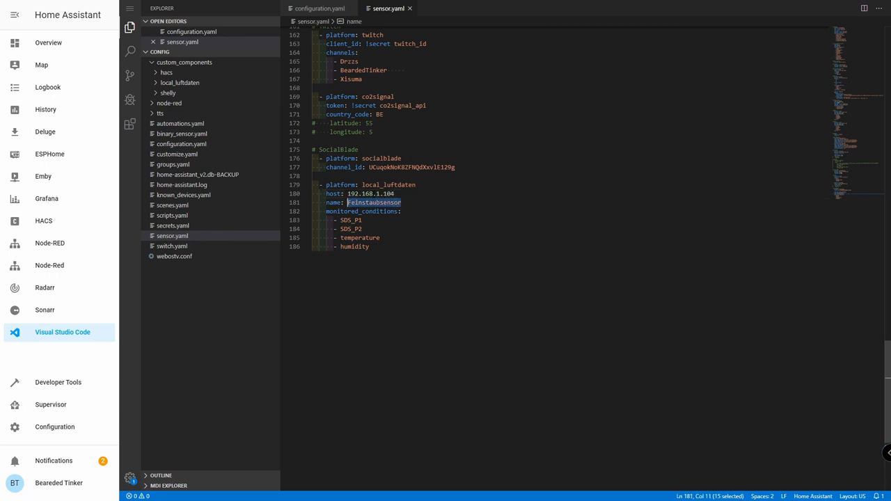
pyautogui.write('Indoor')
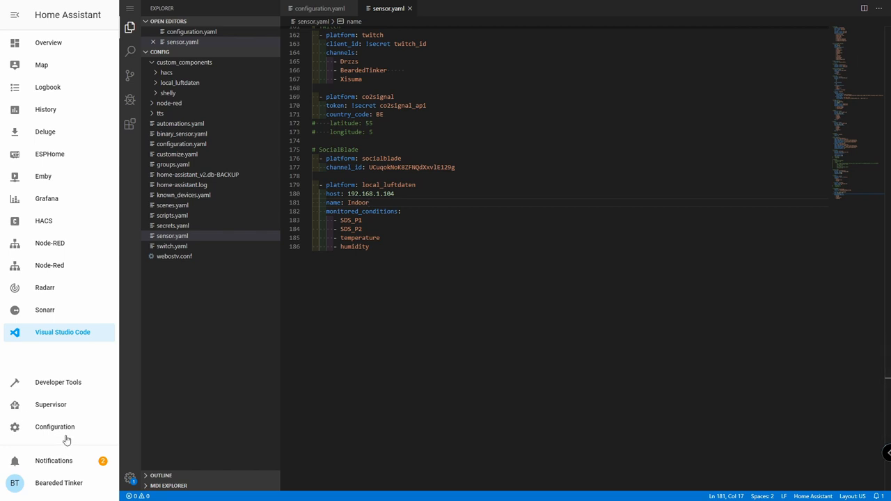
# Step: Validate the configuration in Server Controls, restart Home Assistant and return to the overview
pyautogui.click(54, 427)
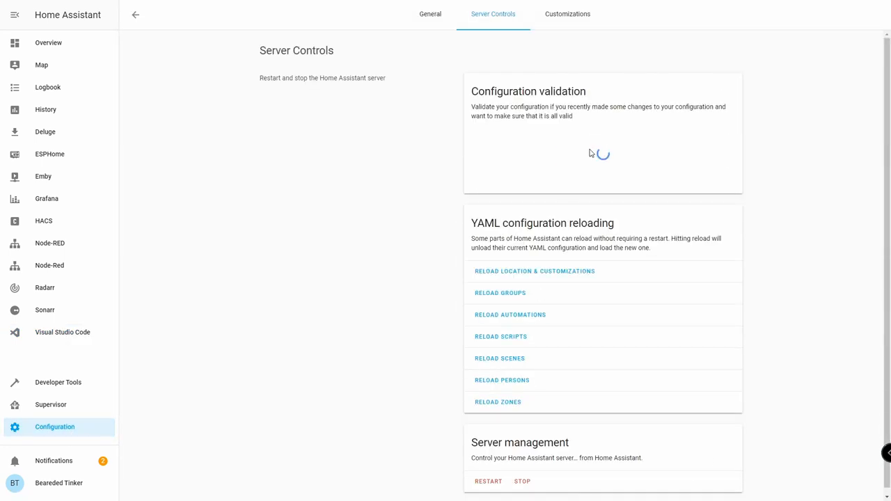
pyautogui.click(602, 161)
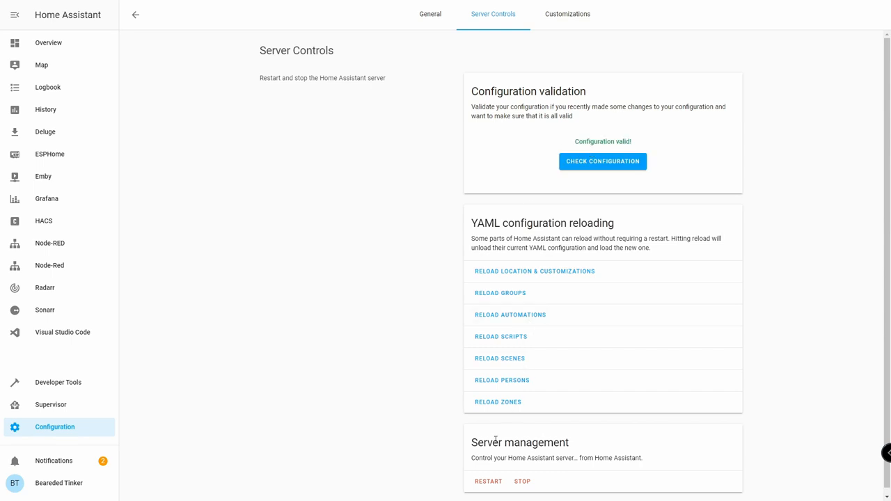
pyautogui.click(488, 481)
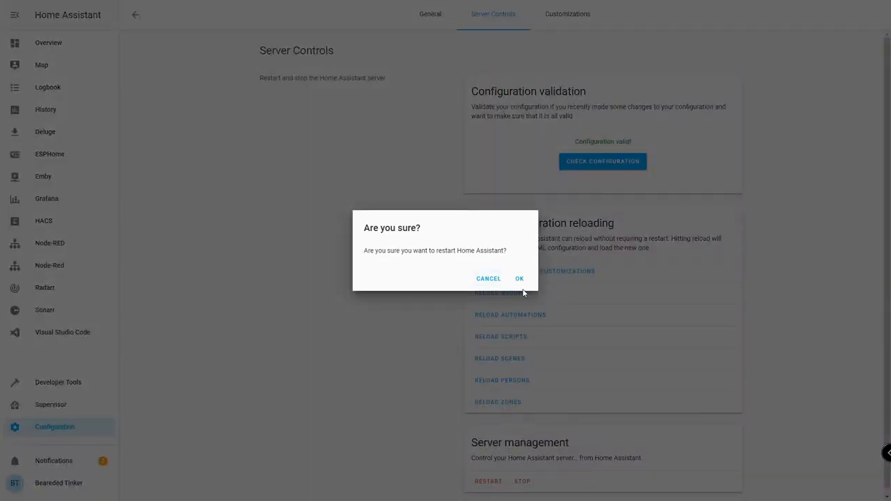
pyautogui.click(489, 278)
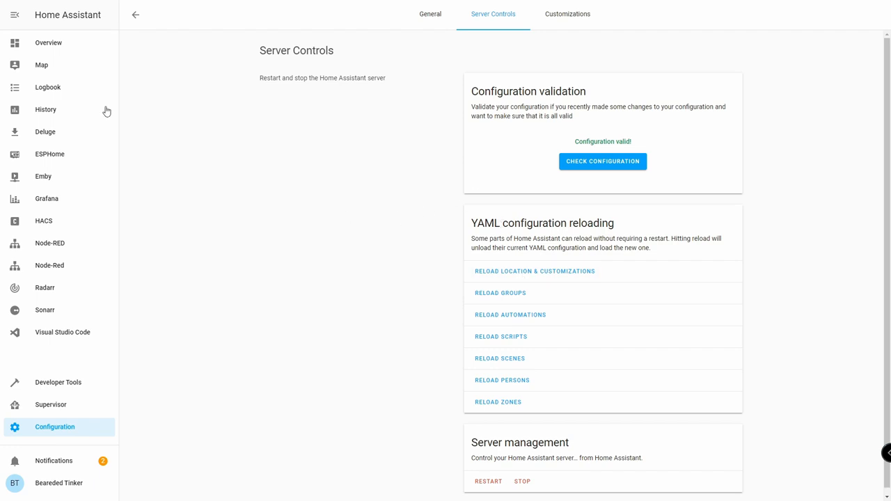
pyautogui.click(48, 42)
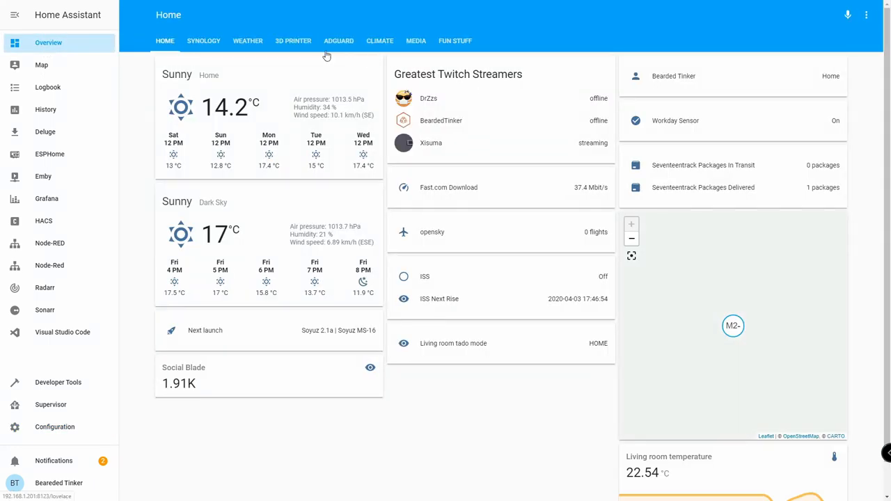
# Step: Add a new Entities card to the Weather view and remove its default light.stairs entity
pyautogui.click(248, 40)
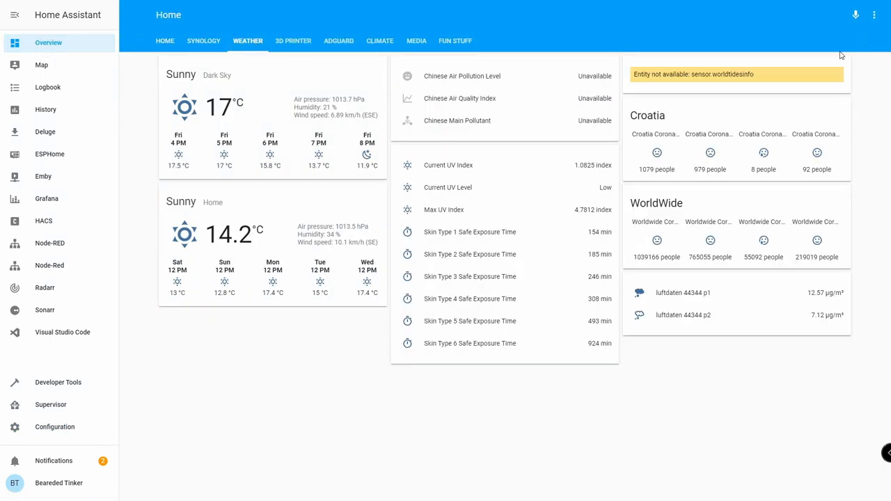
pyautogui.click(874, 14)
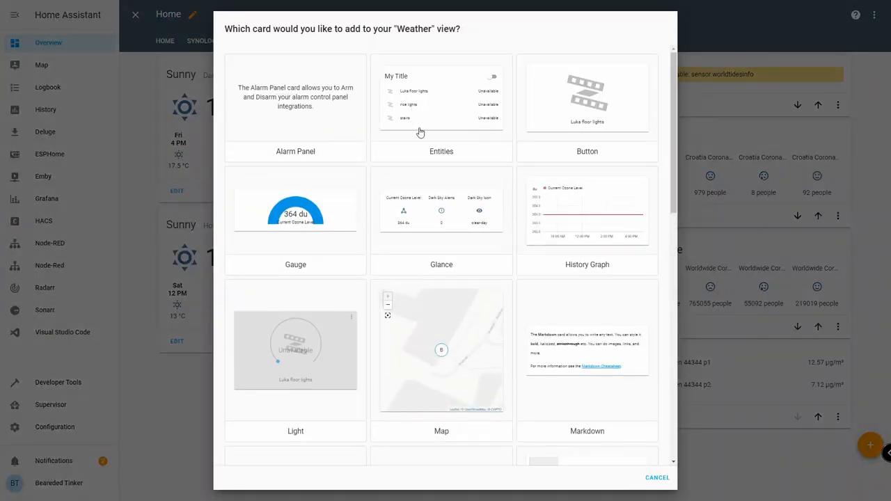
pyautogui.click(442, 105)
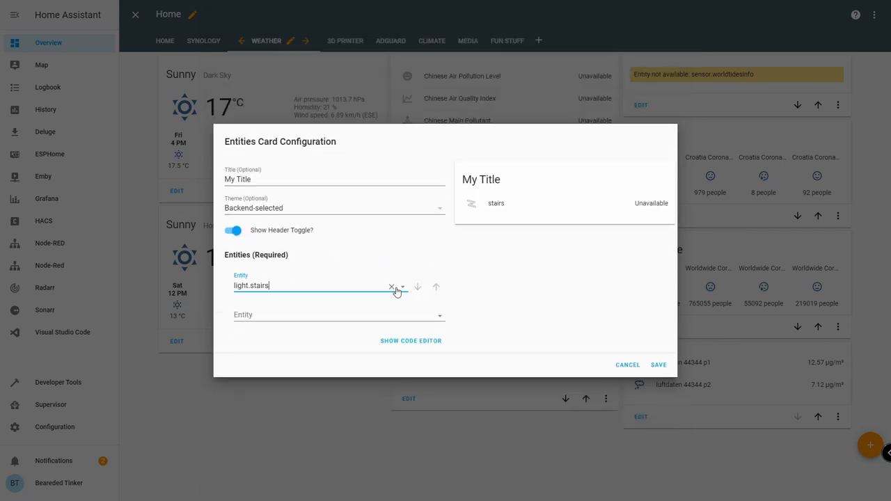
pyautogui.click(338, 315)
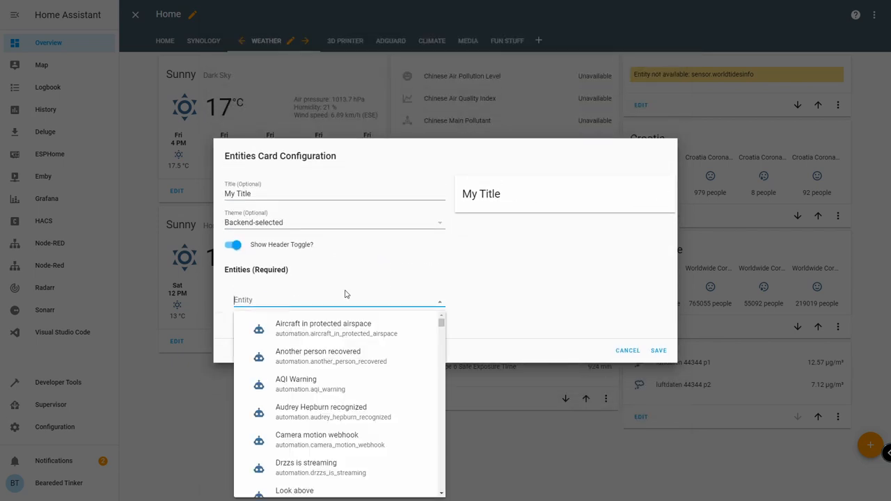
# Step: Fill the card with Indoor PM10, PM2.5, Humidity and Temperature sensors and save it
pyautogui.write('indo')
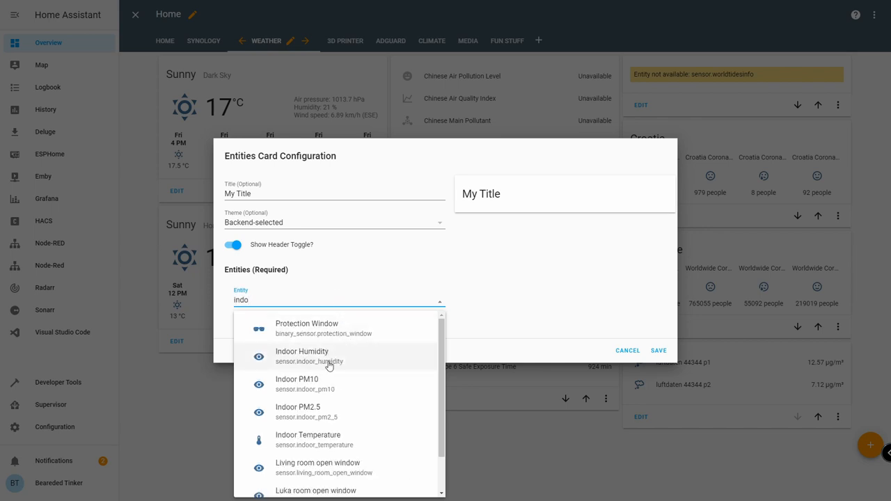
pyautogui.click(298, 384)
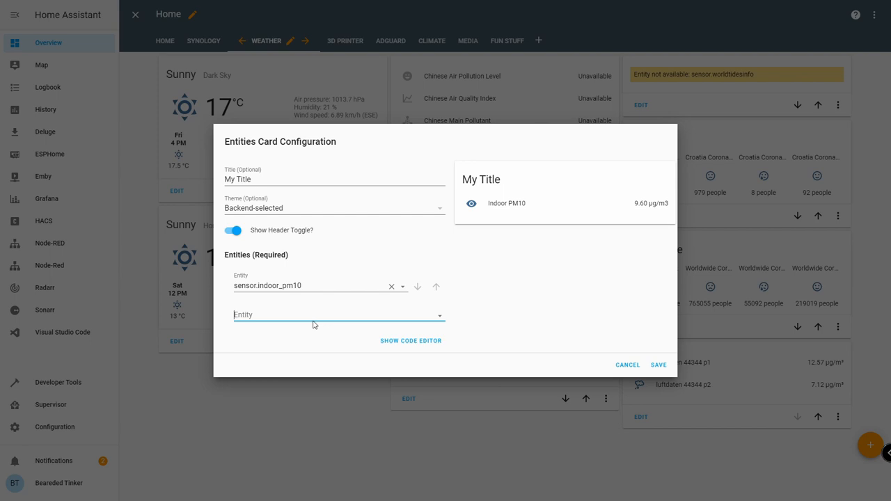
pyautogui.write('indo')
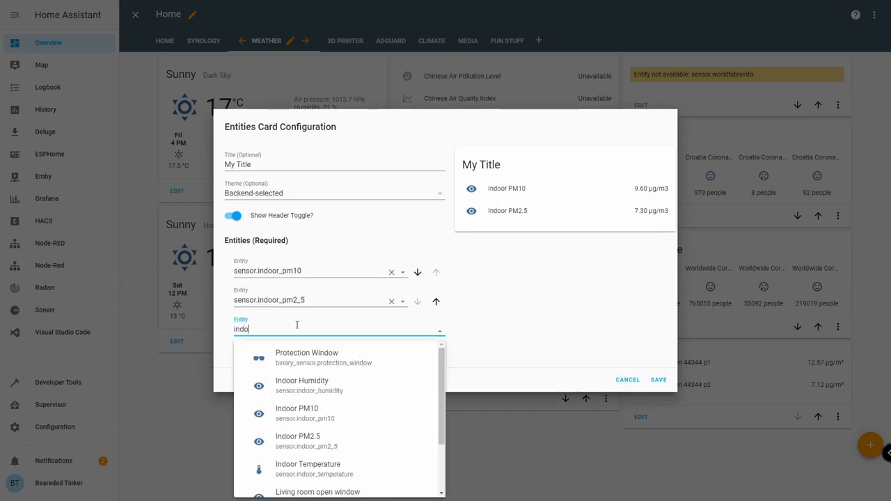
pyautogui.click(302, 381)
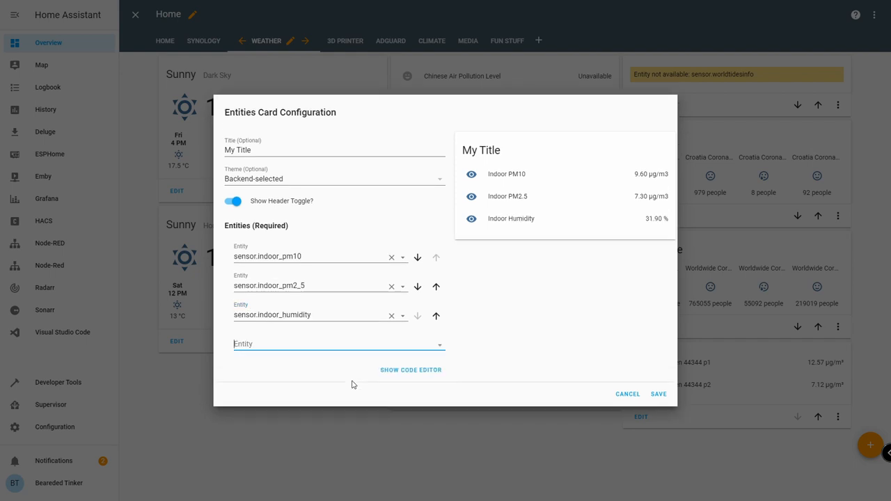
pyautogui.click(334, 343)
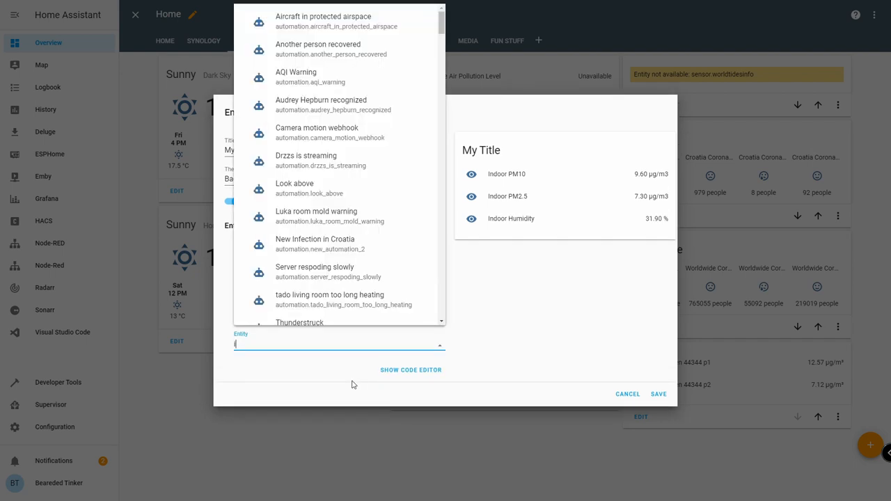
pyautogui.write('indoor_temperature')
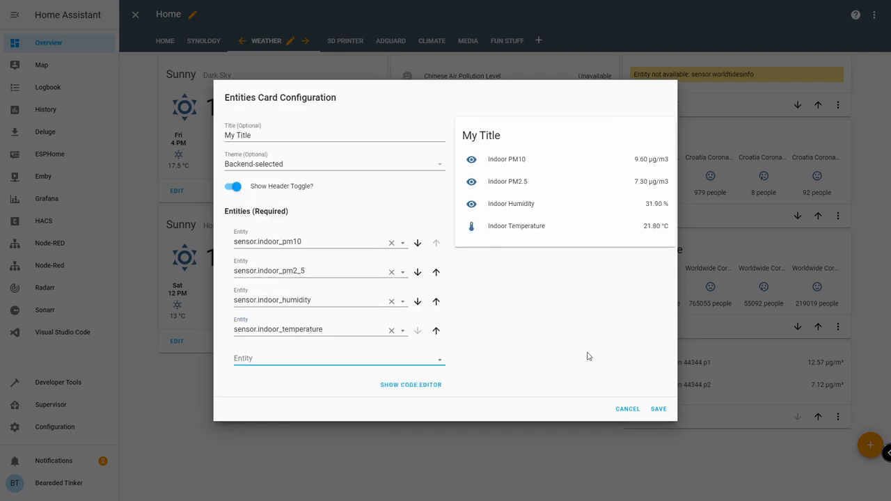
pyautogui.click(657, 409)
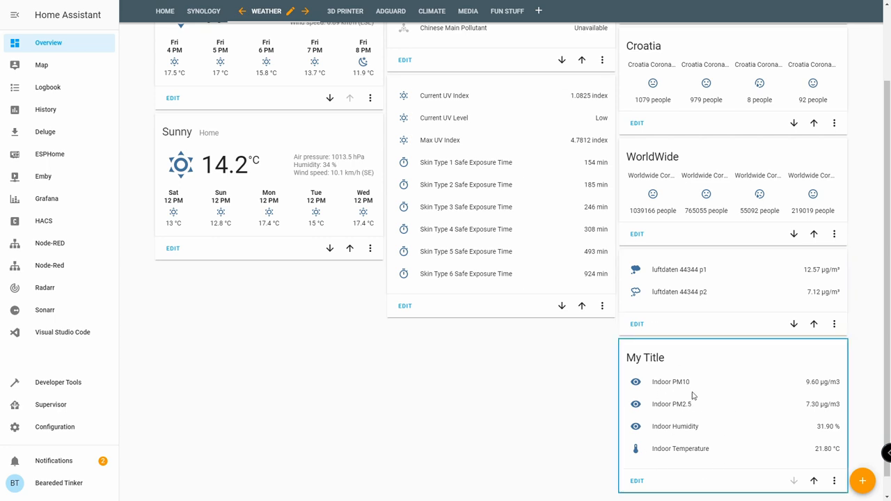
pyautogui.moveTo(728, 432)
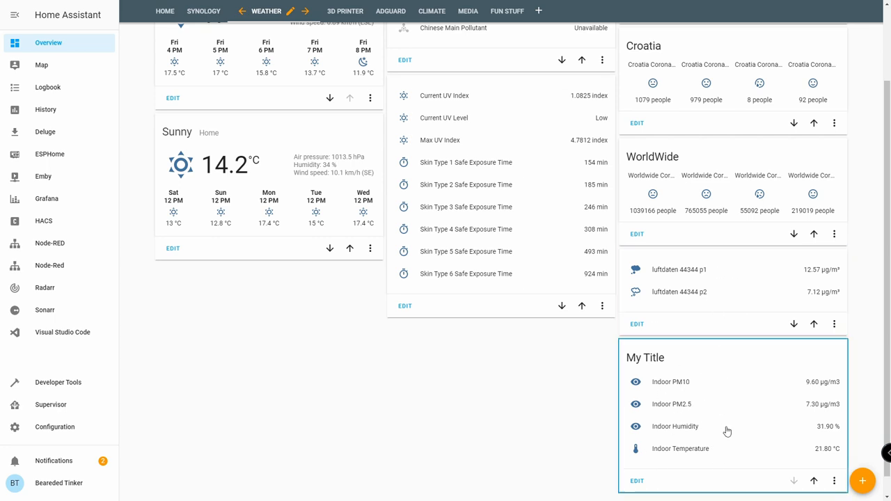
pyautogui.moveTo(727, 414)
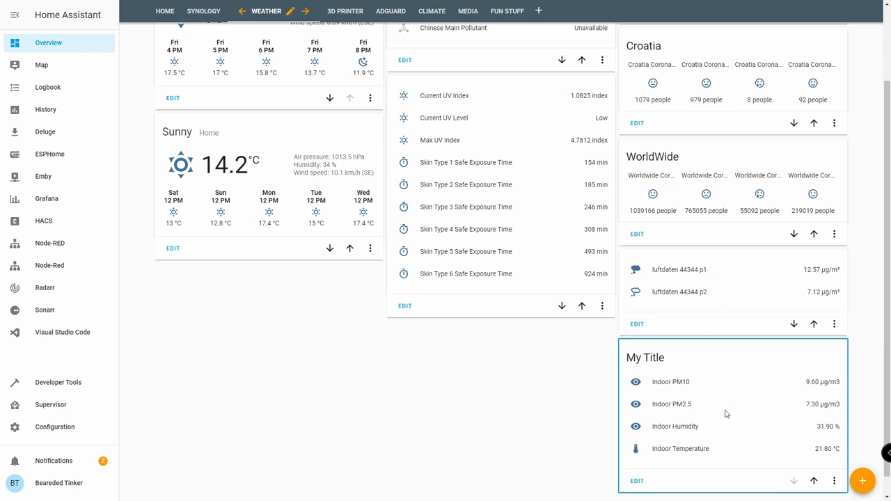
pyautogui.moveTo(702, 473)
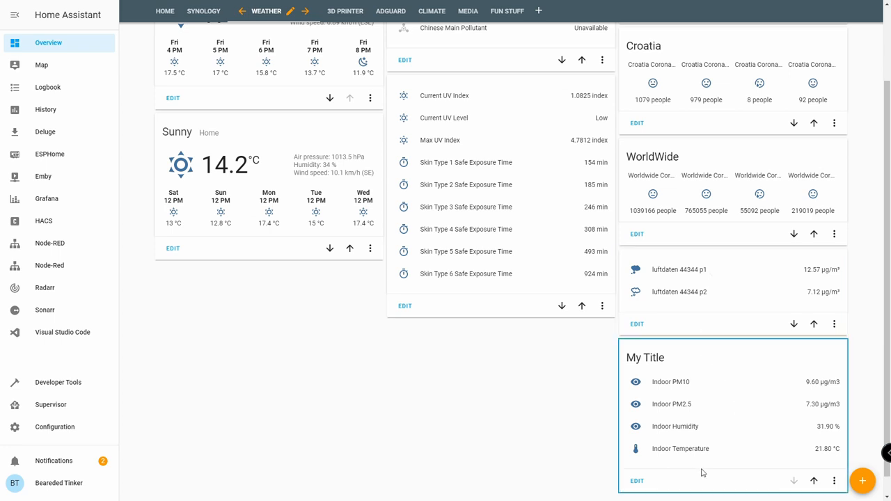
pyautogui.moveTo(727, 392)
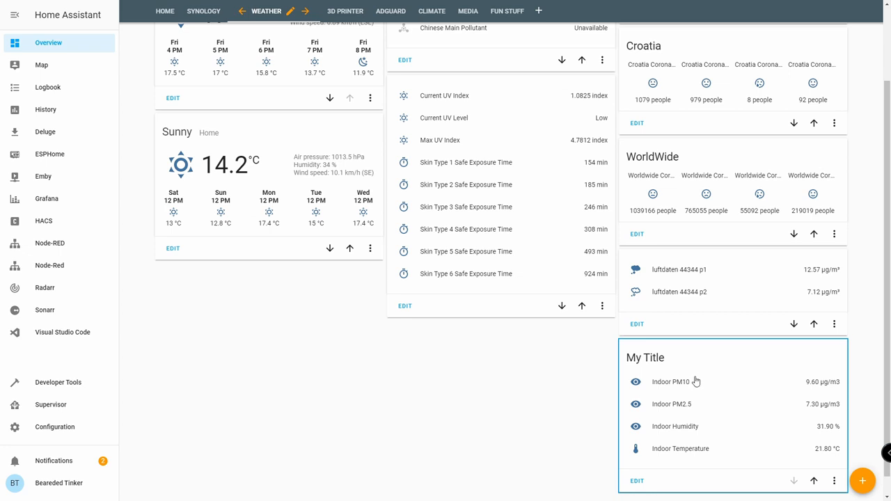
pyautogui.moveTo(695, 479)
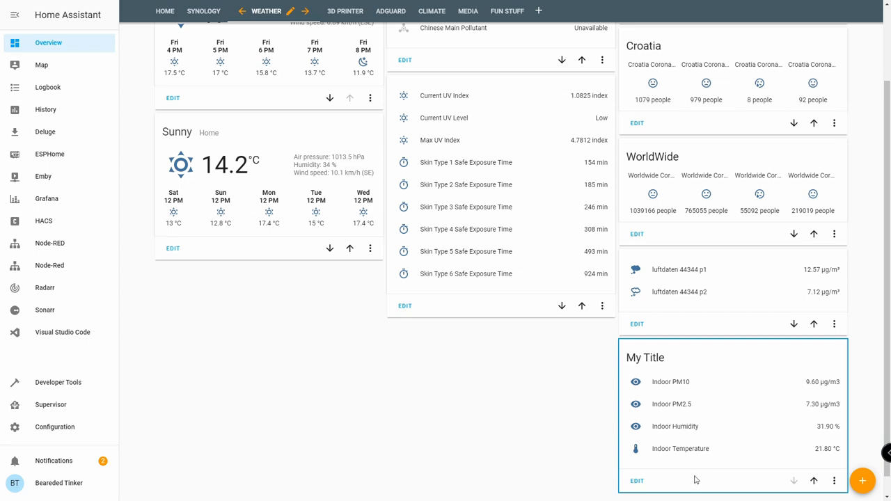
pyautogui.moveTo(684, 468)
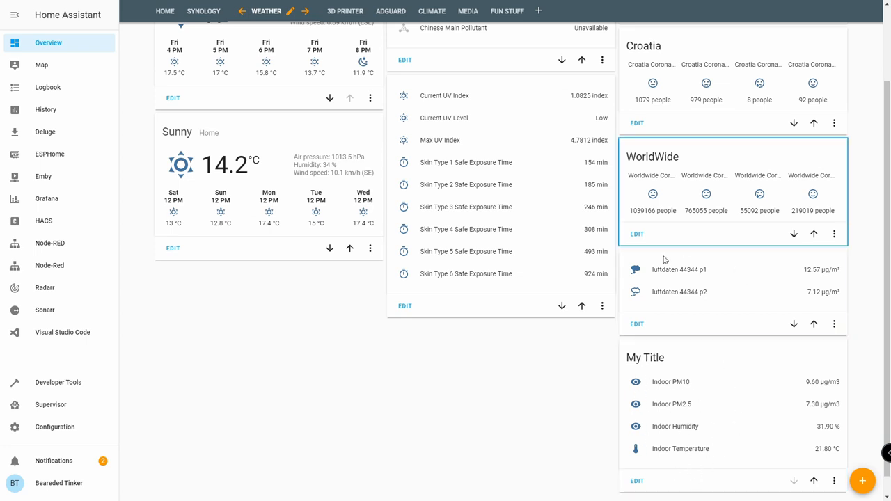
pyautogui.moveTo(727, 293)
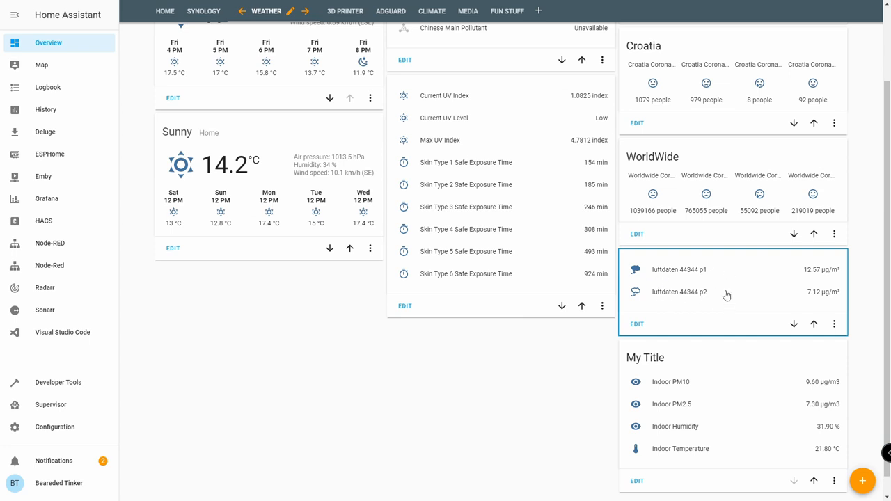
pyautogui.moveTo(801, 414)
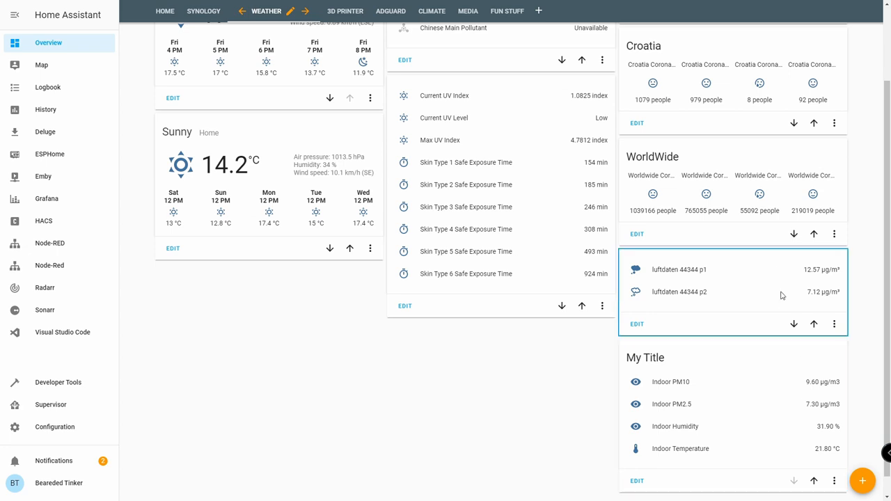
pyautogui.moveTo(653, 312)
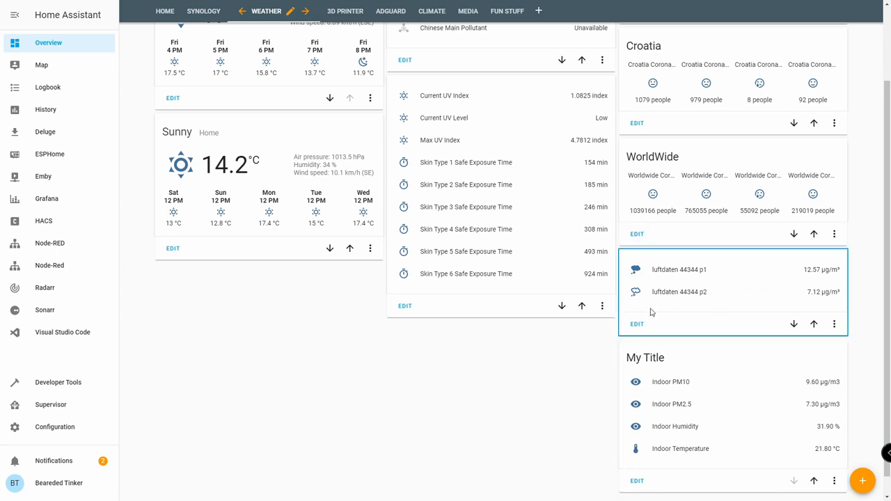